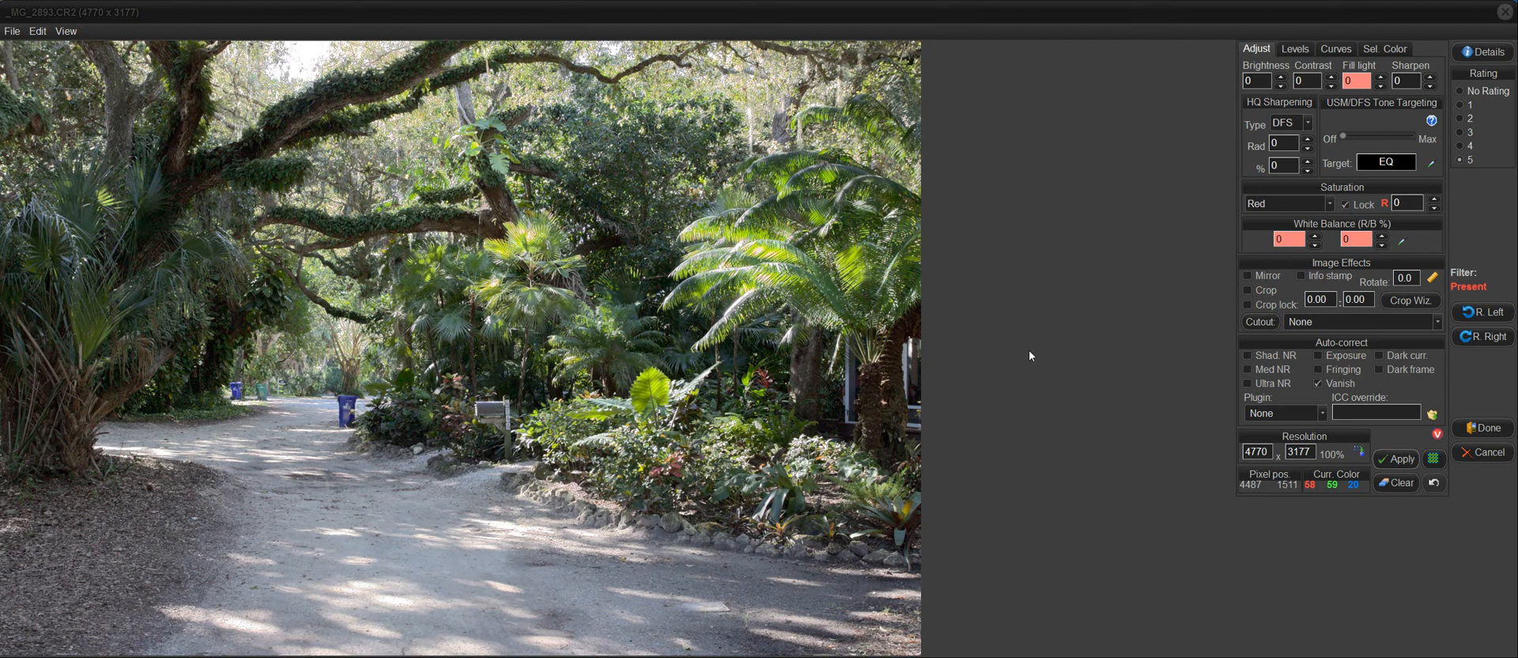
pyautogui.moveTo(604, 460)
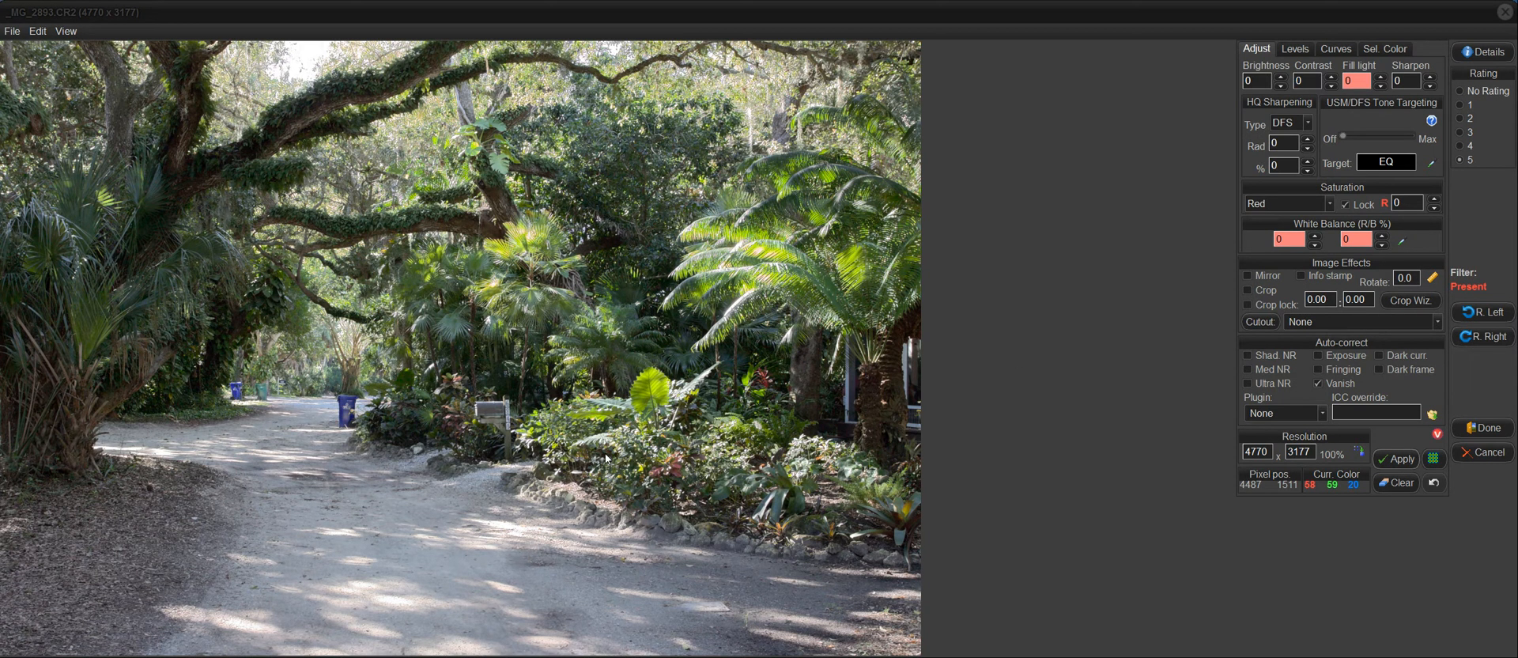
pyautogui.moveTo(497, 423)
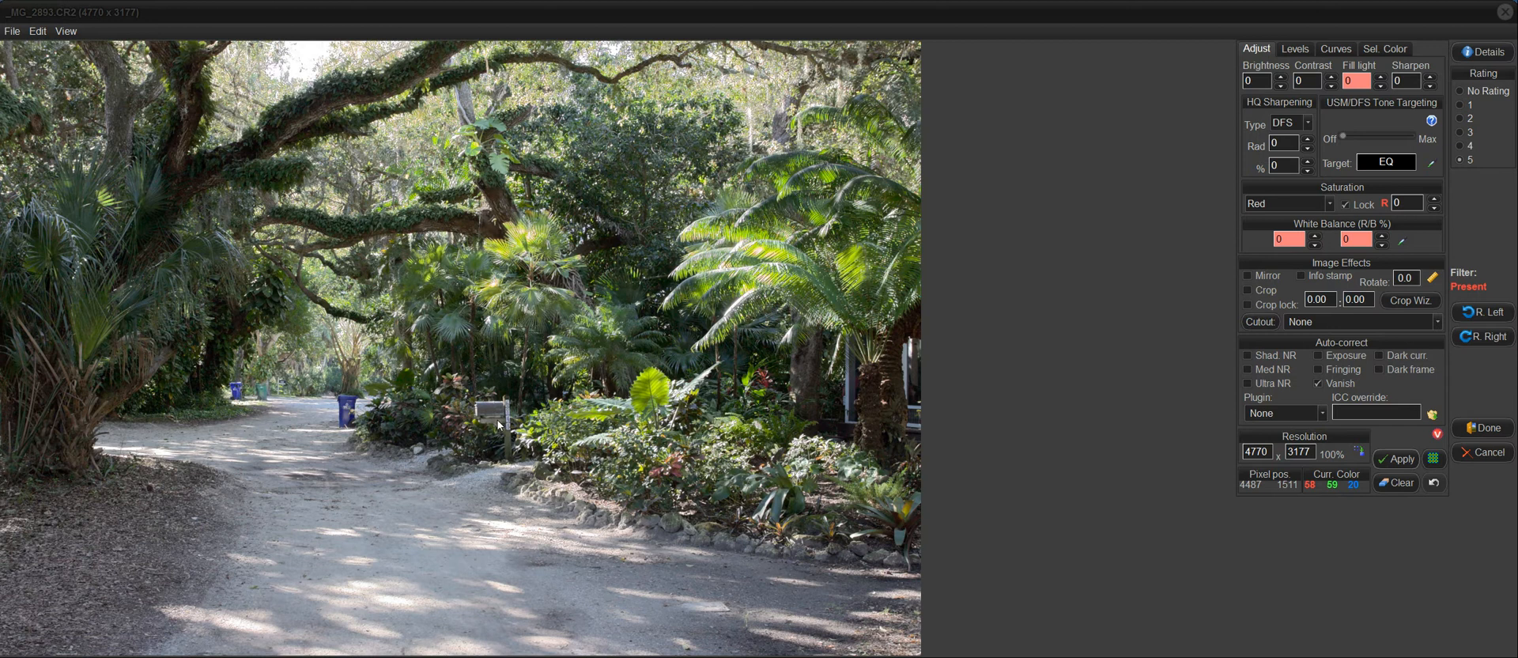
pyautogui.moveTo(503, 421)
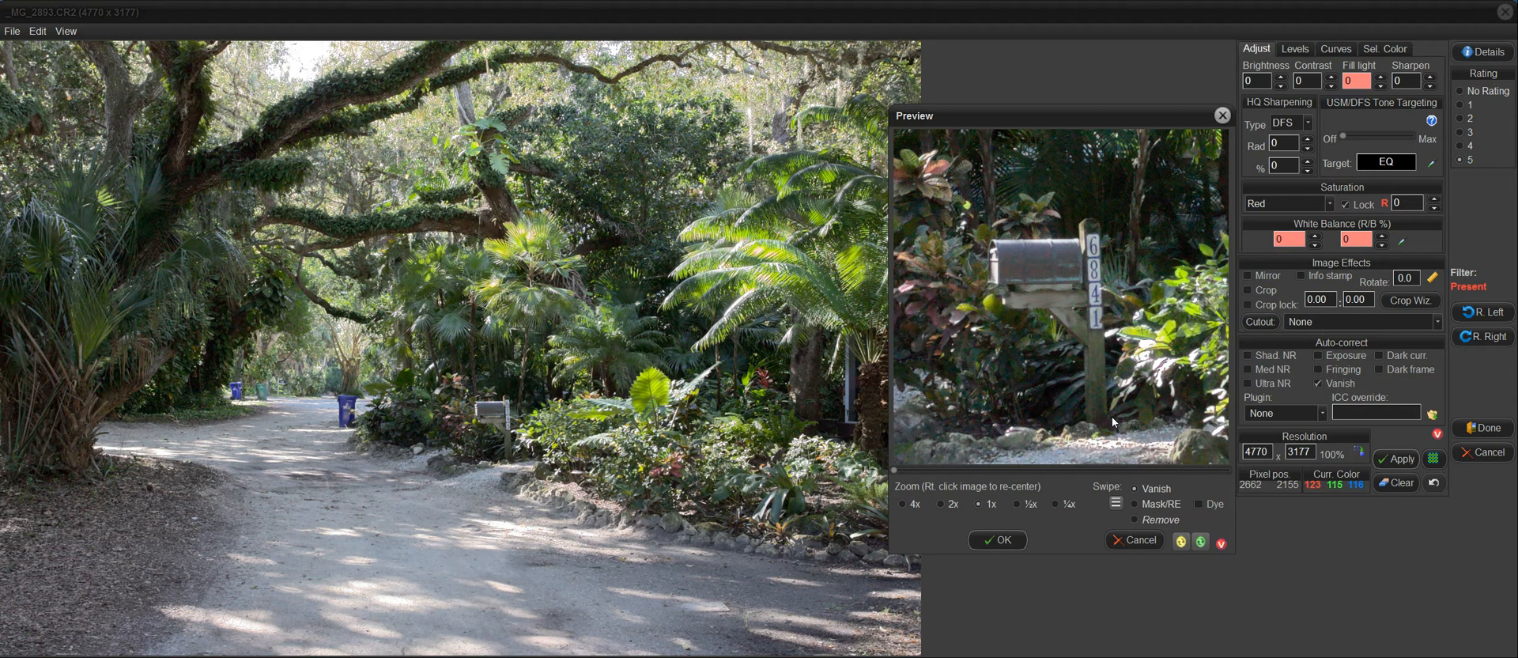
pyautogui.moveTo(1116, 503)
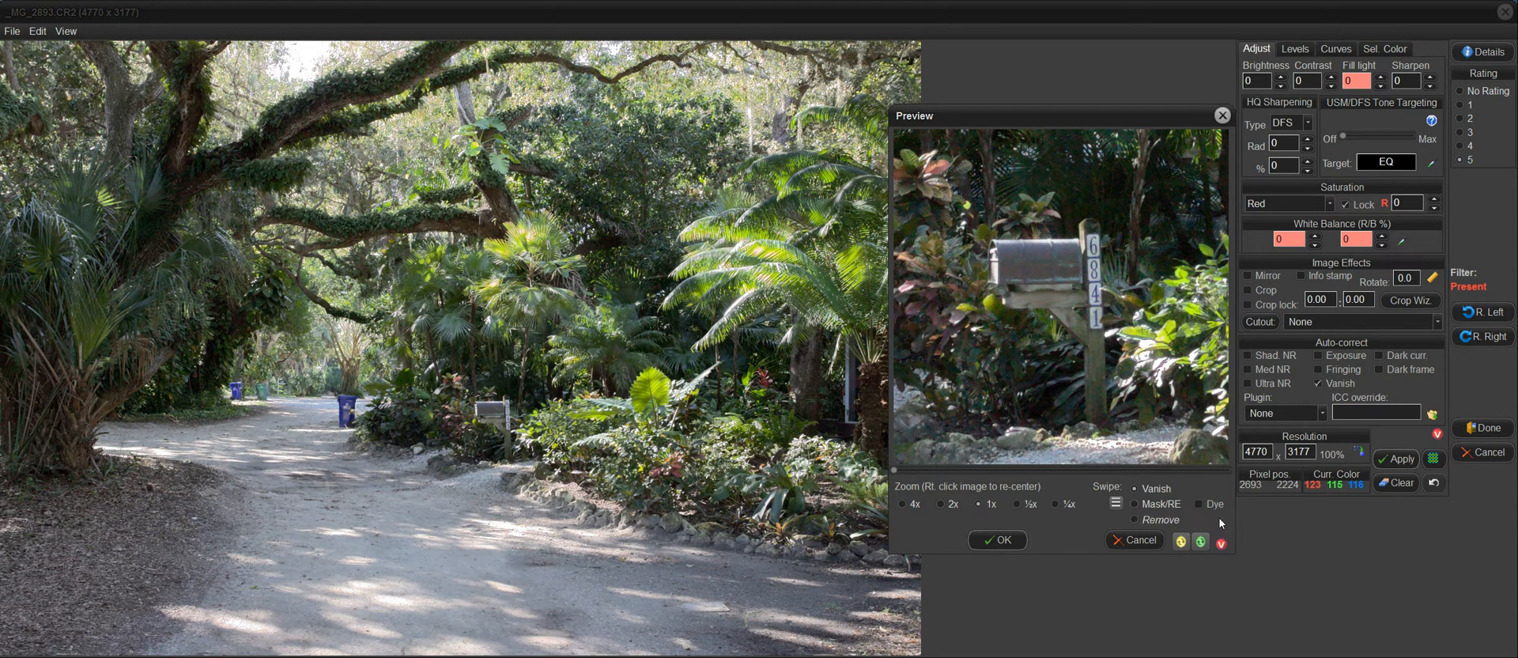
pyautogui.moveTo(1151, 500)
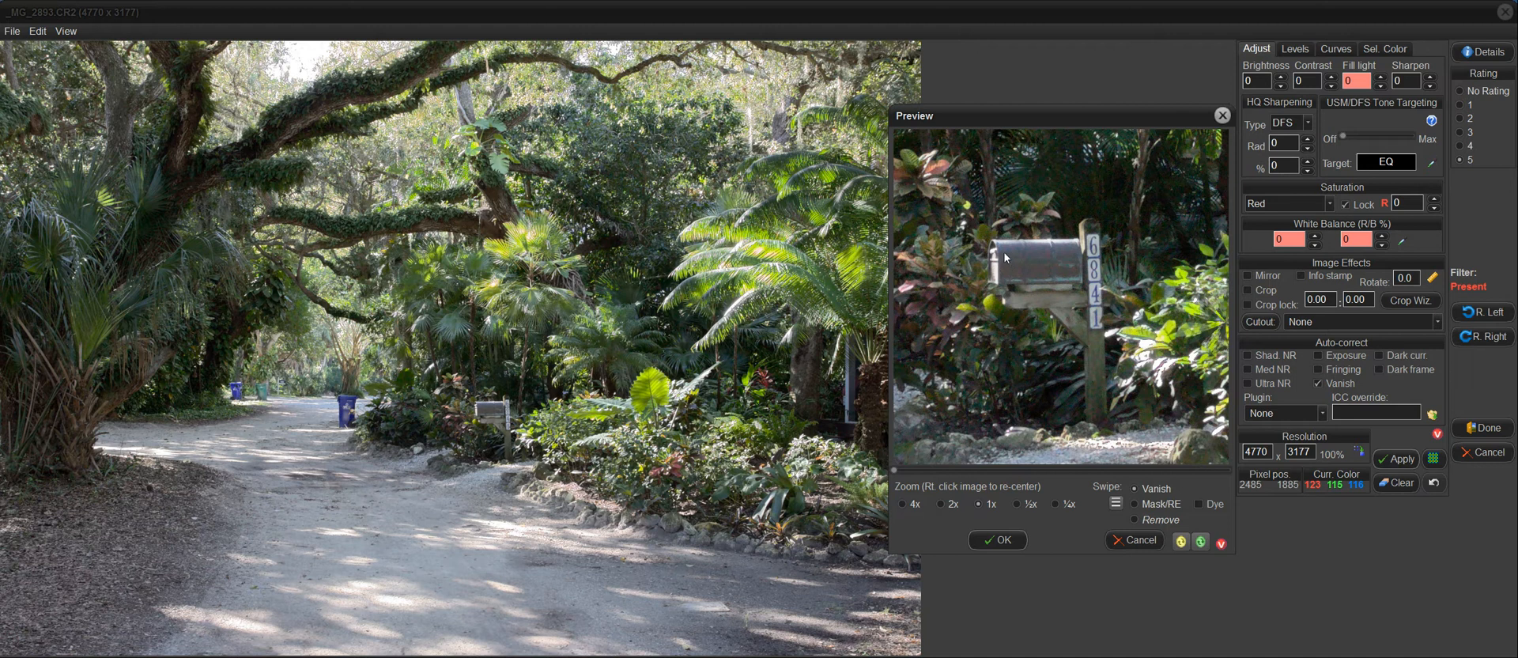
pyautogui.moveTo(1020, 280)
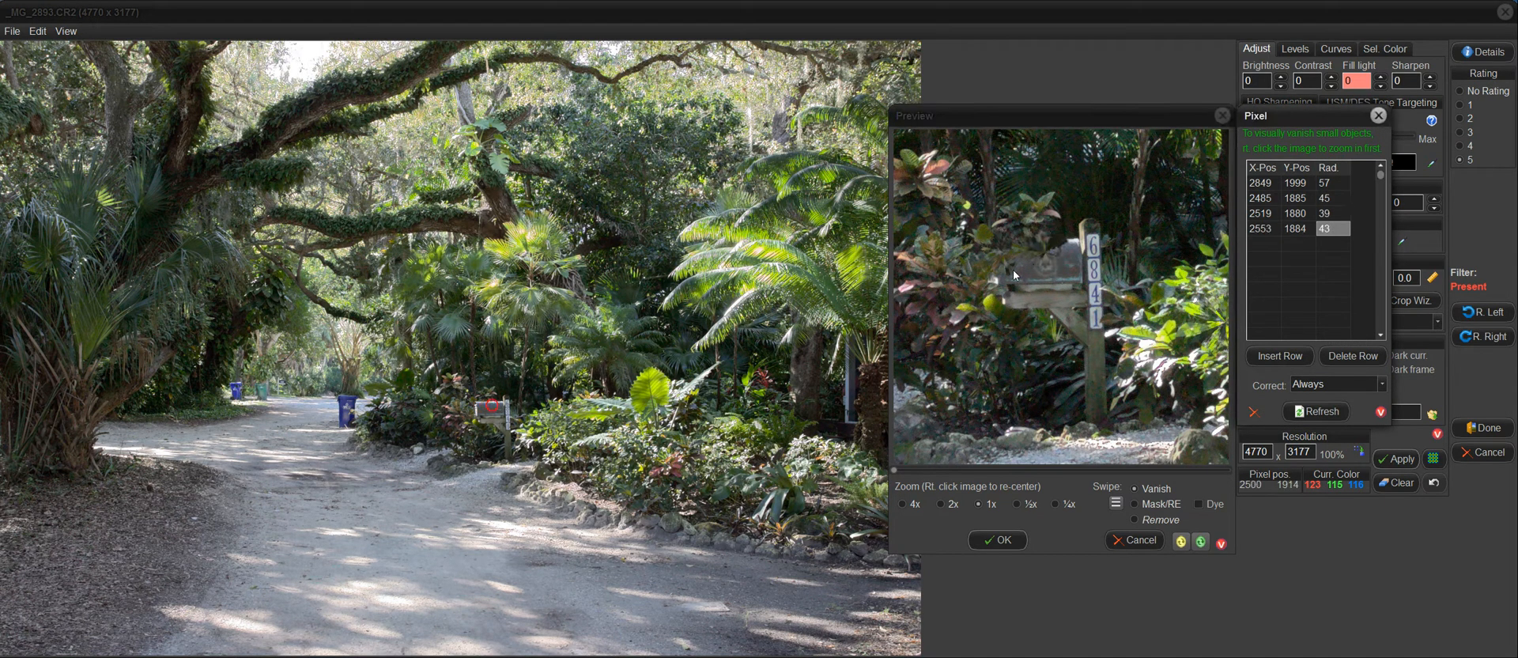
# - Add a trial vanish spot on the mailbox, then delete the vanish points from the list
pyautogui.click(1007, 291)
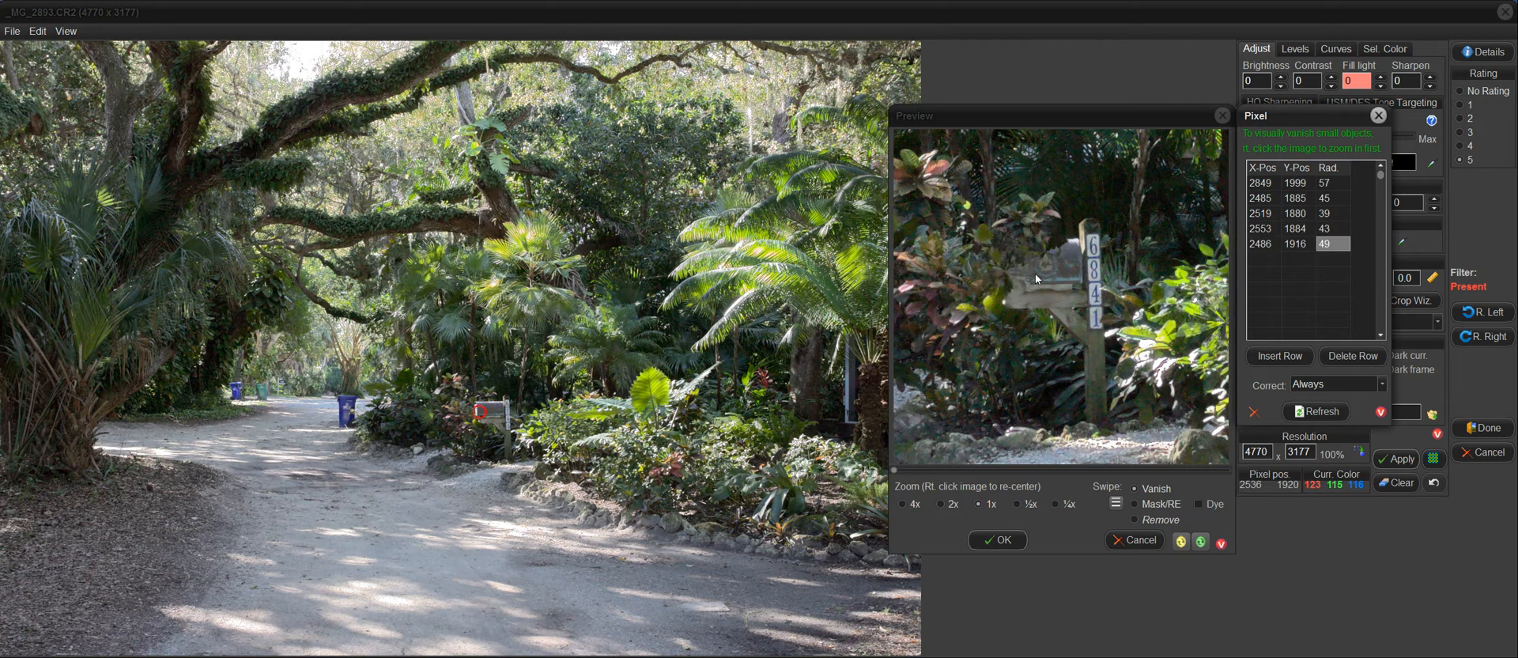
pyautogui.click(1352, 356)
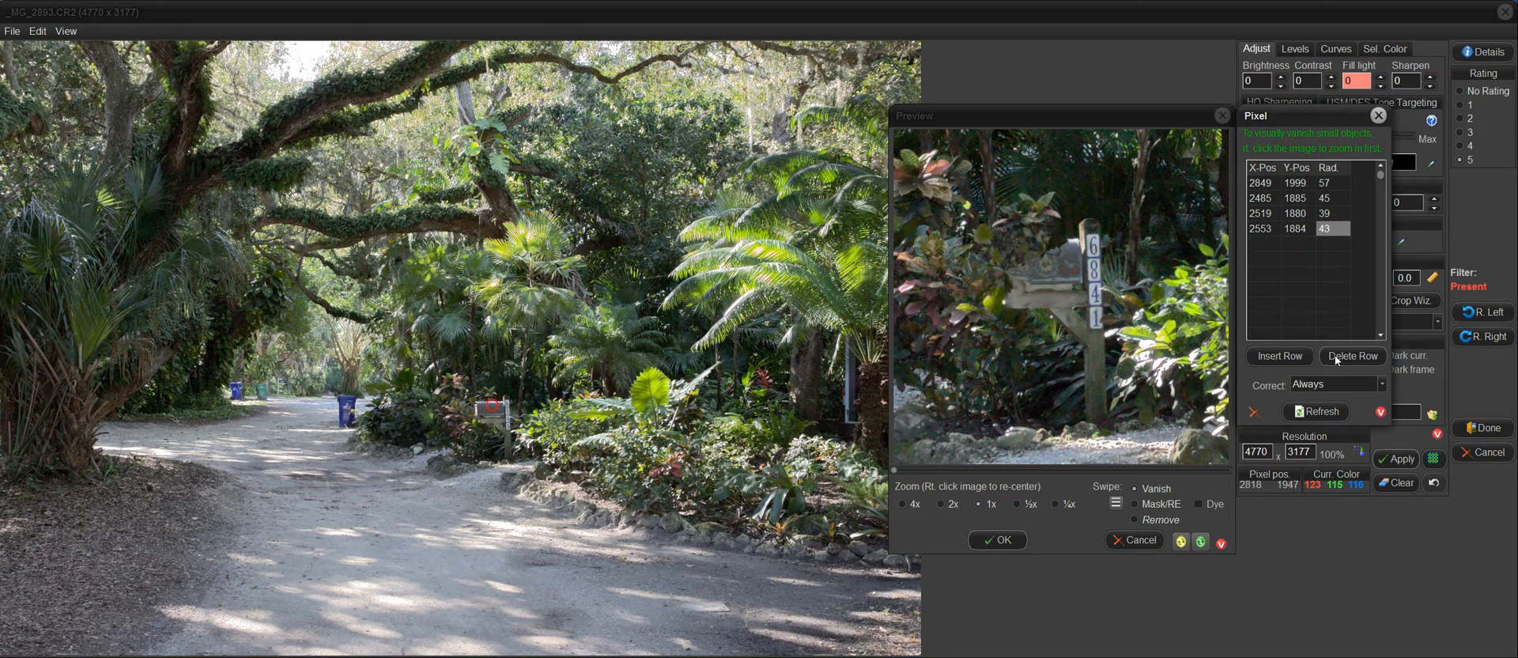
pyautogui.click(1352, 355)
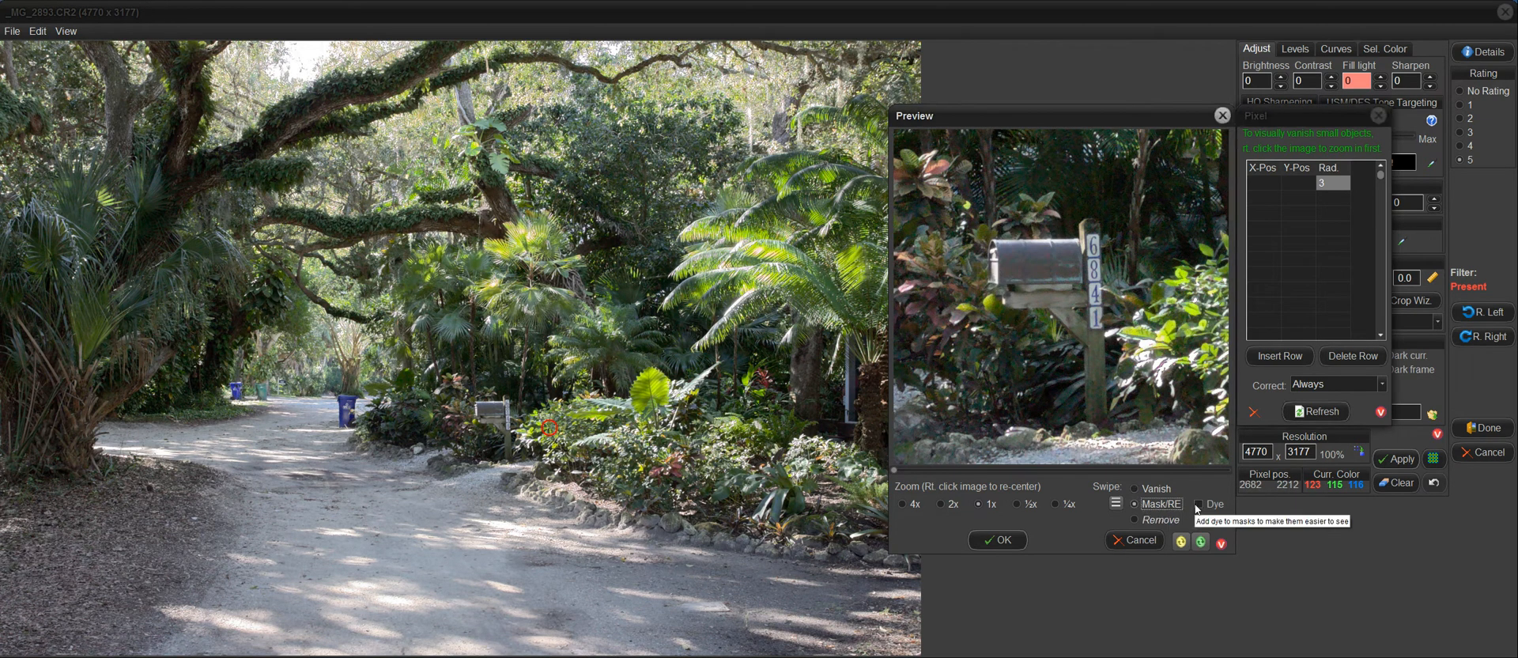
# - Enable Dye and place mask circles across the mailbox from its left end to its right end
pyautogui.click(1199, 504)
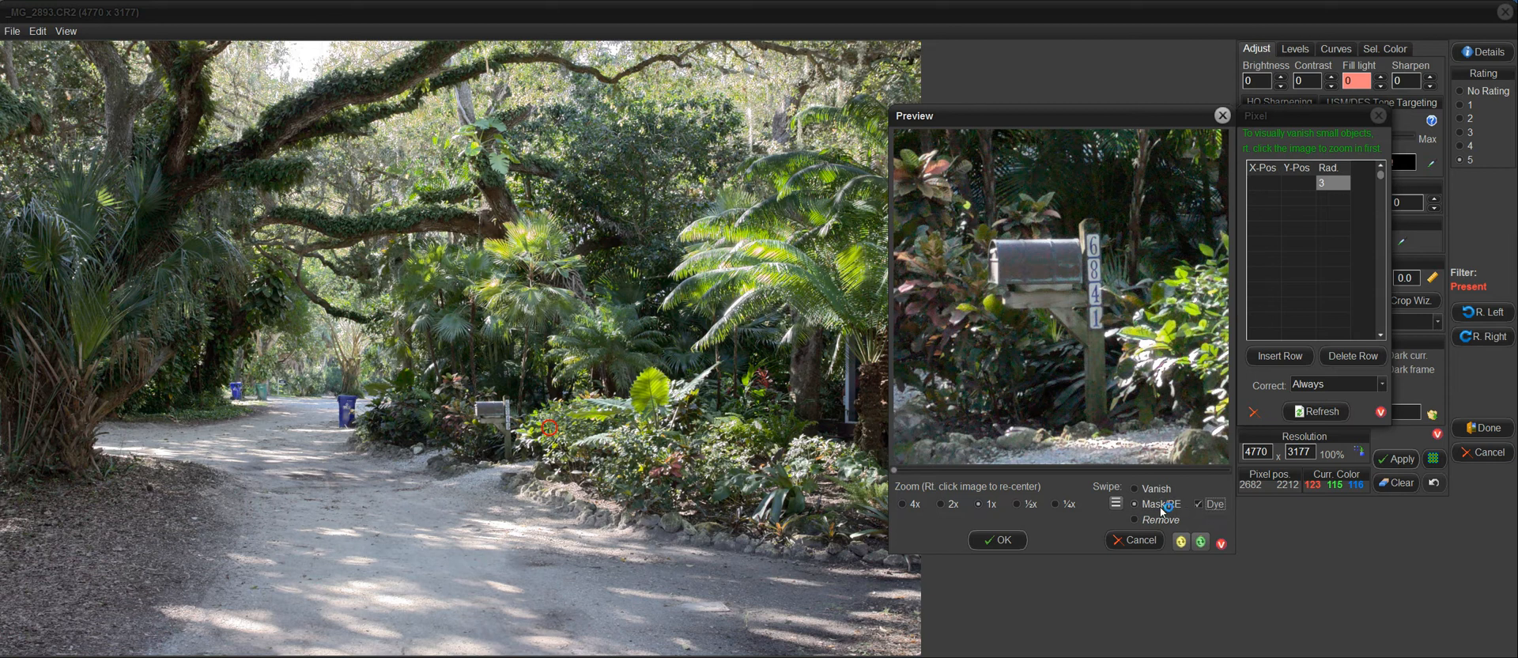
pyautogui.moveTo(1167, 508)
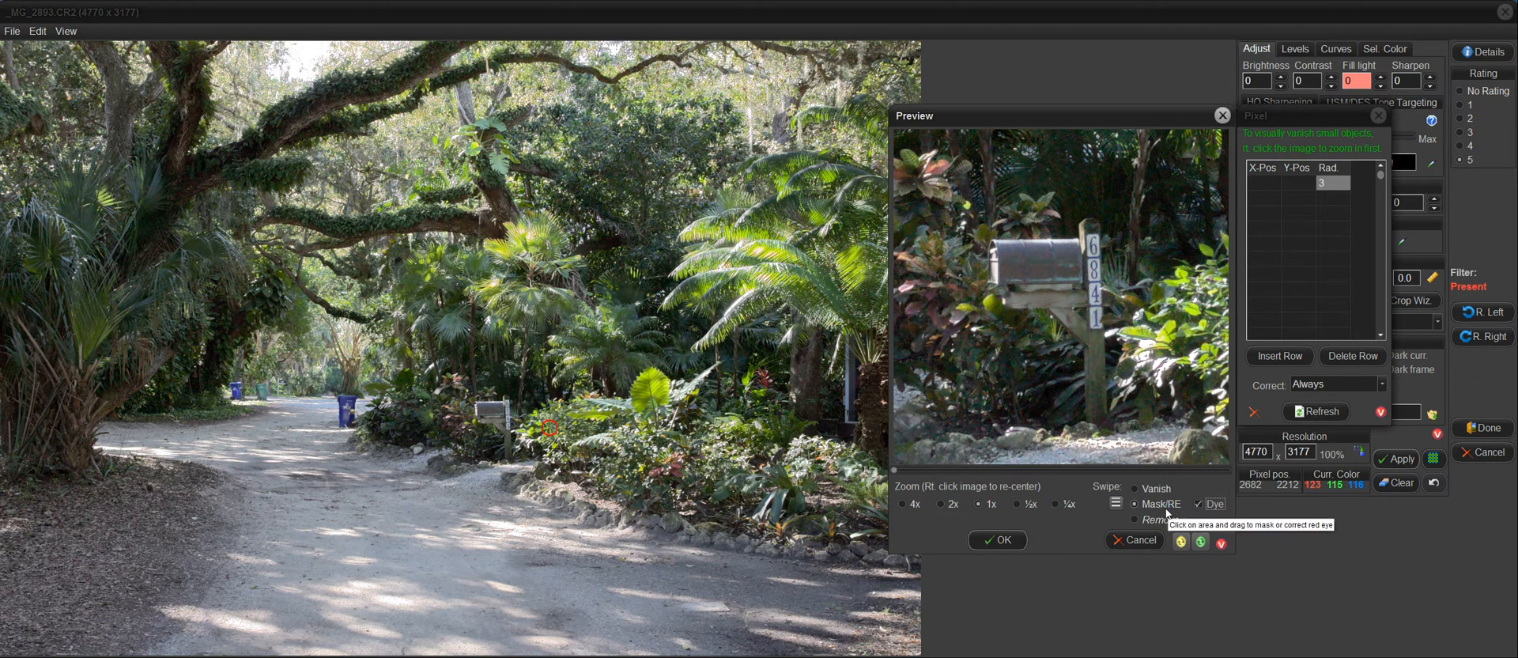
pyautogui.moveTo(1173, 516)
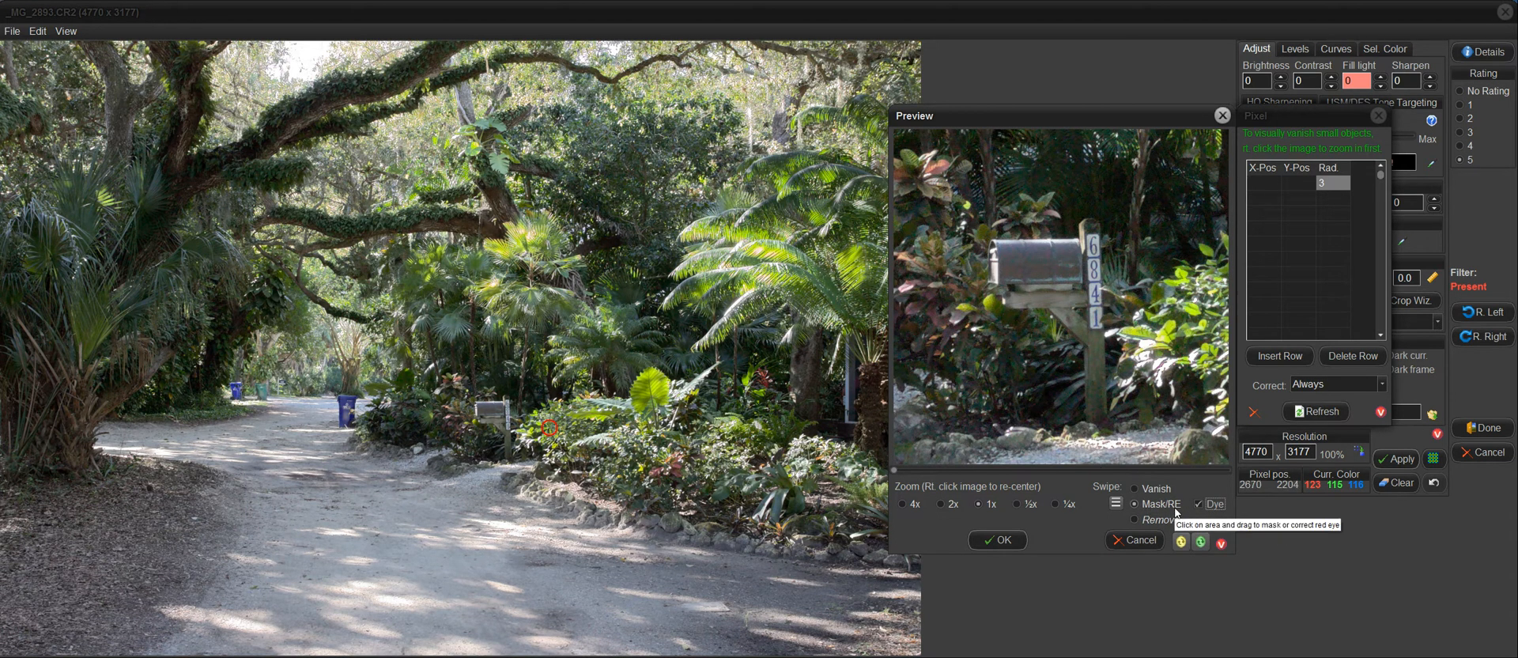
pyautogui.moveTo(1010, 267)
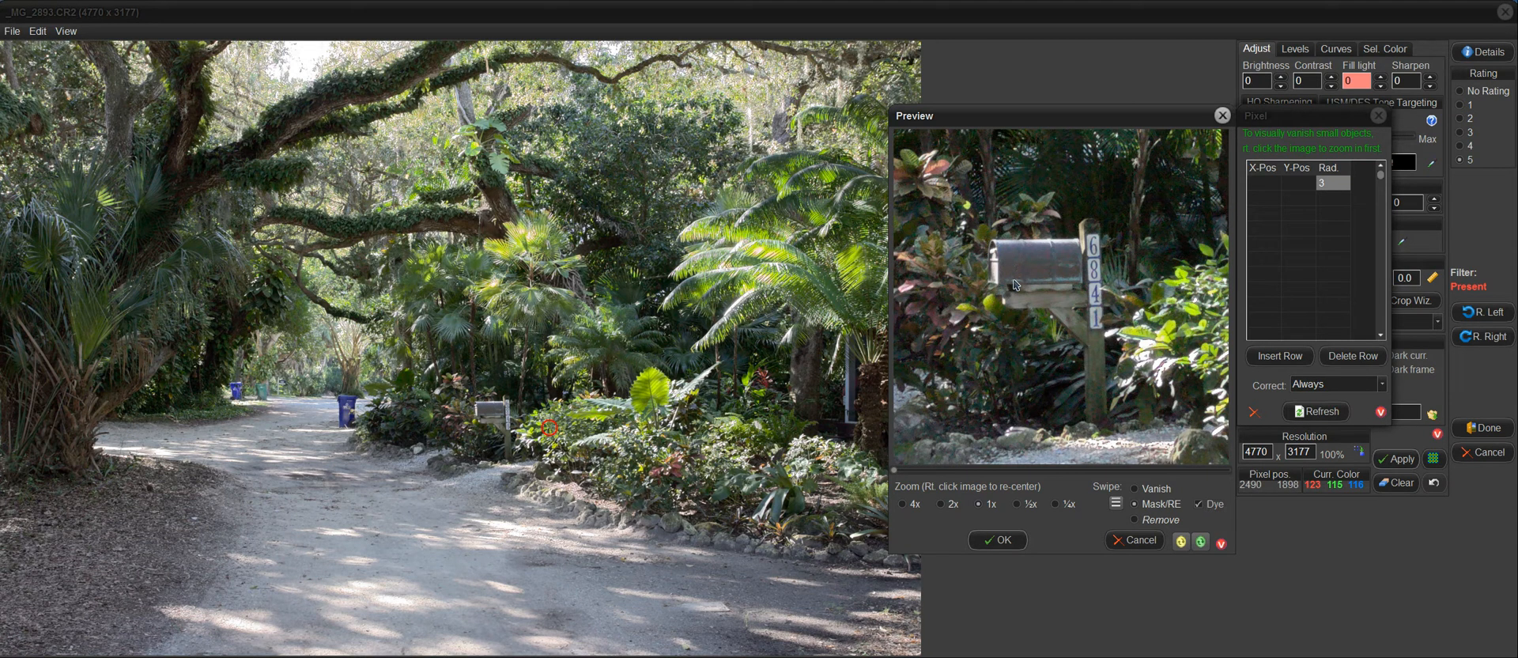
pyautogui.click(1007, 262)
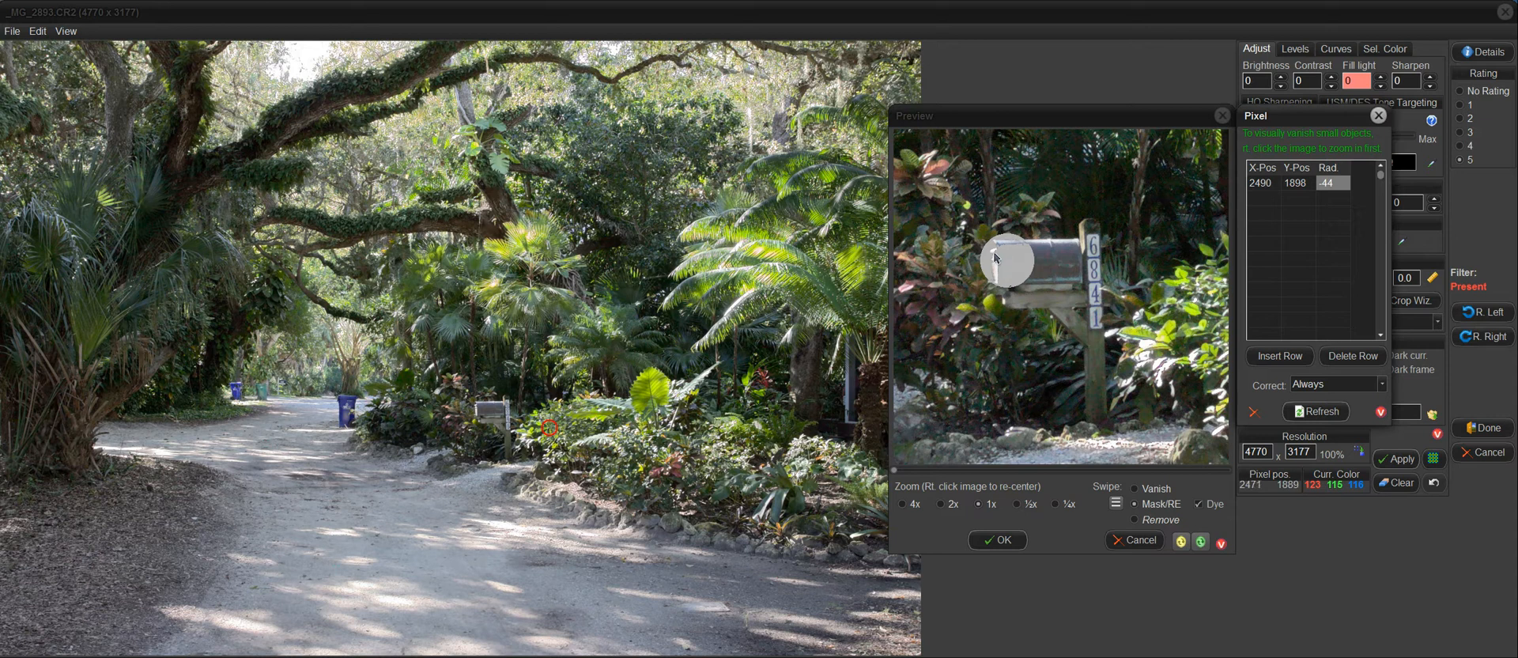
pyautogui.moveTo(1007, 261)
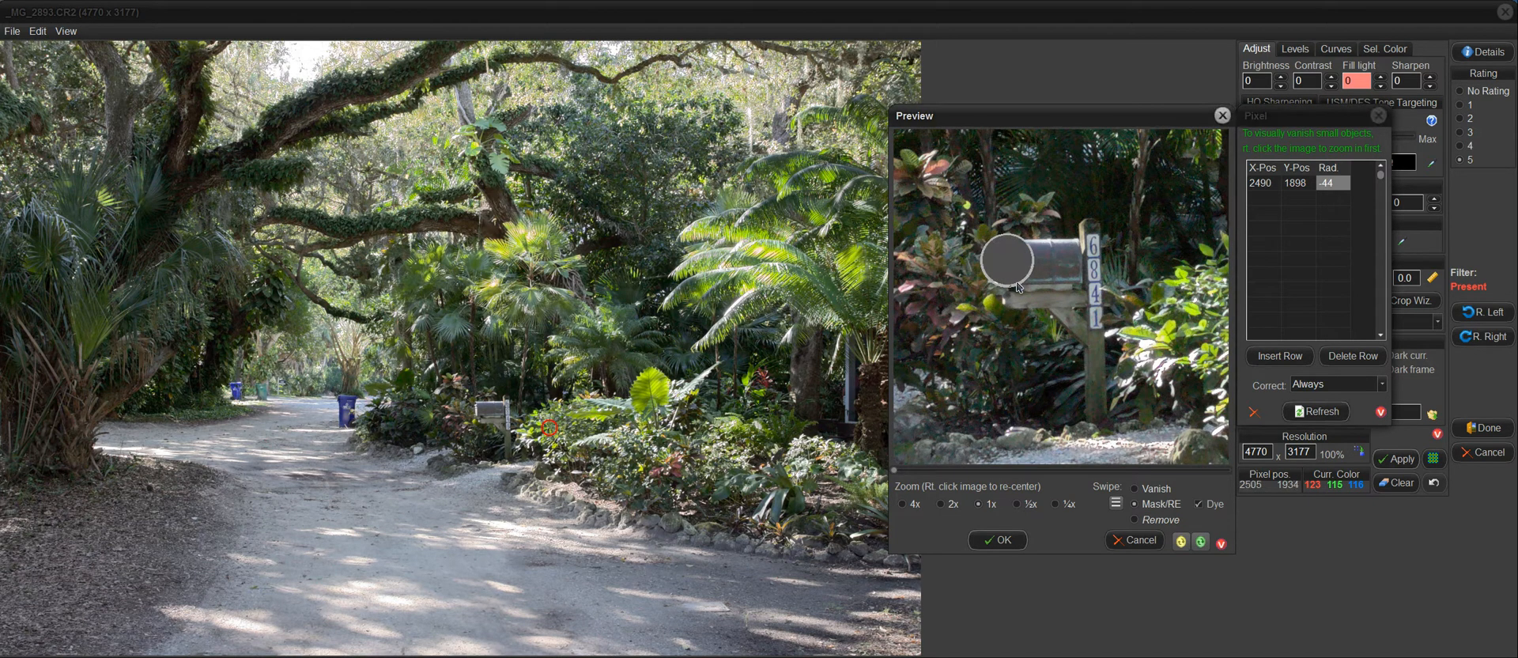
pyautogui.click(1008, 262)
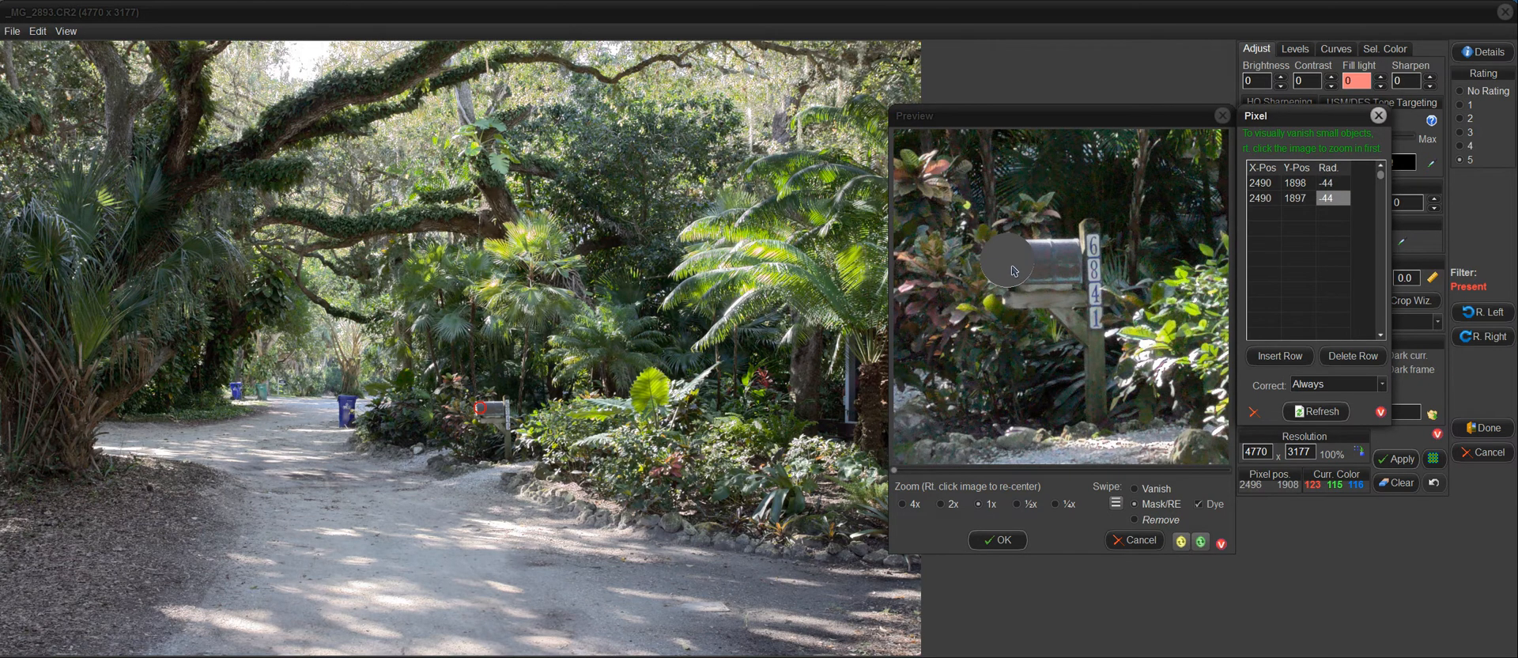
pyautogui.click(1034, 265)
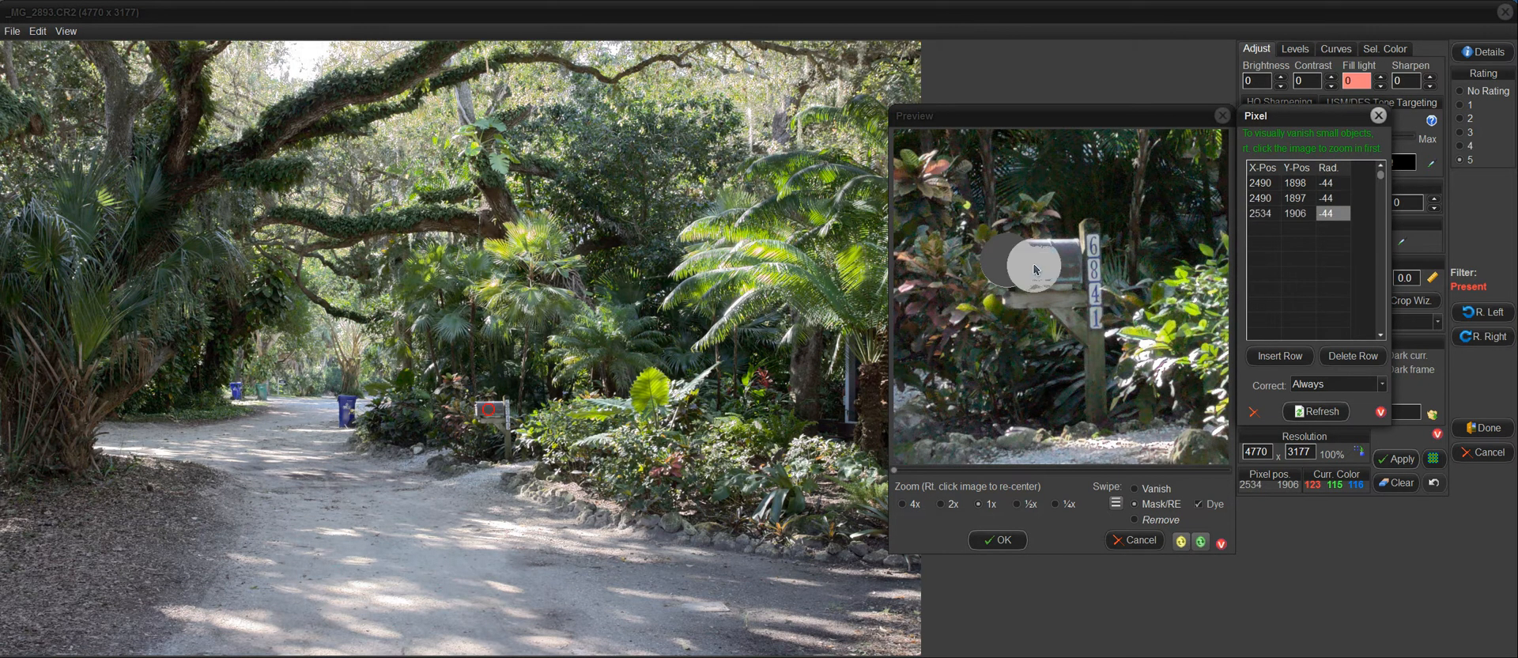
pyautogui.click(1035, 263)
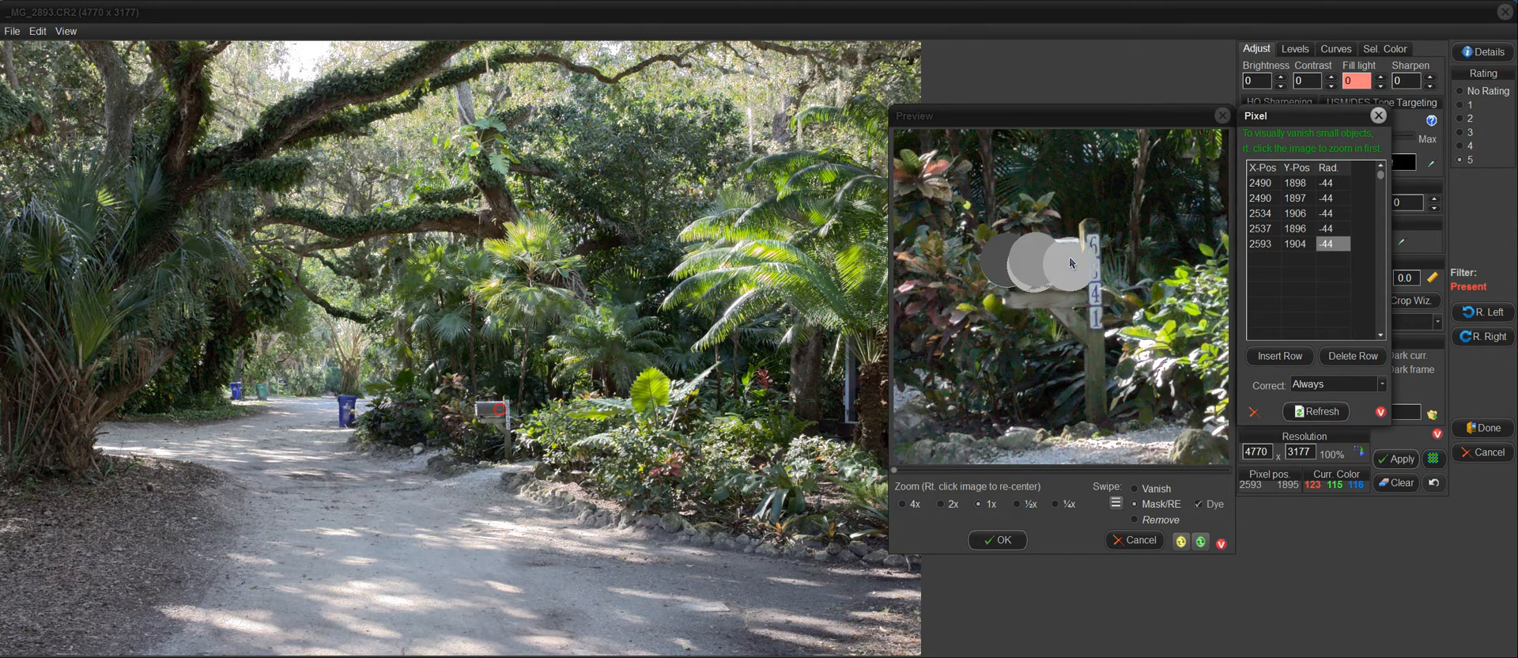
pyautogui.click(1070, 262)
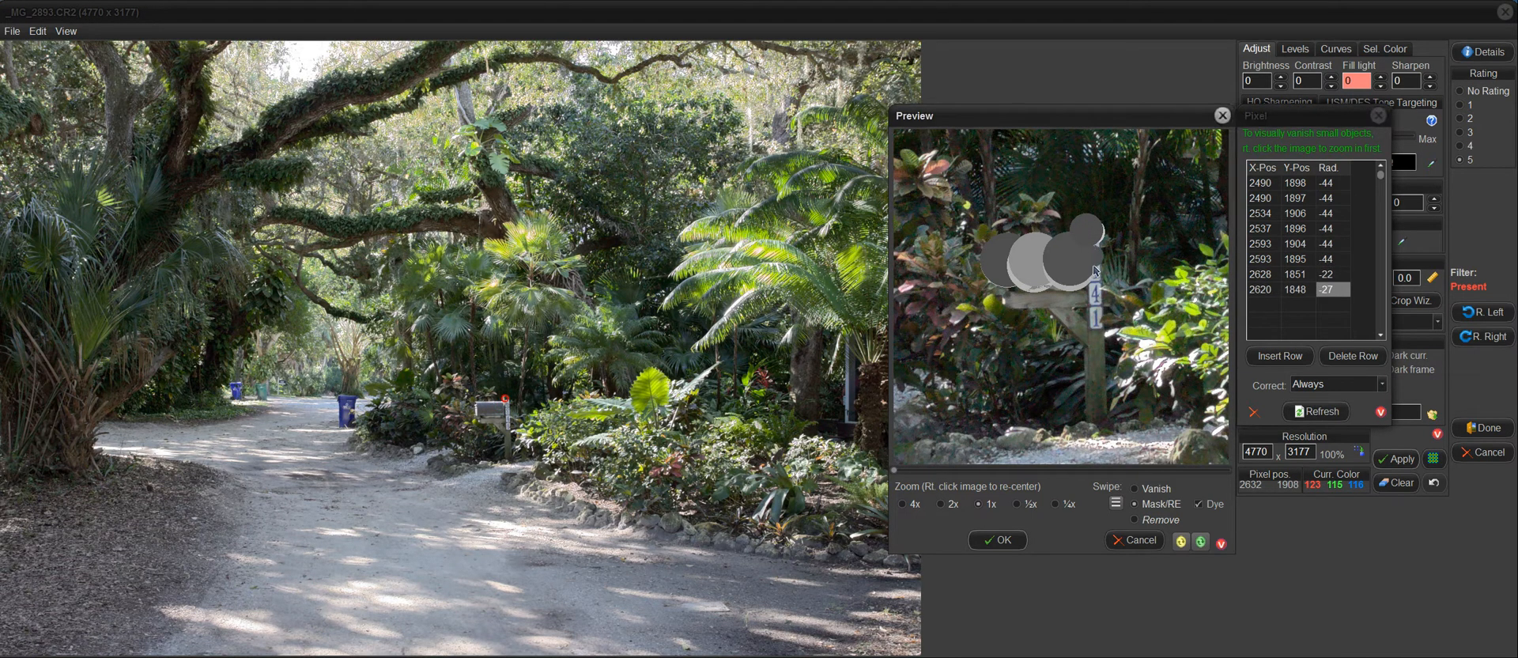
# - Add mask circles over the top of the post and just beneath the mailbox
pyautogui.click(1095, 264)
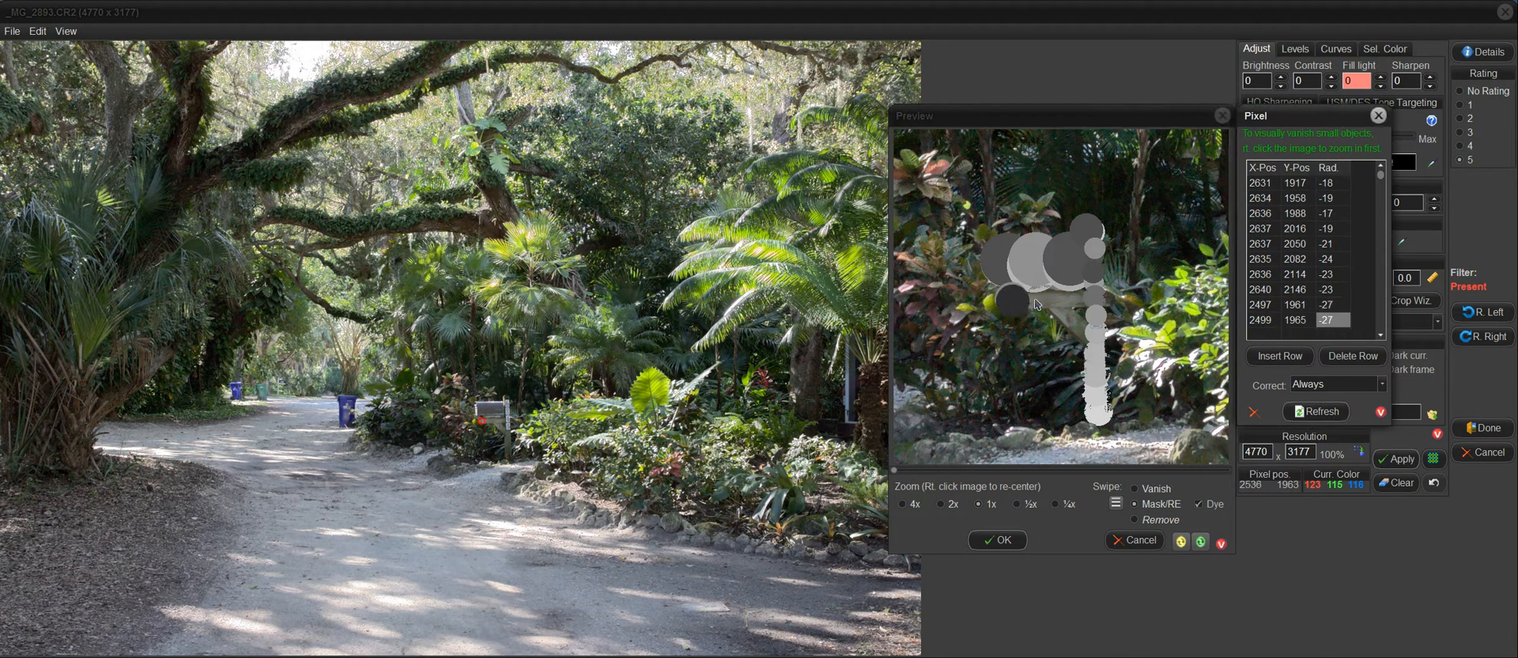
pyautogui.click(1034, 306)
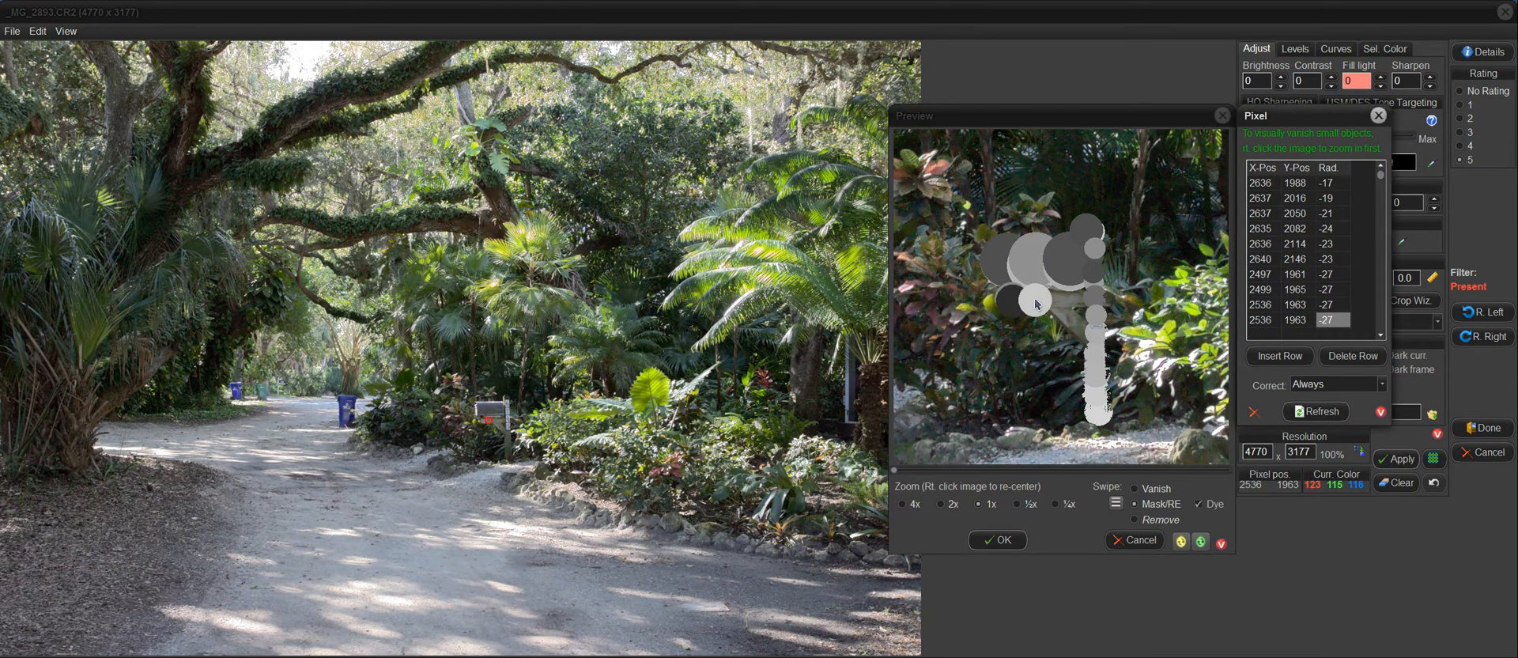
pyautogui.click(1036, 304)
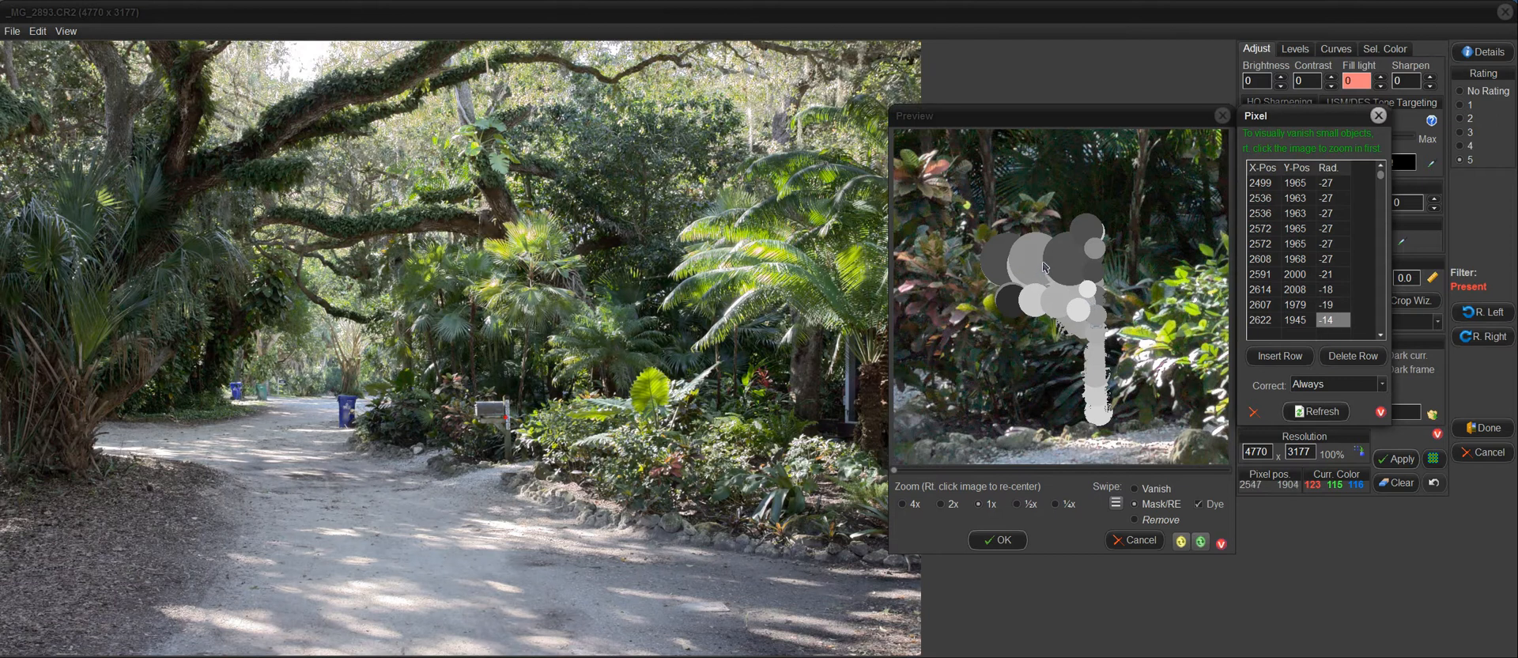
pyautogui.moveTo(1091, 365)
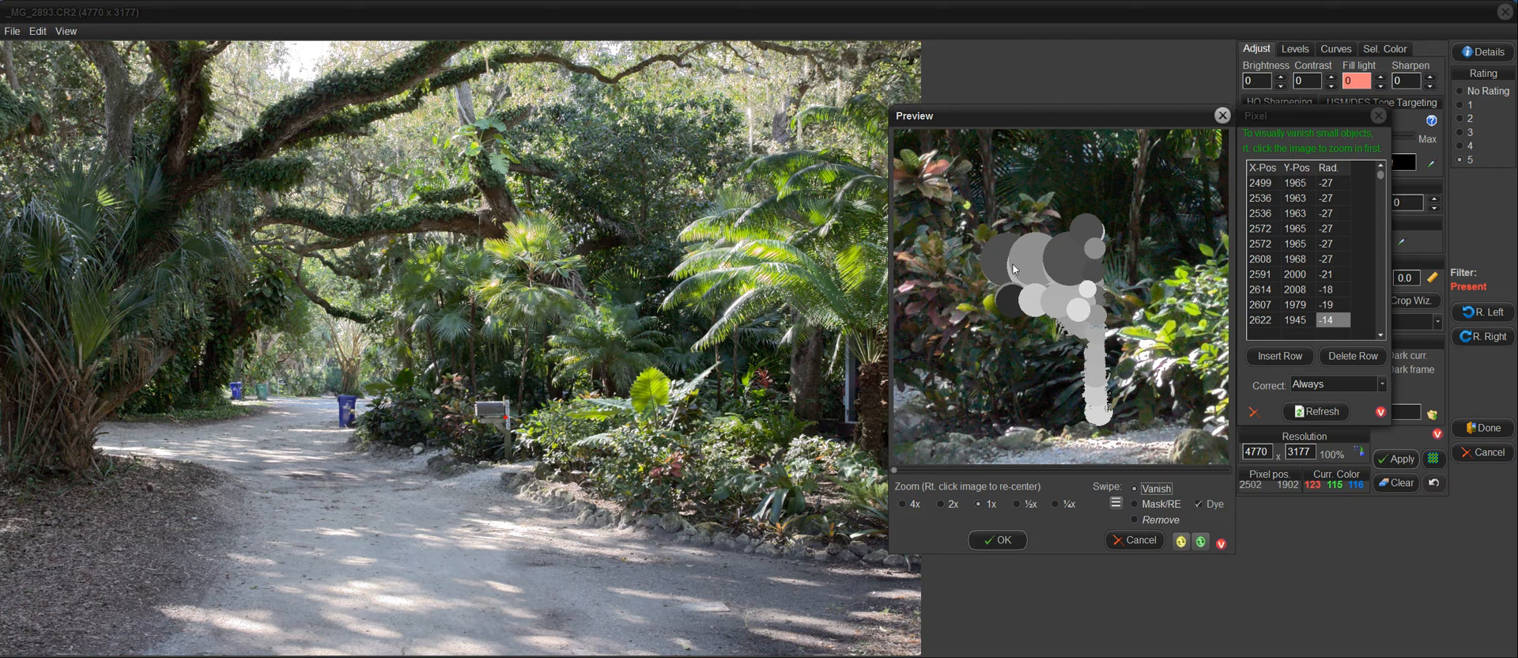
pyautogui.moveTo(962, 291)
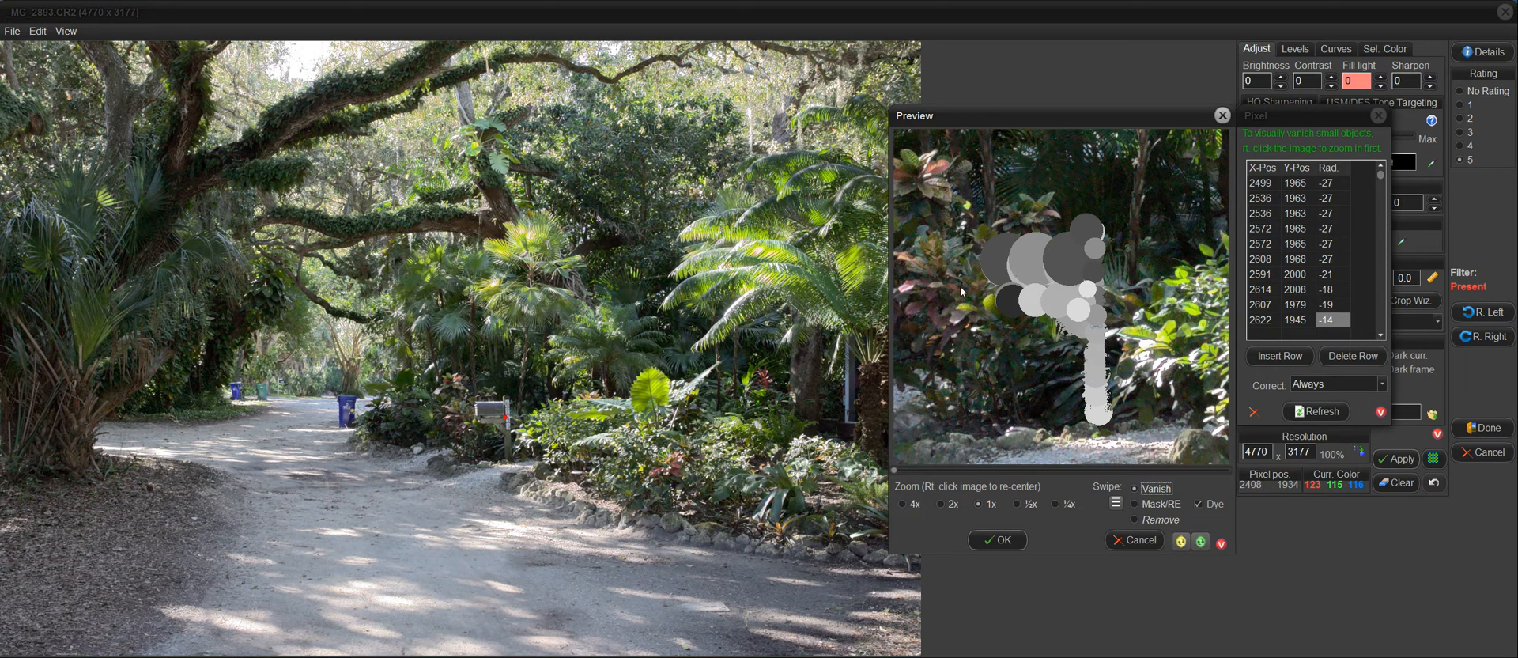
pyautogui.moveTo(979, 264)
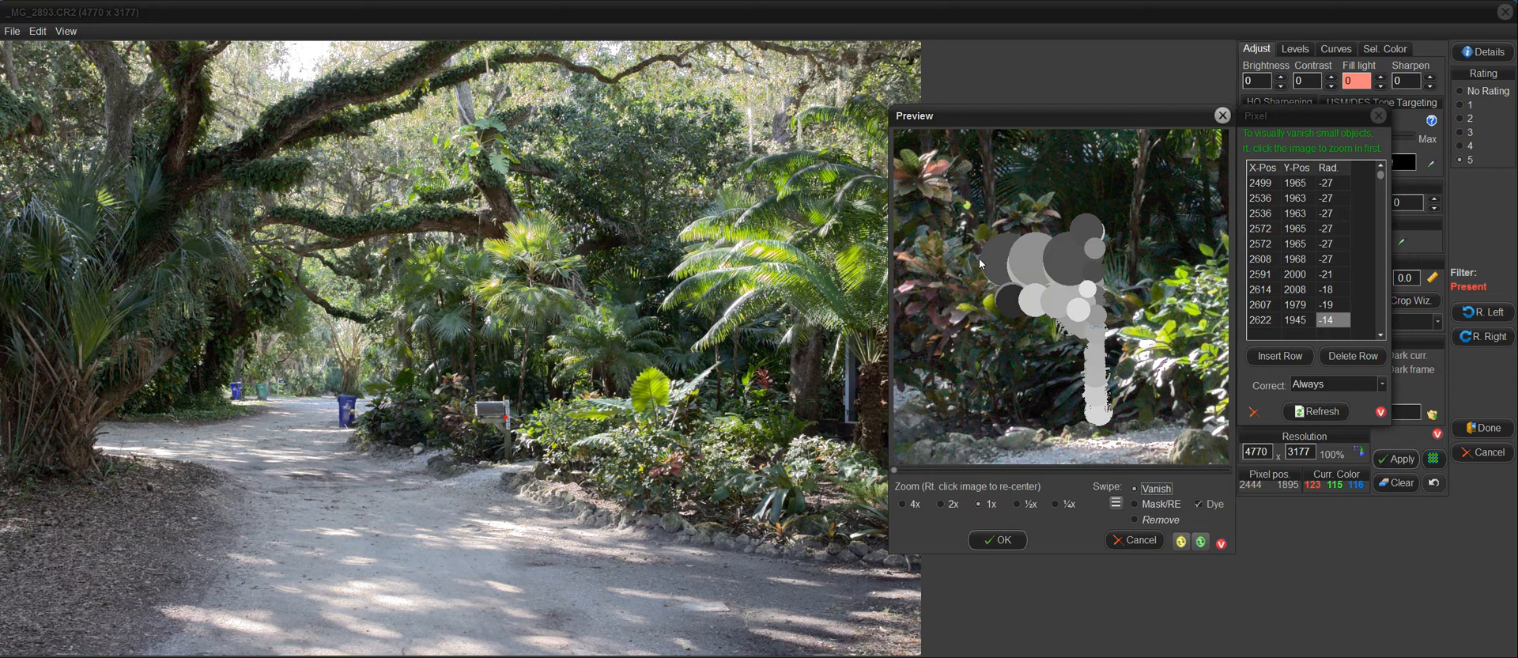
pyautogui.moveTo(1098, 437)
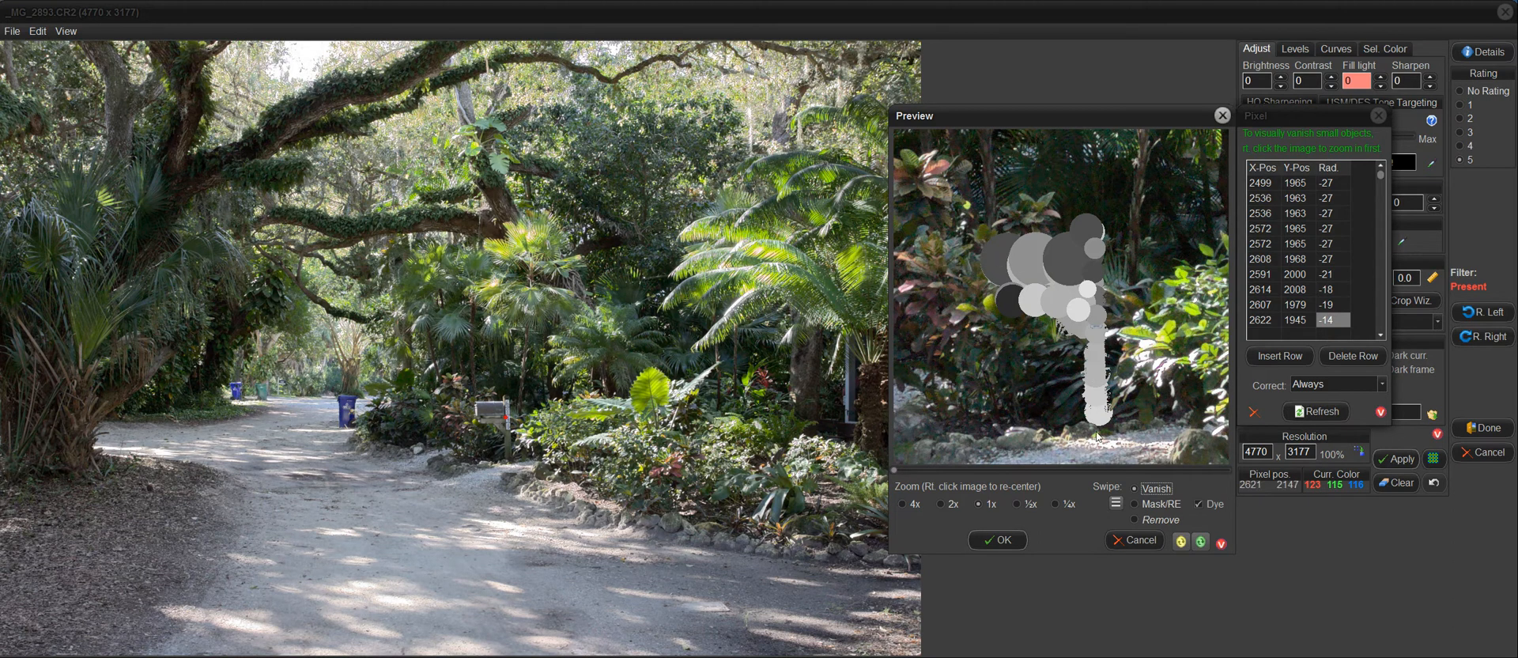
pyautogui.moveTo(1004, 265)
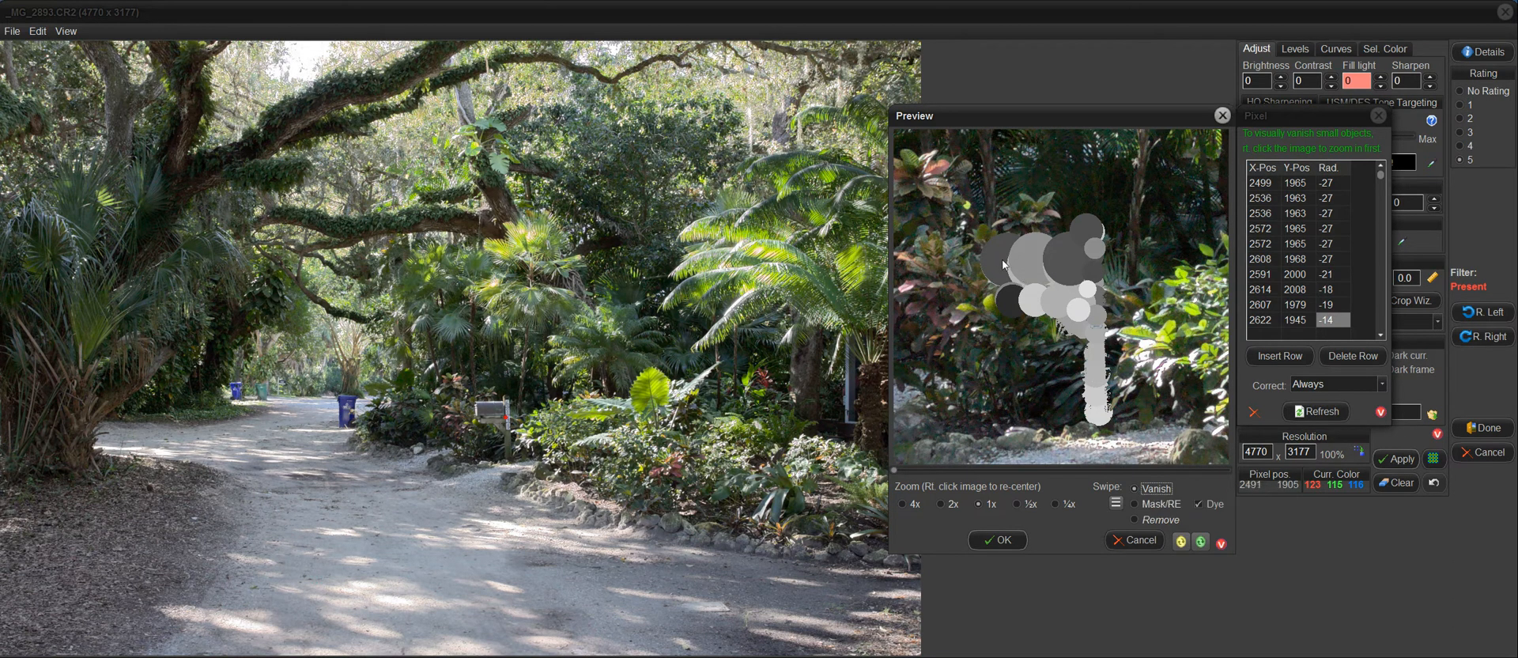
pyautogui.moveTo(997, 260)
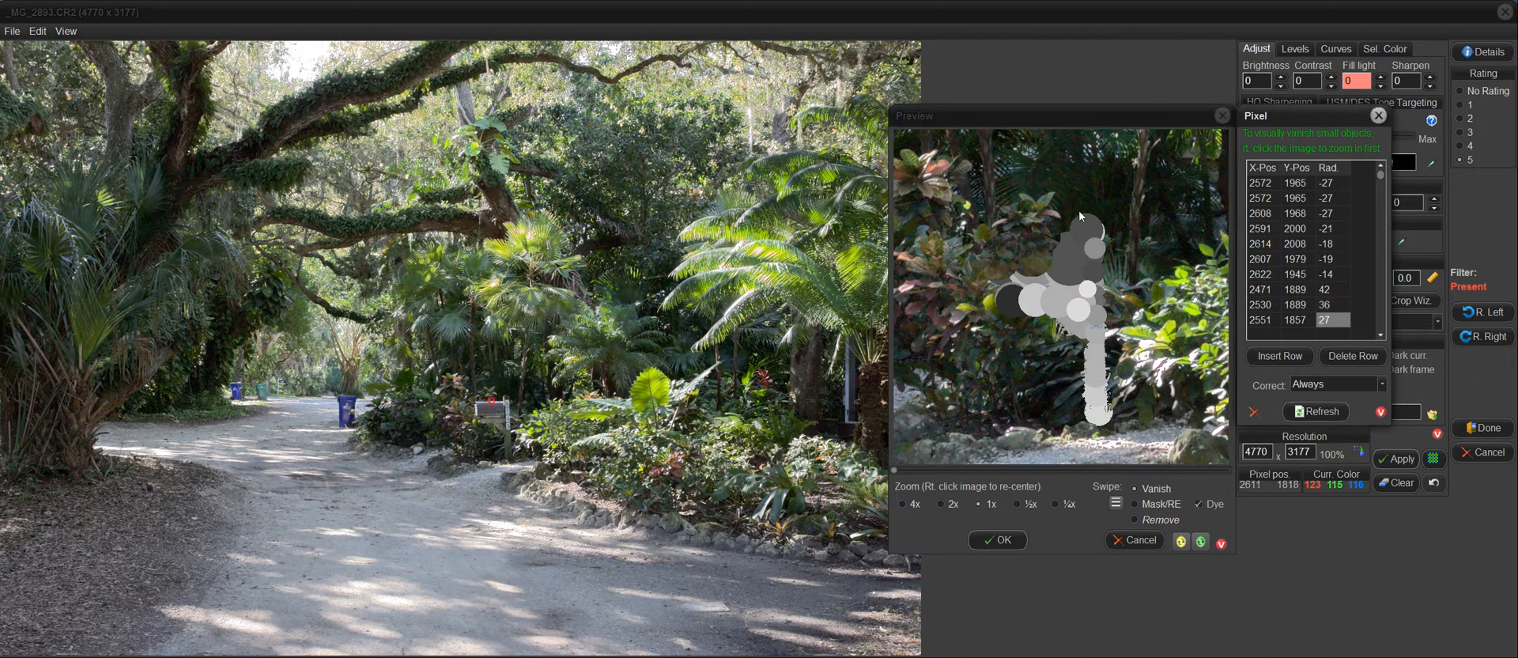
pyautogui.moveTo(1099, 227)
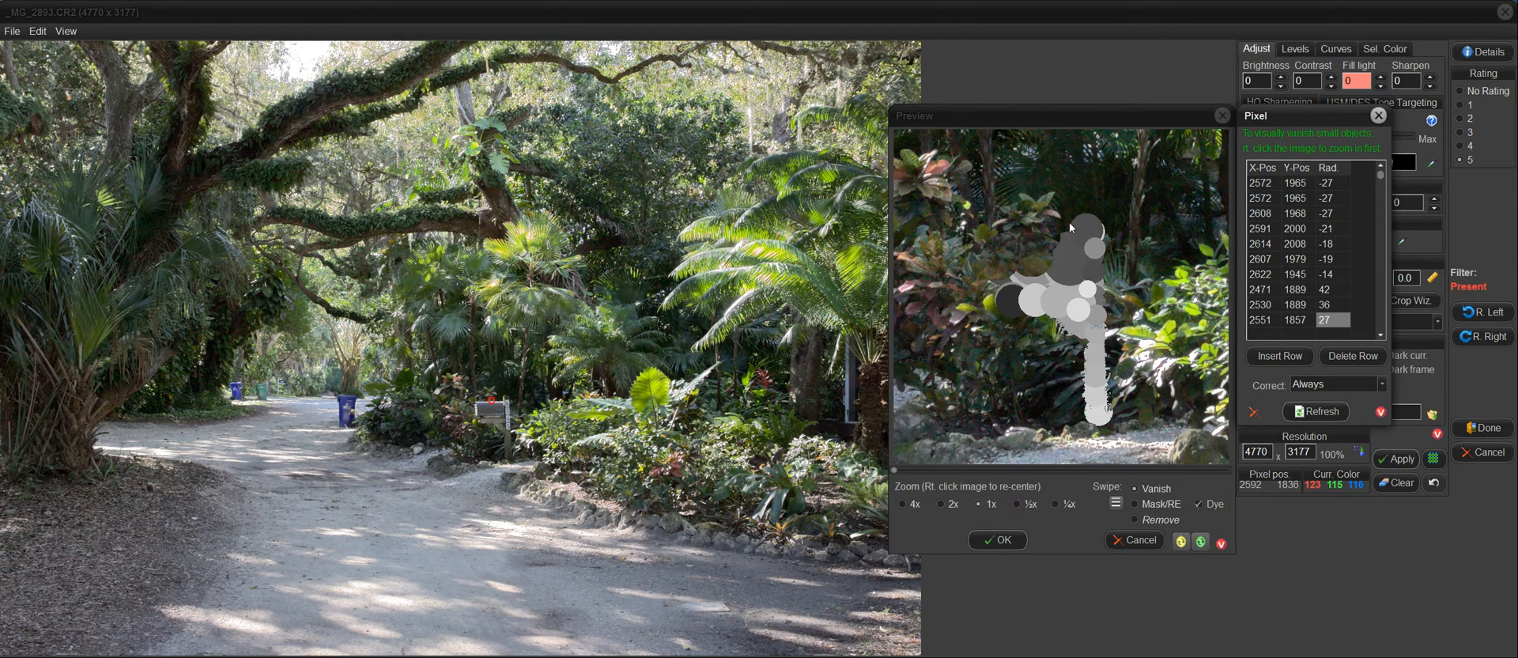
pyautogui.moveTo(1099, 221)
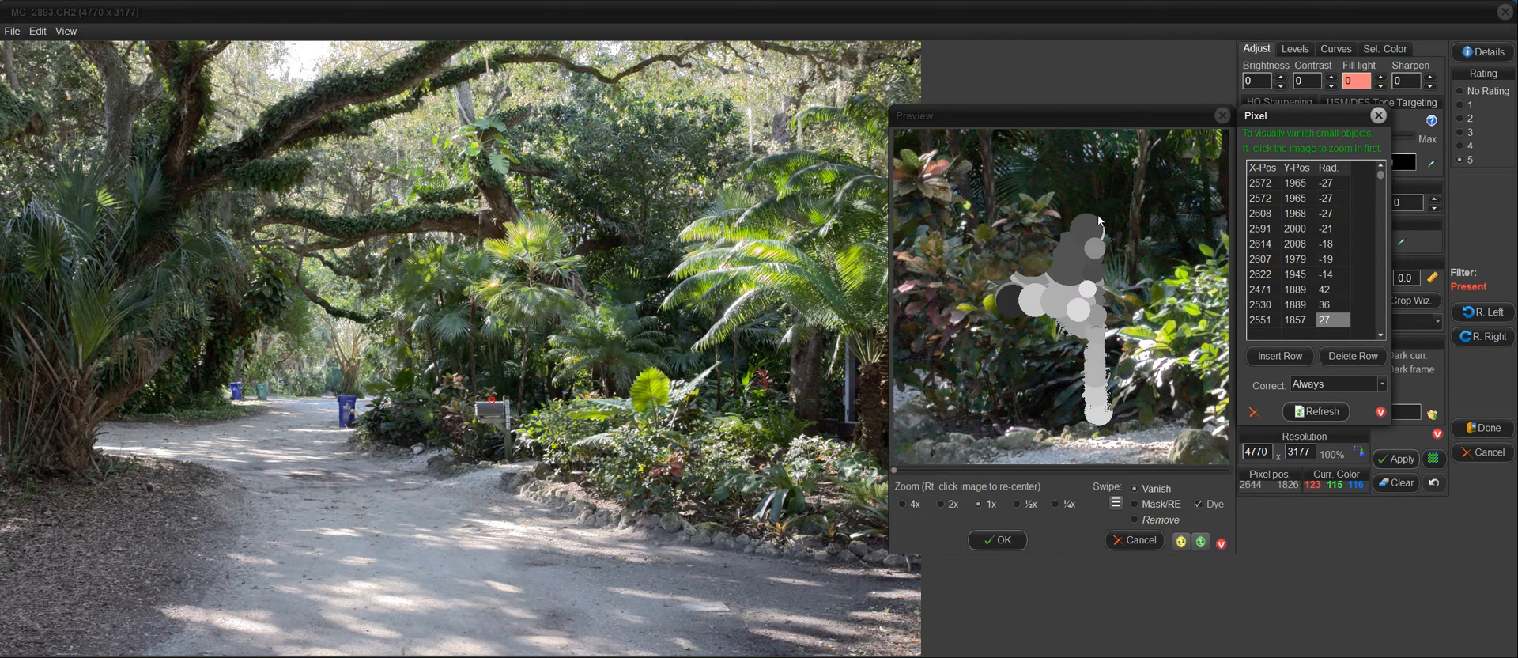
pyautogui.moveTo(1088, 232)
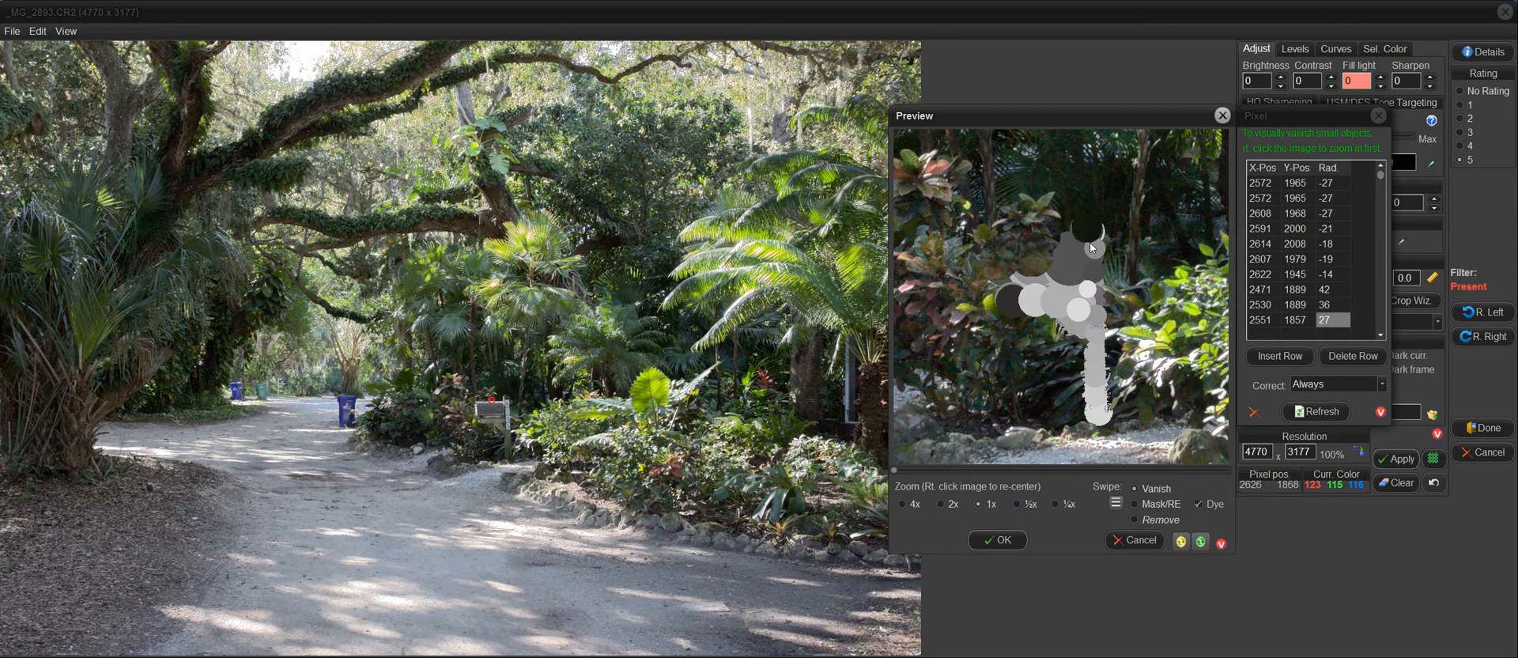
pyautogui.moveTo(1096, 254)
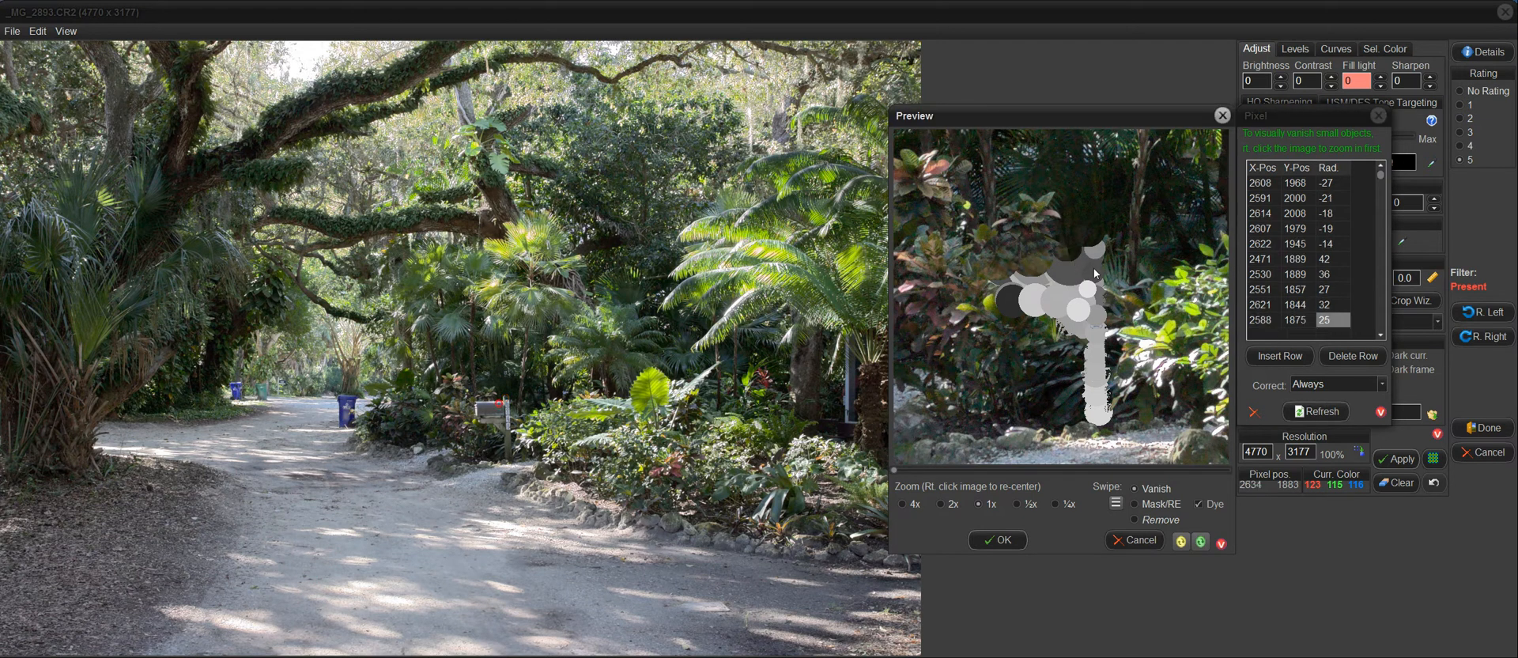
pyautogui.moveTo(1094, 281)
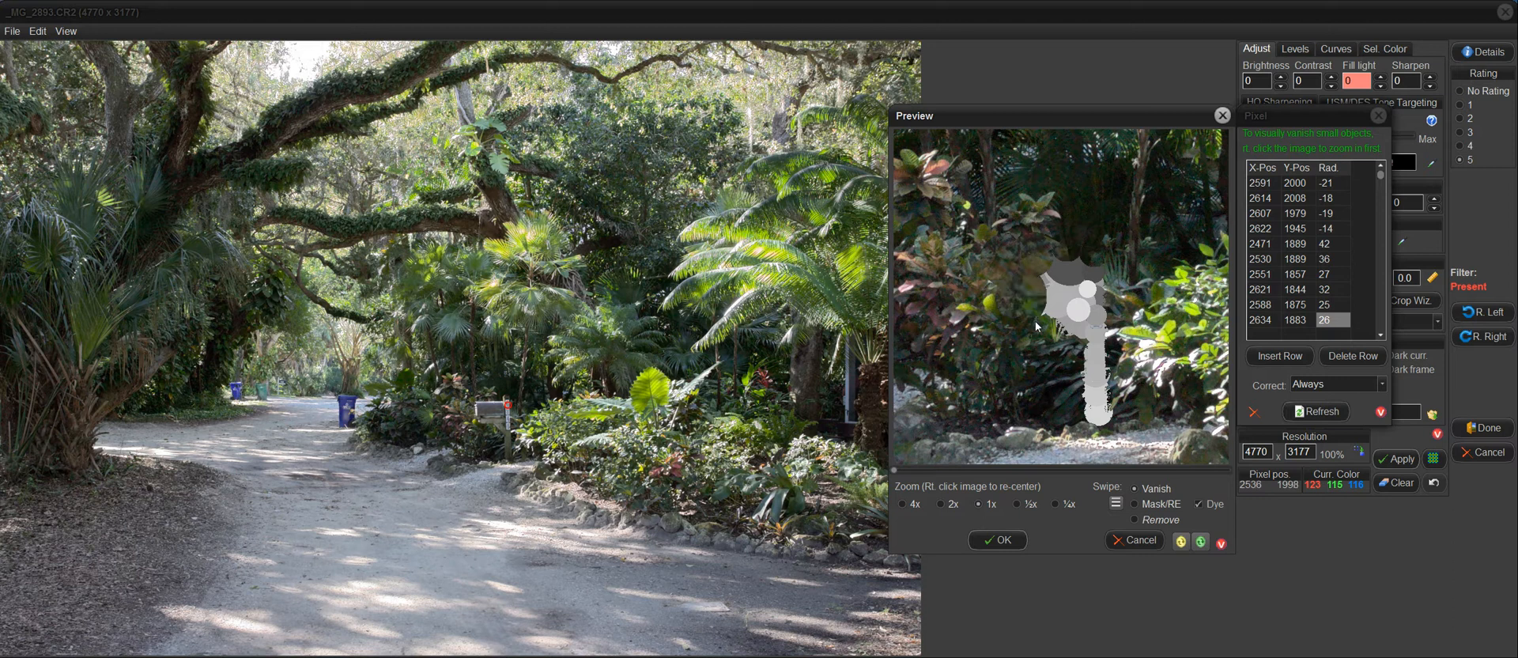
pyautogui.moveTo(1036, 323)
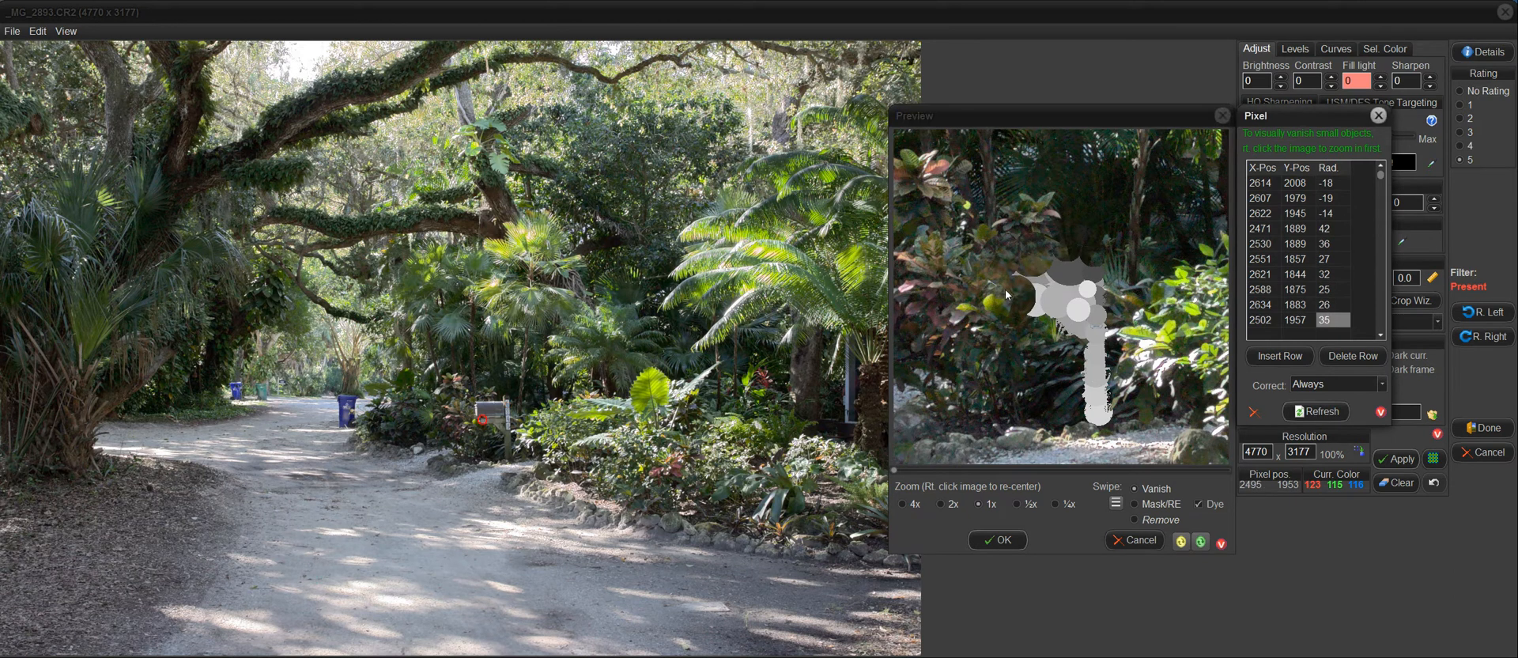
pyautogui.moveTo(966, 268)
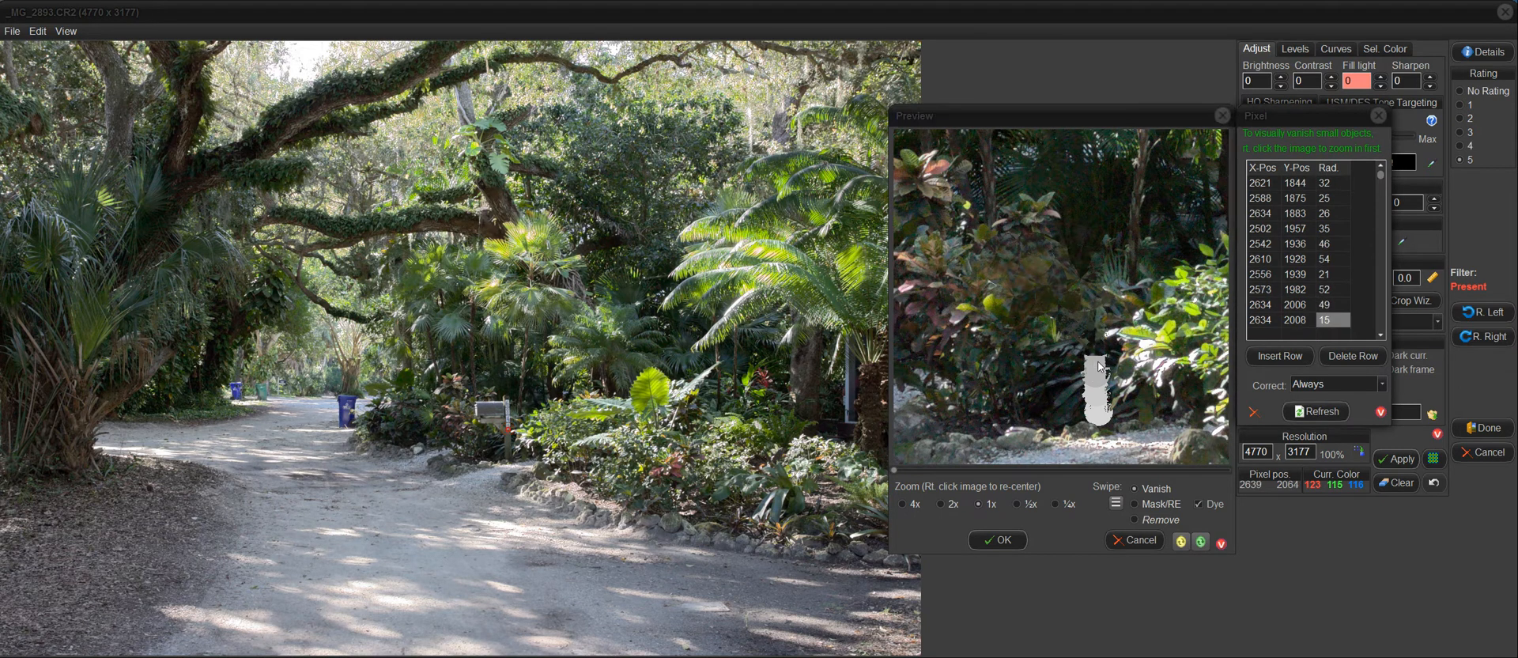
pyautogui.moveTo(1098, 383)
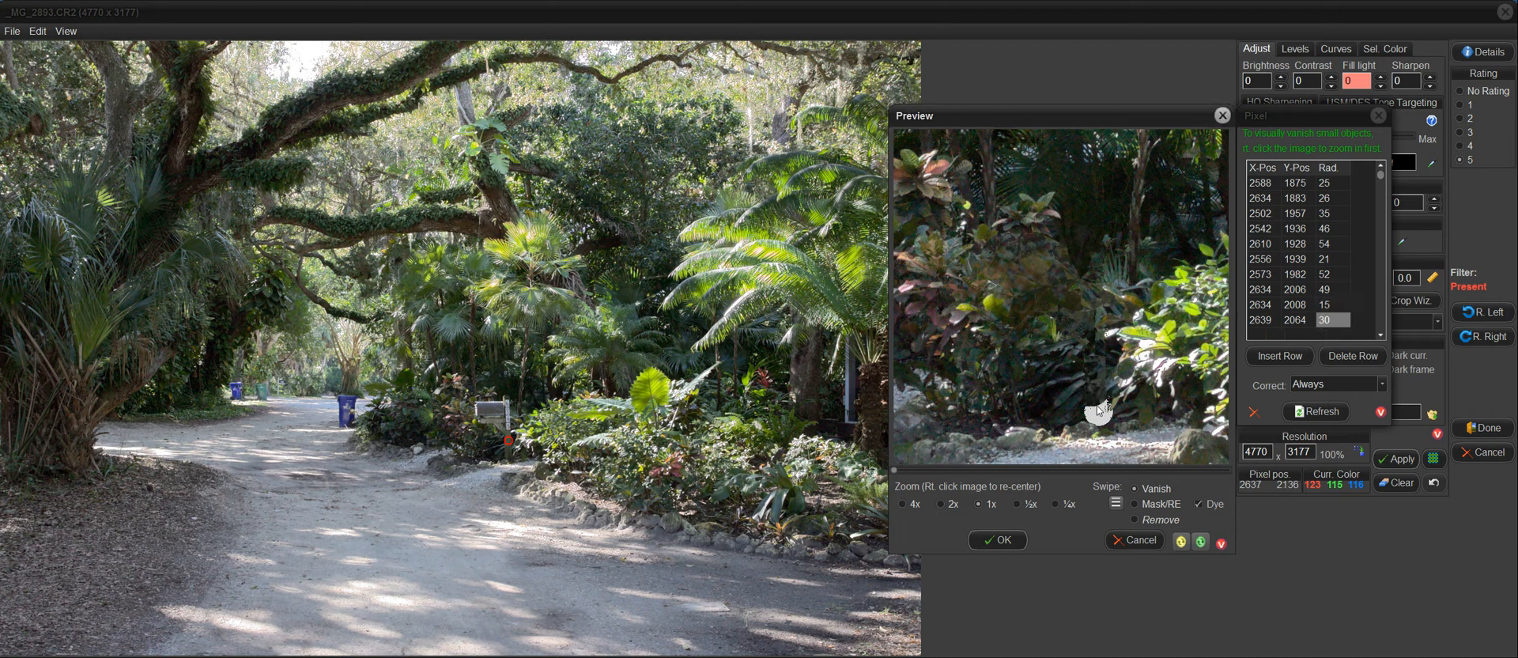
pyautogui.moveTo(1099, 403)
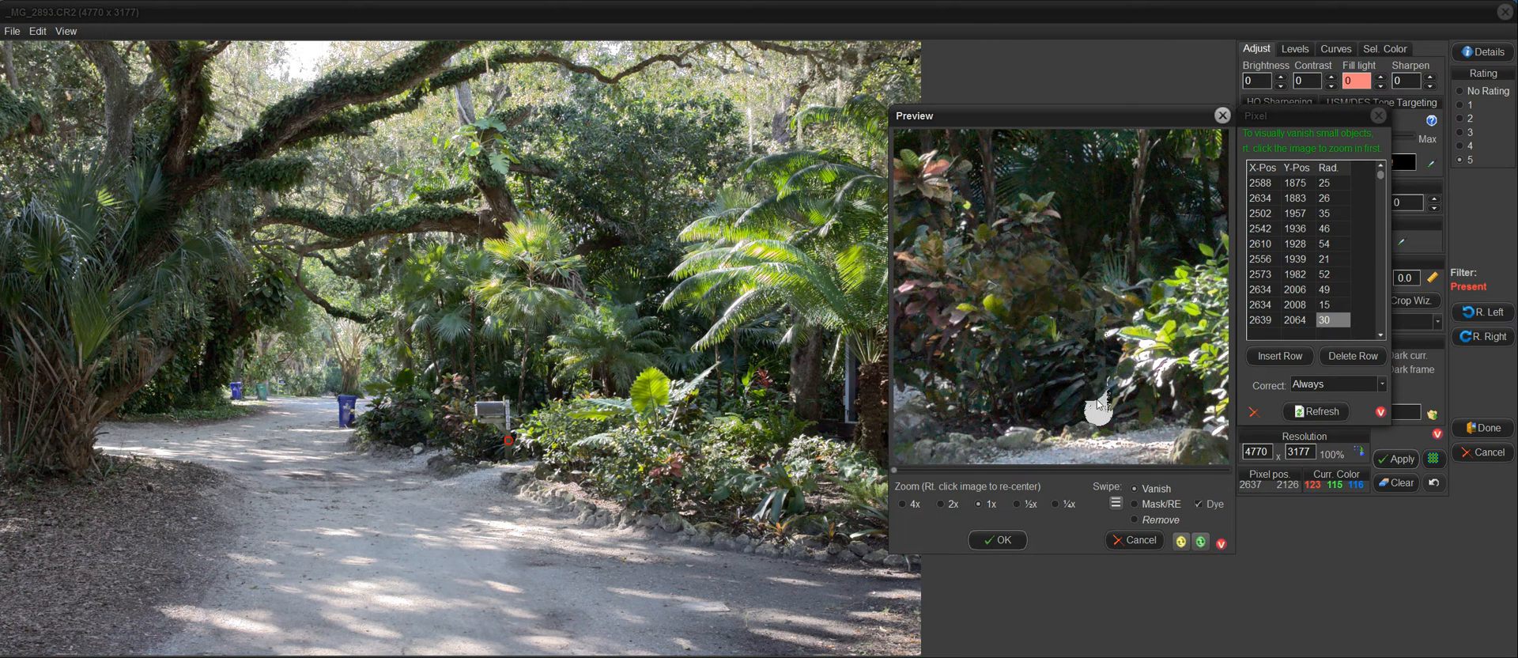
# - Re-center the 2x preview and mark leftover foliage blemishes with small vanish spots
pyautogui.click(1351, 356)
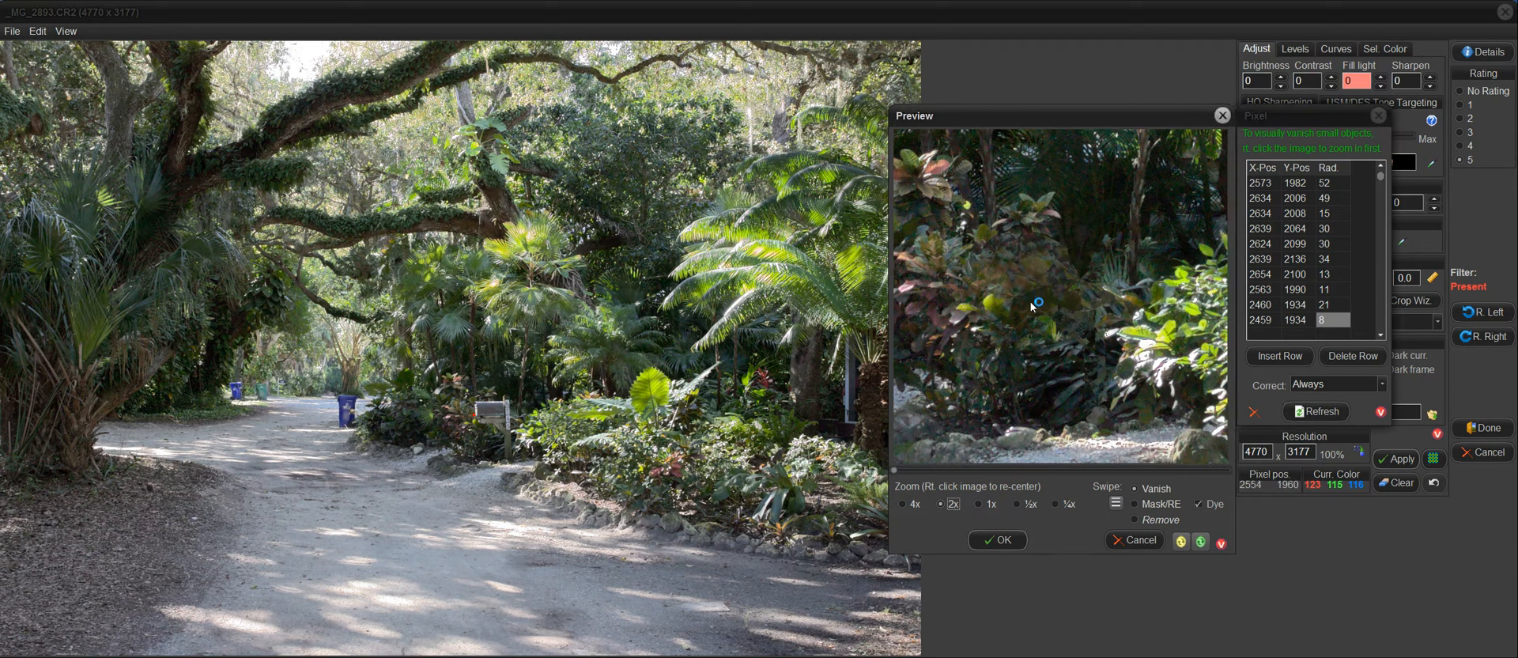
pyautogui.rightClick(1036, 310)
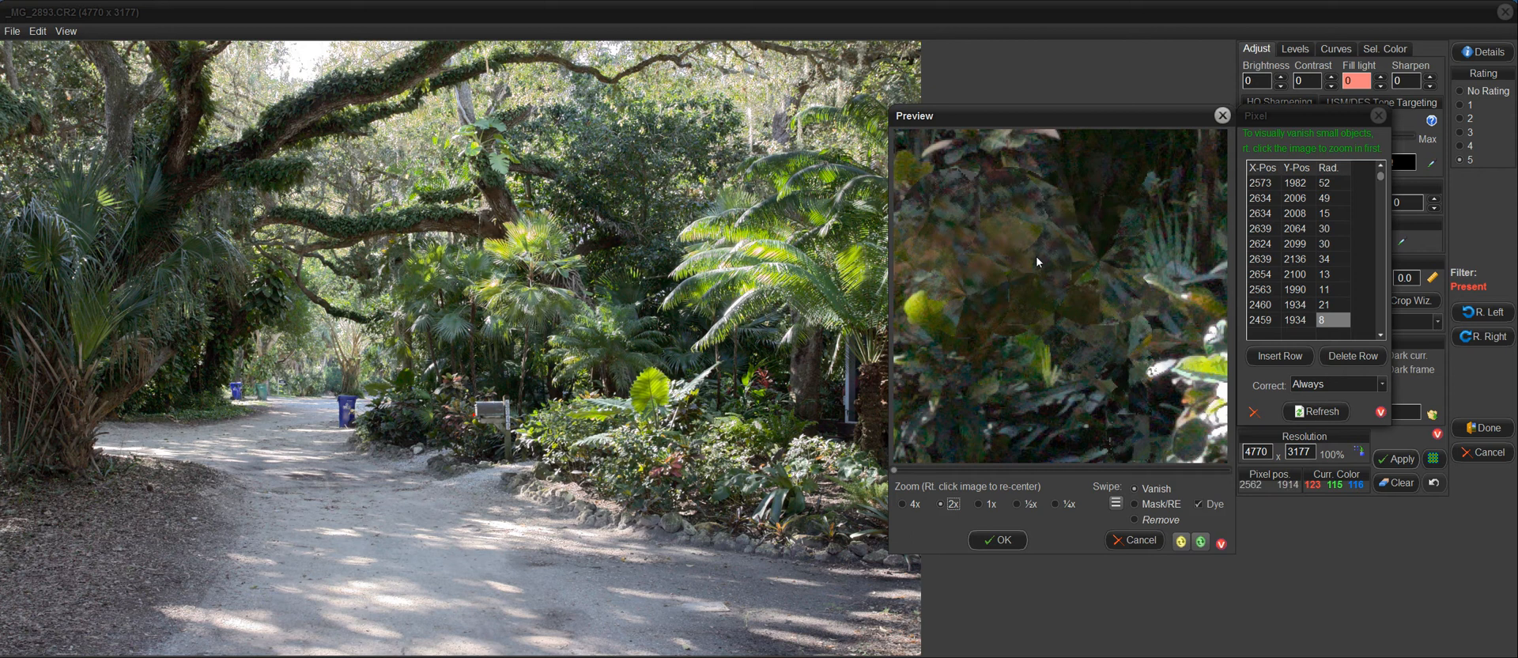
pyautogui.moveTo(1072, 336)
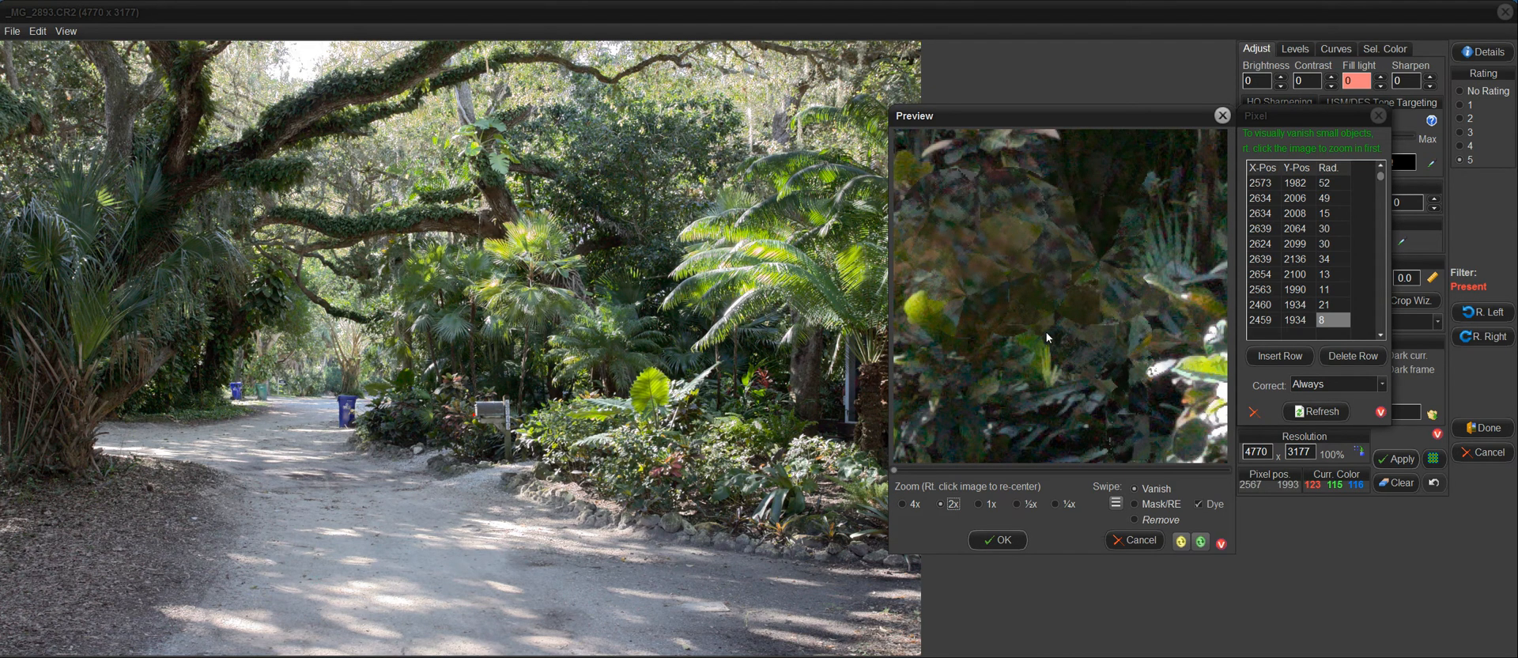
pyautogui.moveTo(1058, 275)
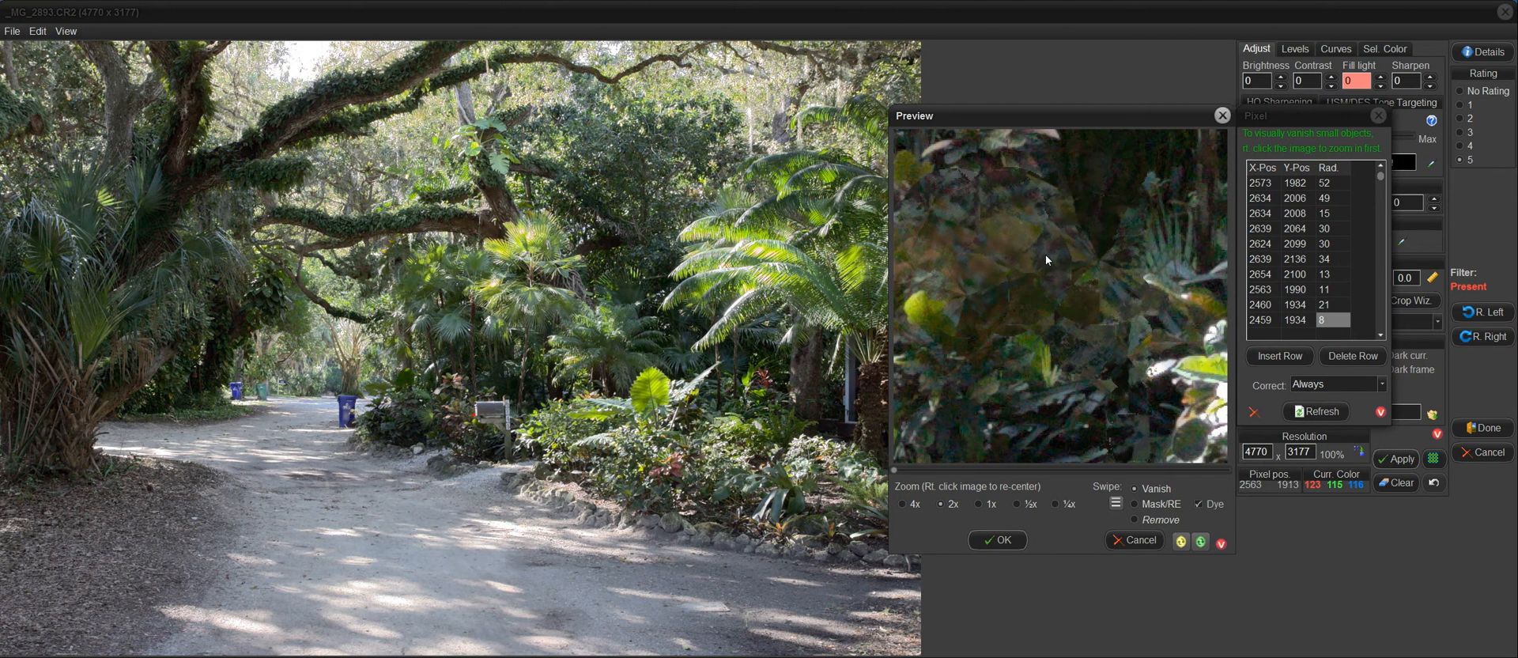
pyautogui.moveTo(1053, 266)
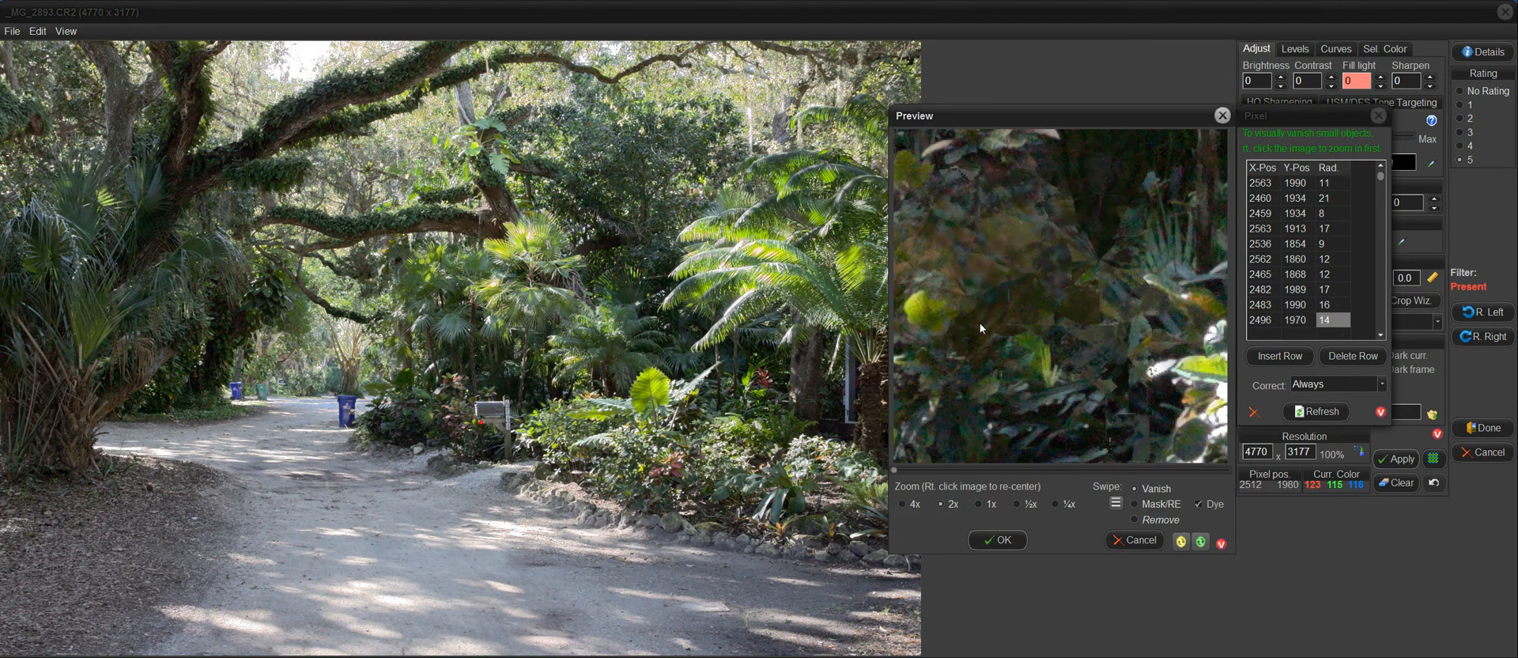
pyautogui.click(1095, 388)
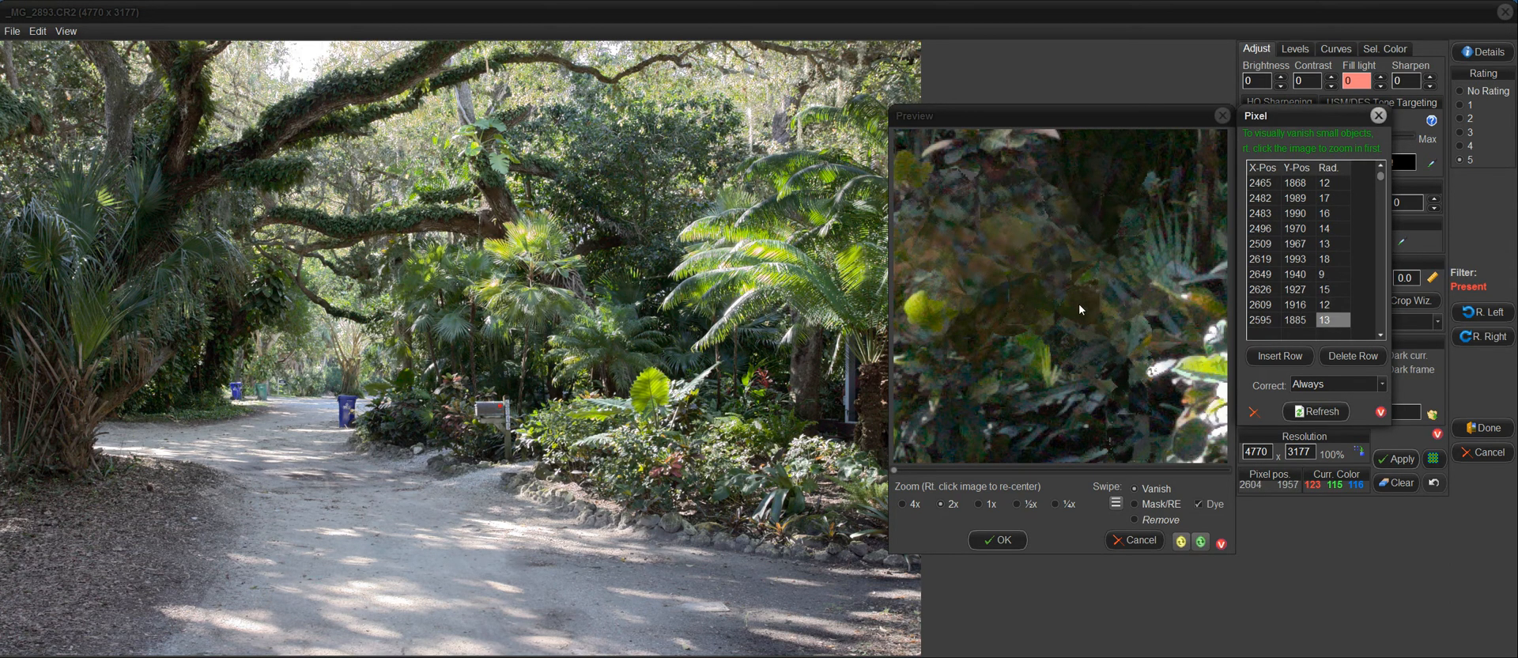
pyautogui.moveTo(1138, 400)
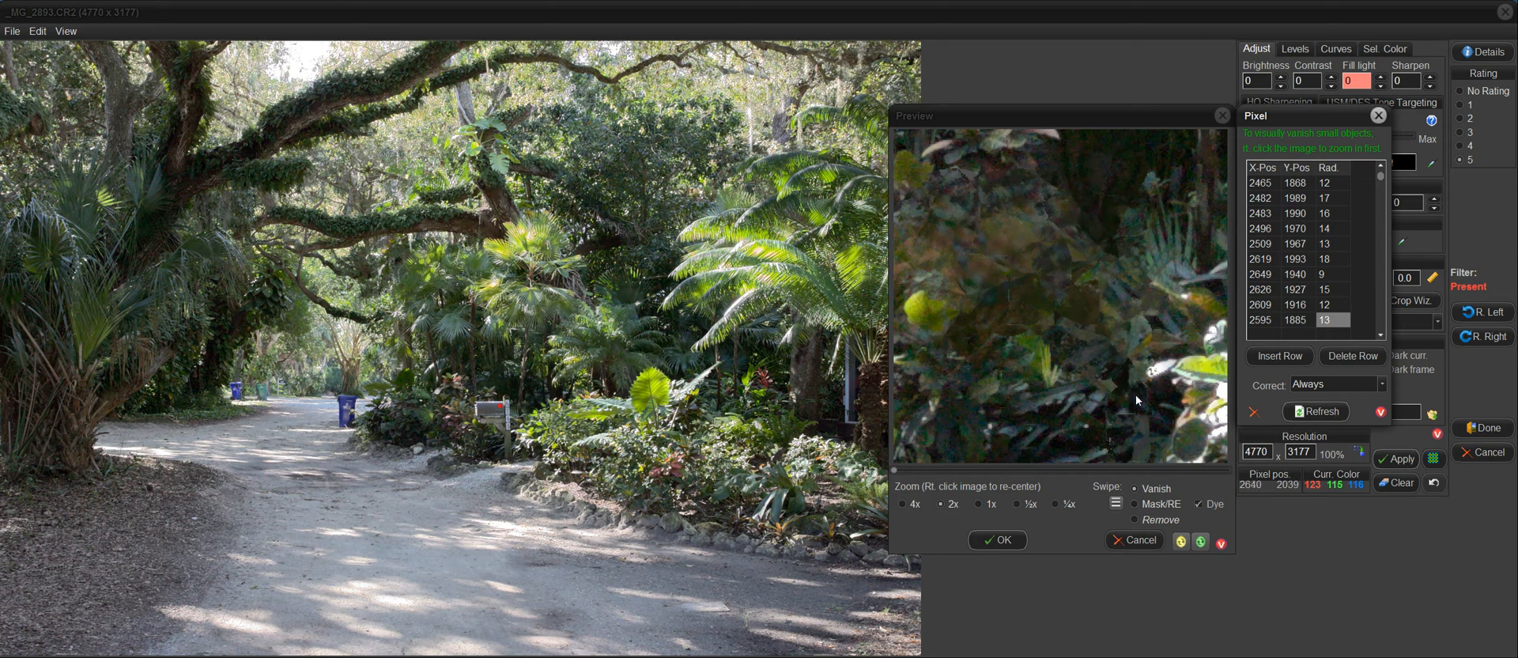
# - Add small vanish spots lower in the retouched area and delete the oversized spot
pyautogui.click(1139, 421)
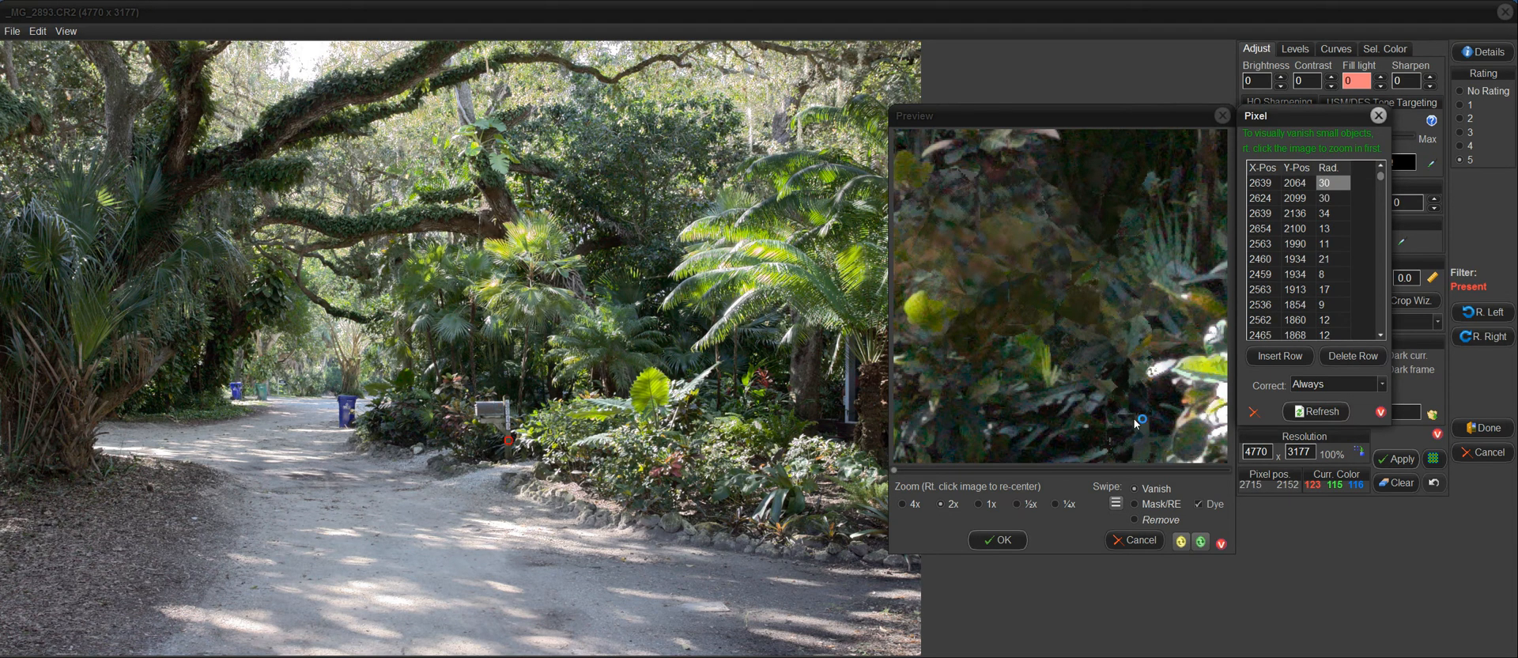
pyautogui.moveTo(1138, 411)
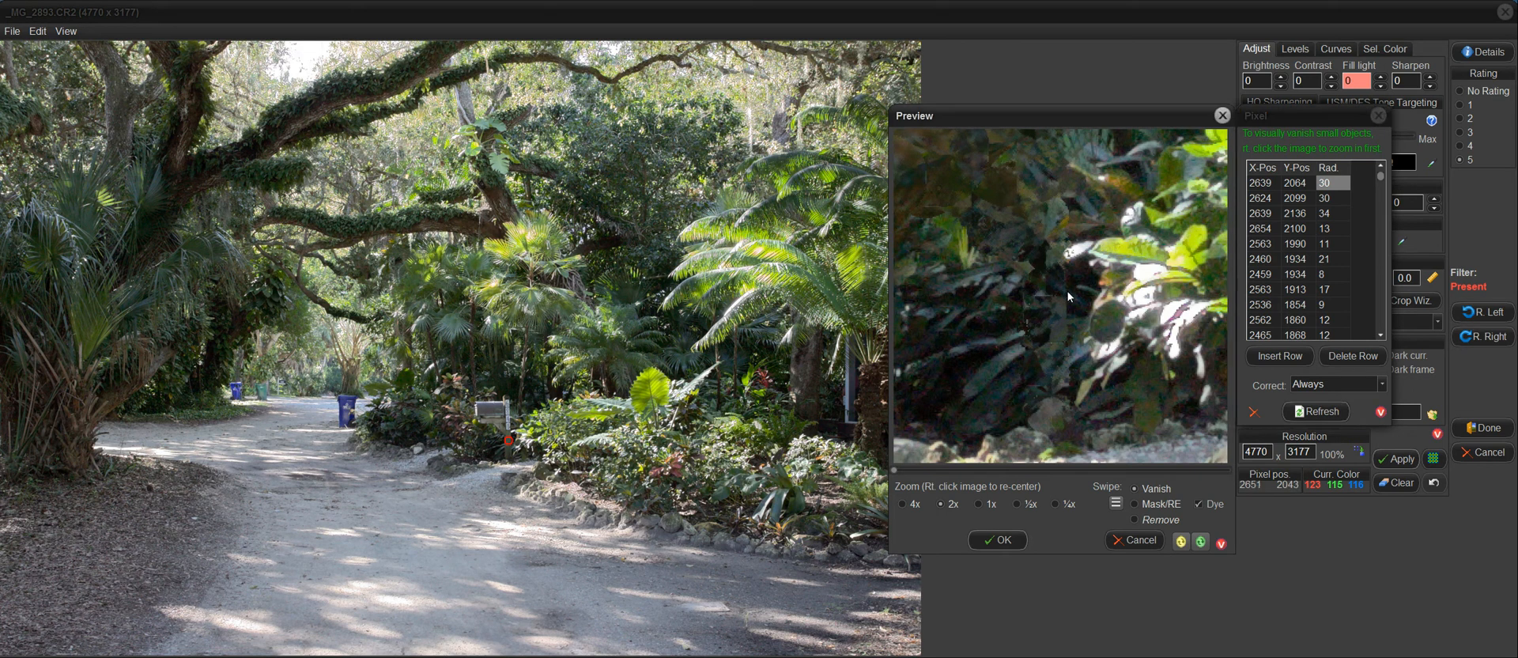
pyautogui.click(1036, 310)
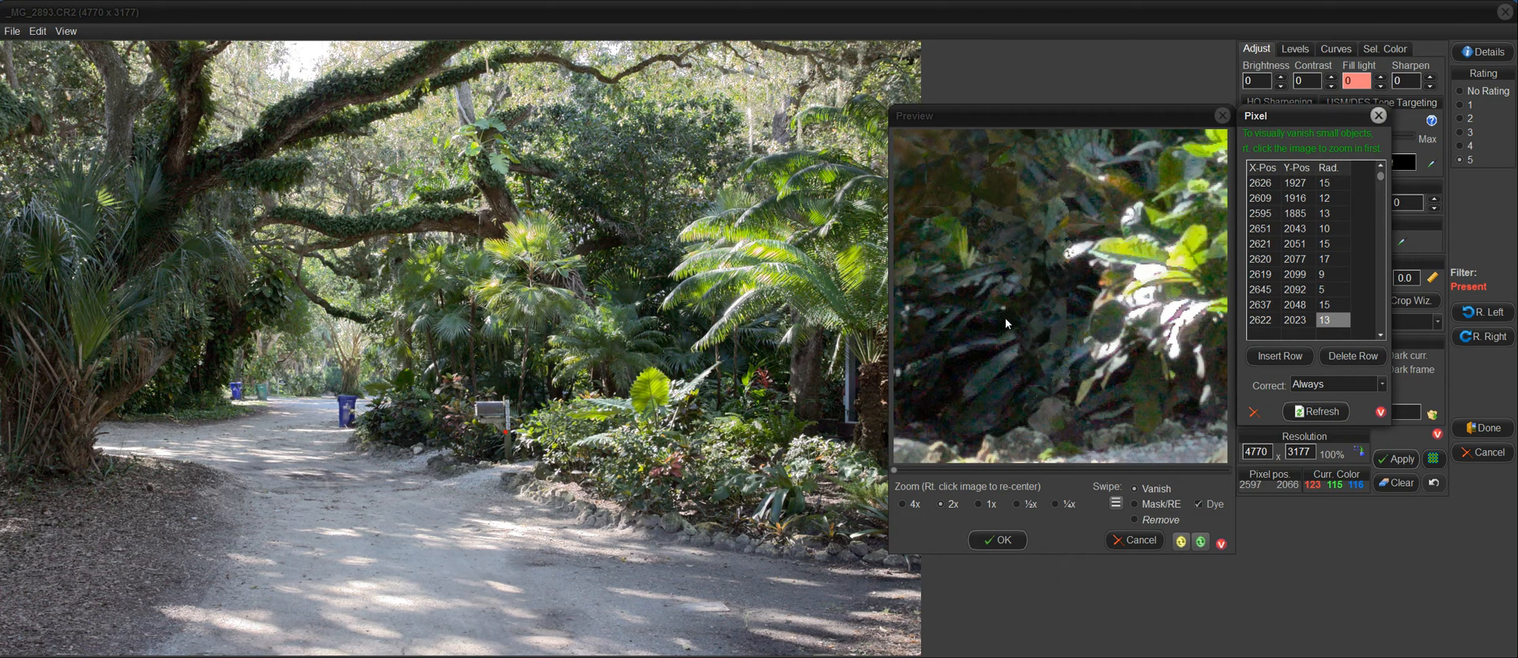
pyautogui.moveTo(932, 189)
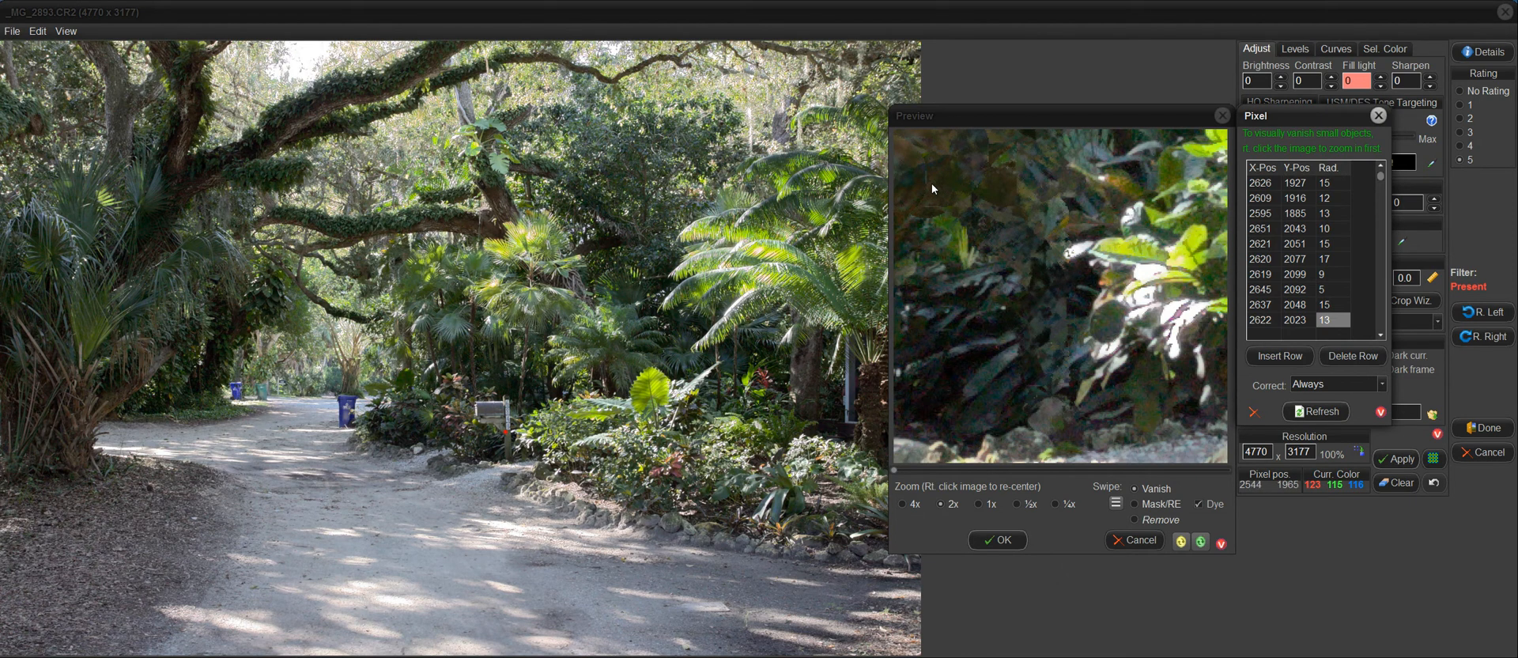
pyautogui.click(1074, 319)
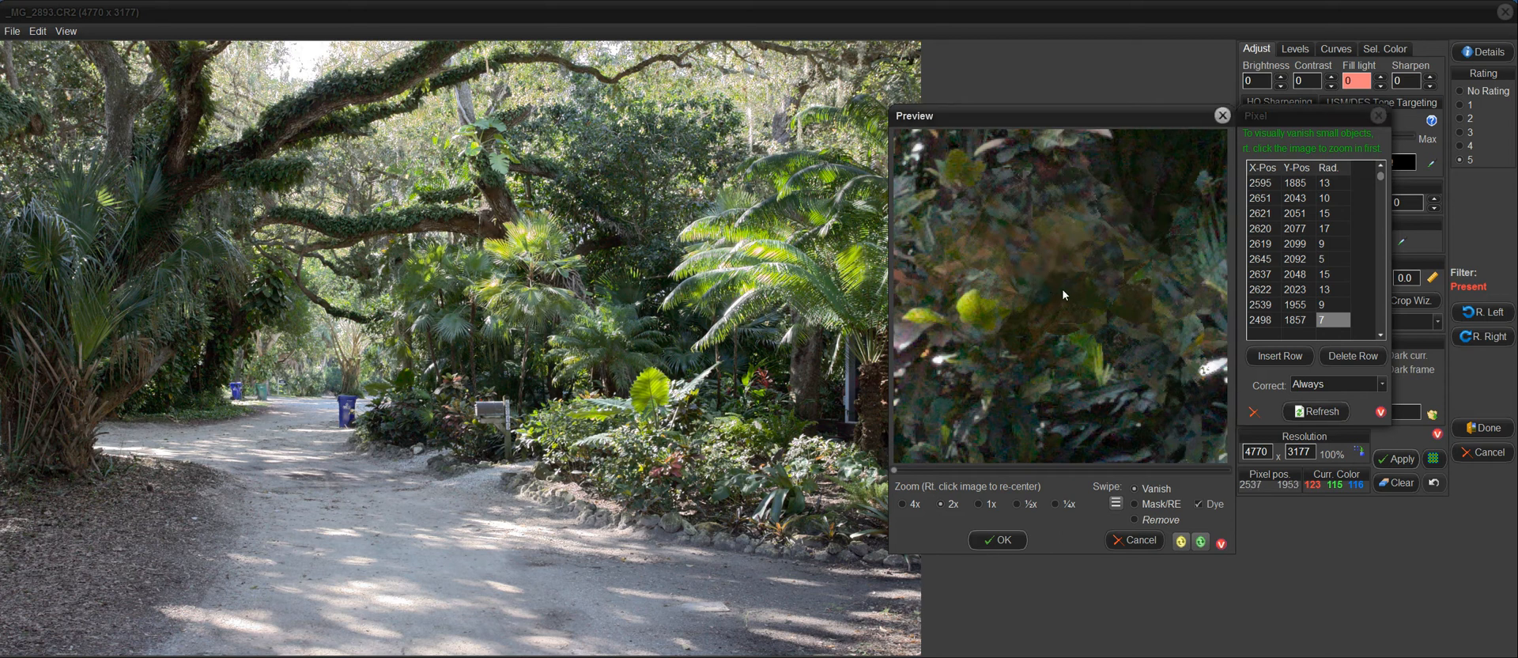
pyautogui.click(486, 414)
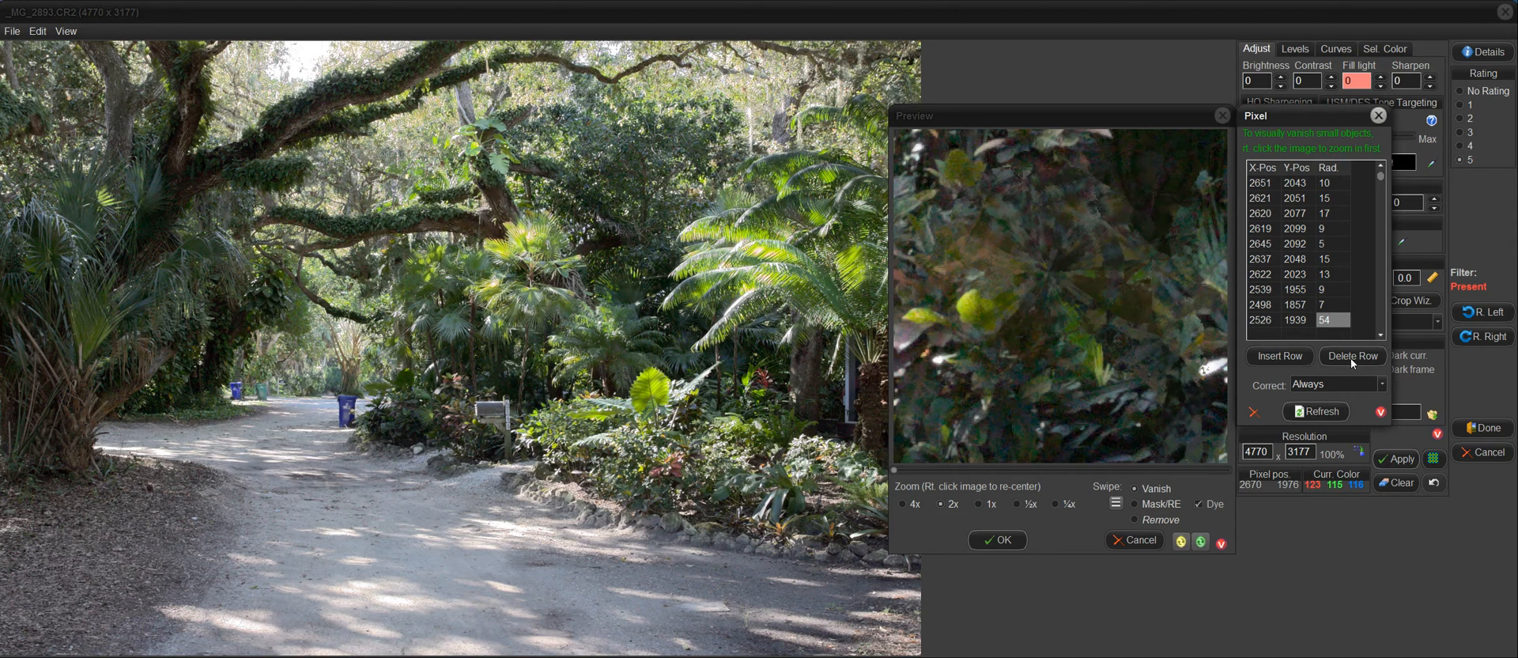
pyautogui.click(1352, 356)
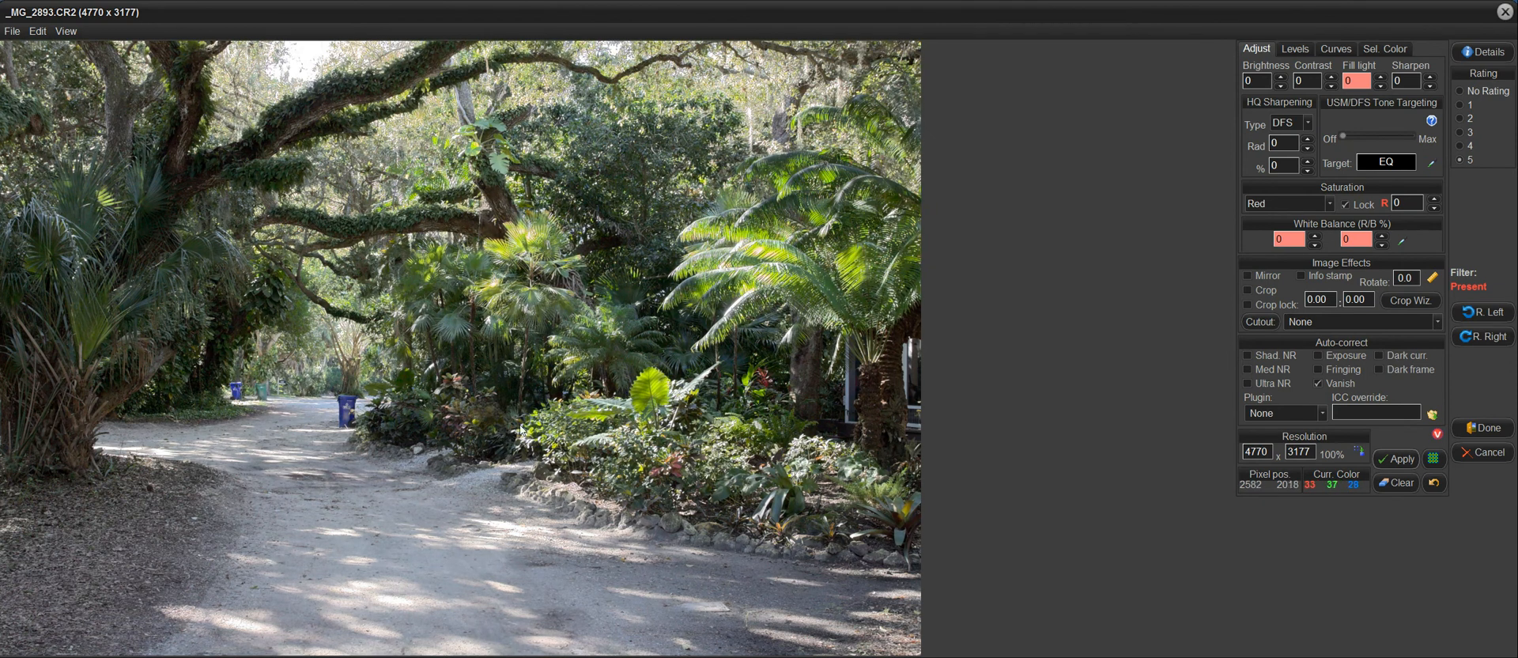
pyautogui.moveTo(509, 427)
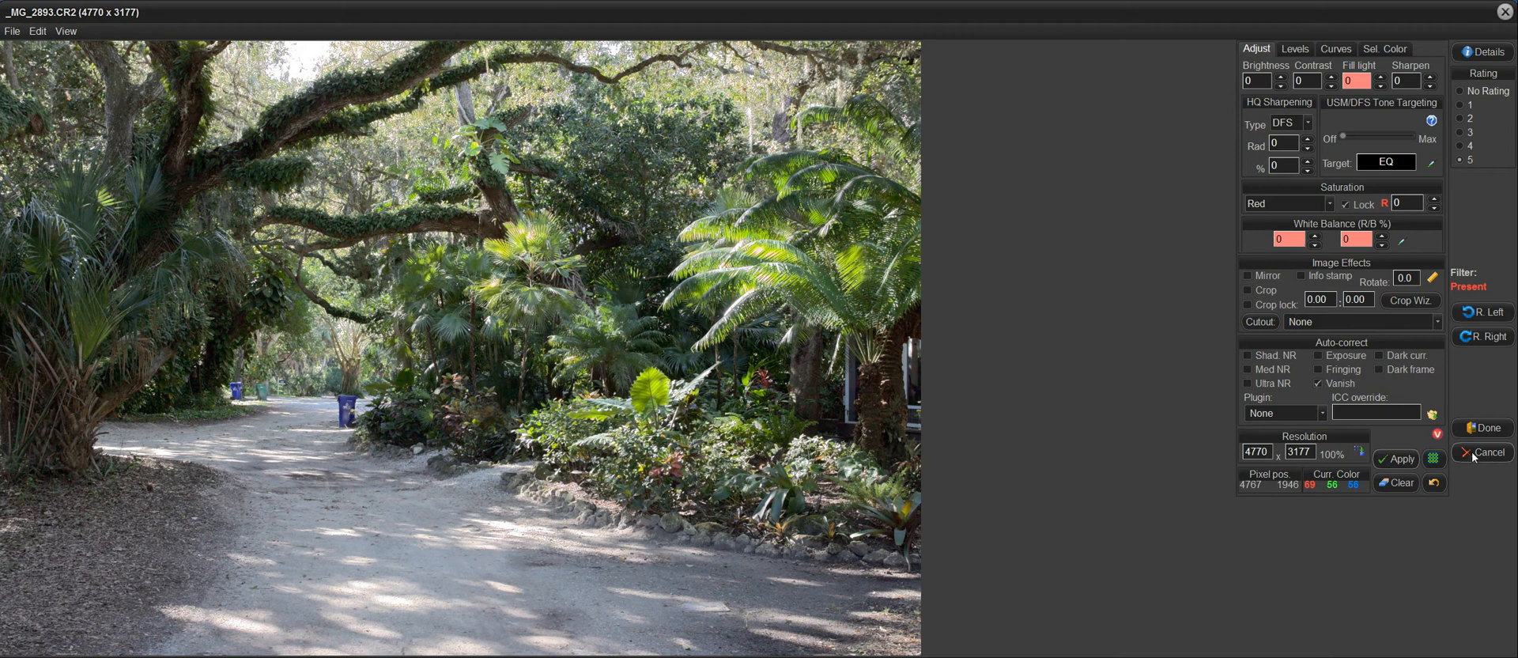
# - Cancel the editor and answer No to saving the filter
pyautogui.click(1488, 452)
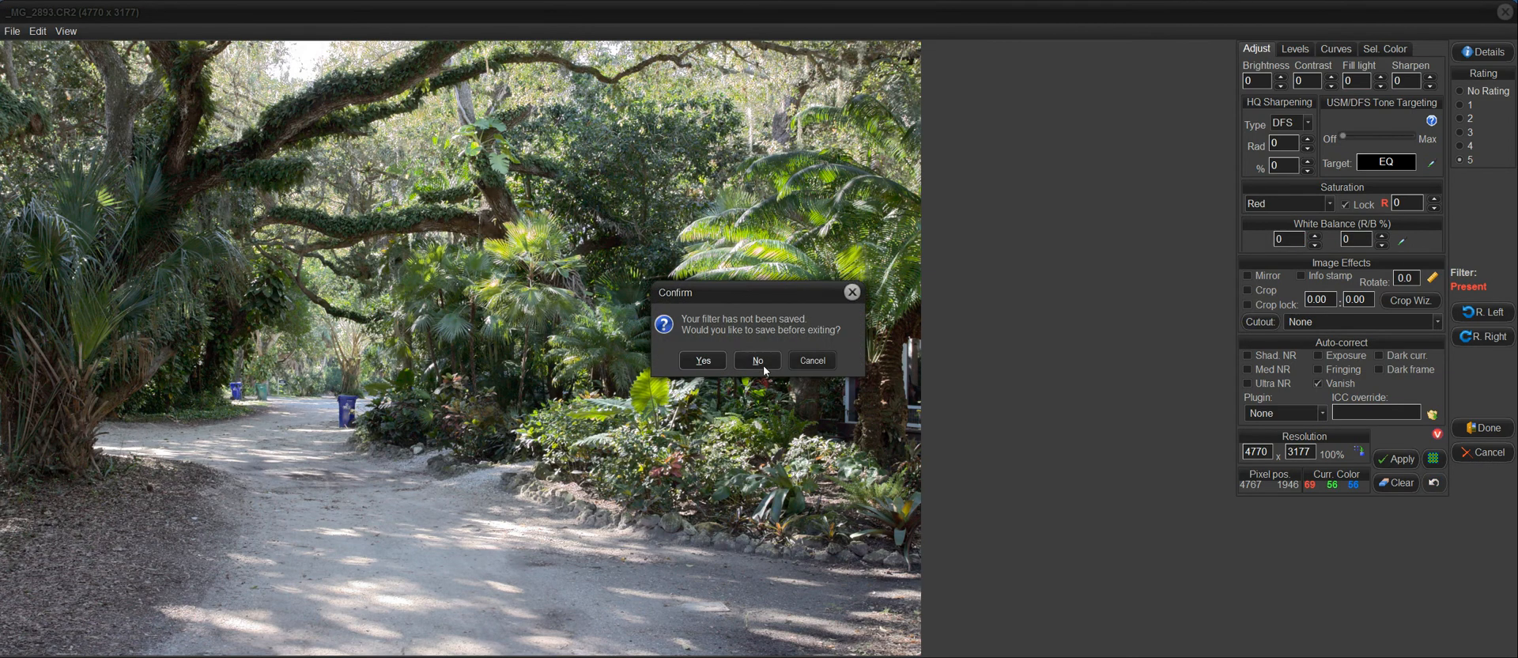
pyautogui.click(757, 360)
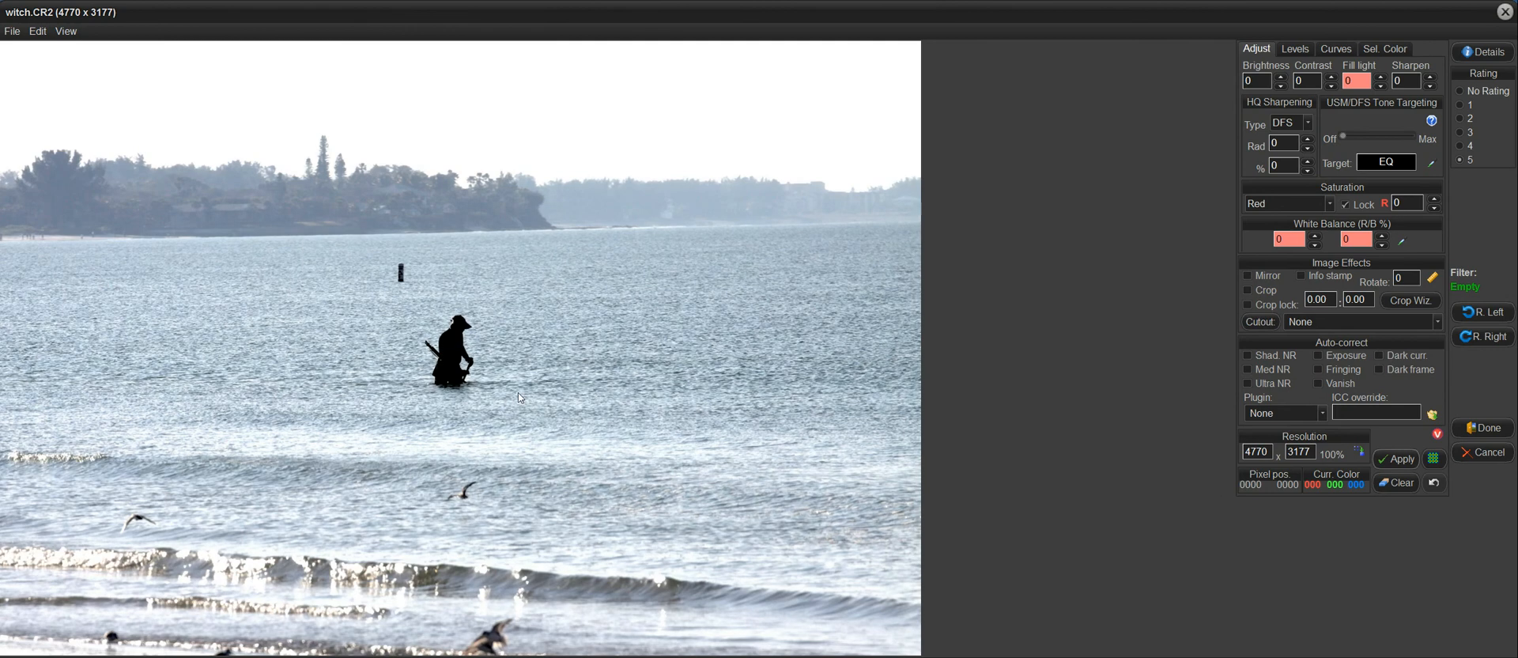
pyautogui.moveTo(488, 404)
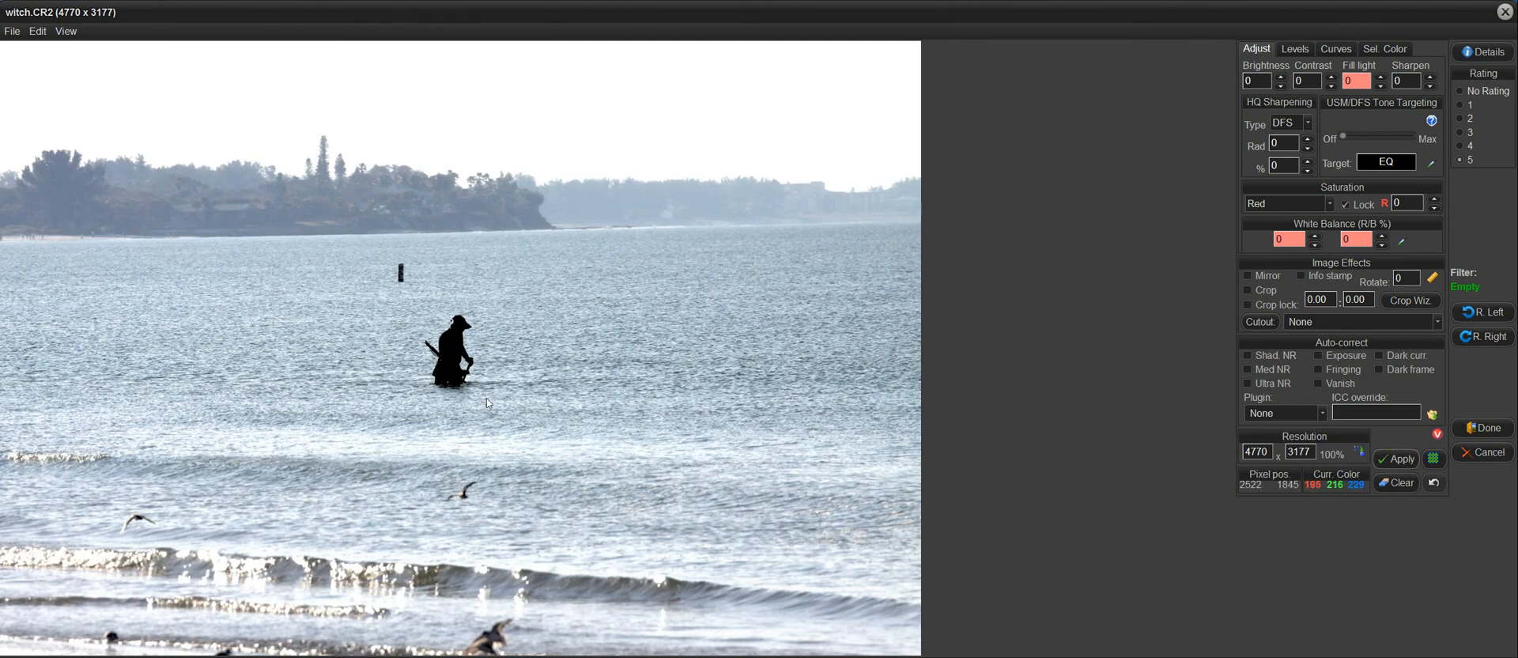
pyautogui.moveTo(450, 330)
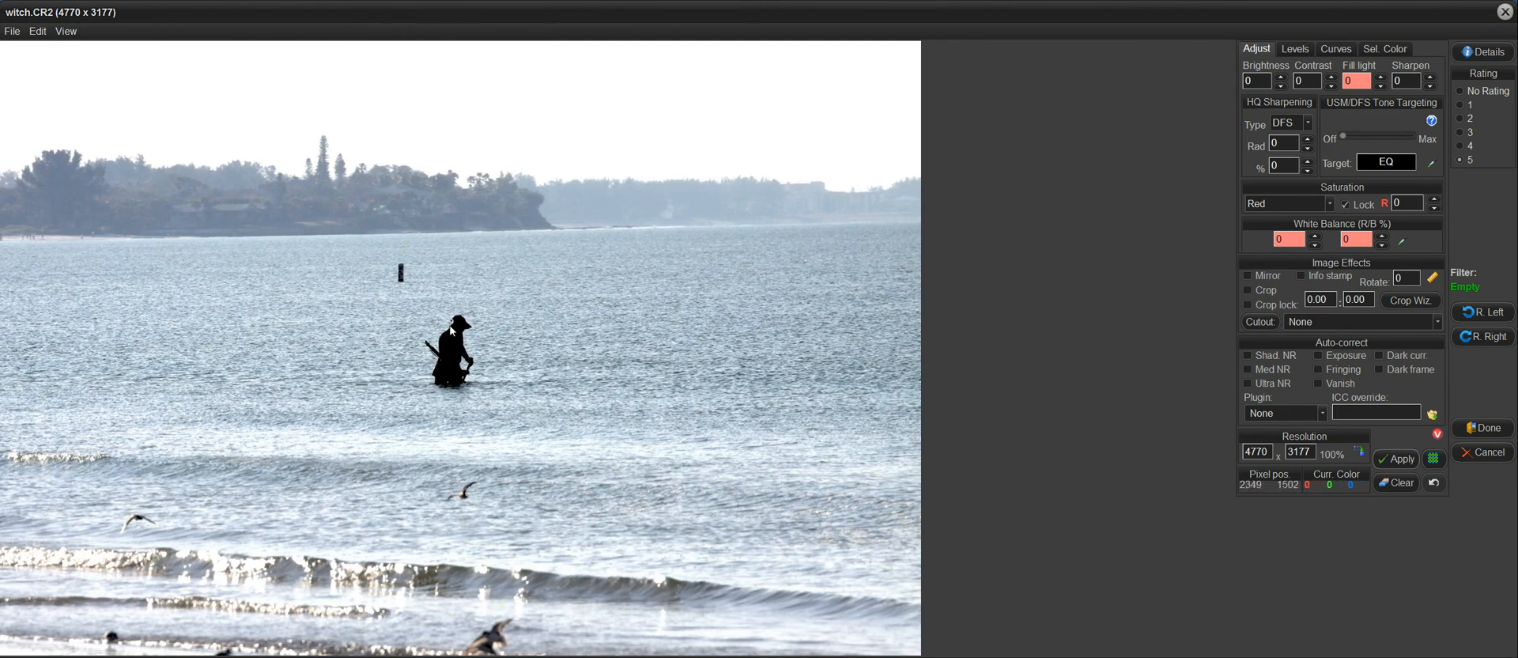
pyautogui.moveTo(399, 274)
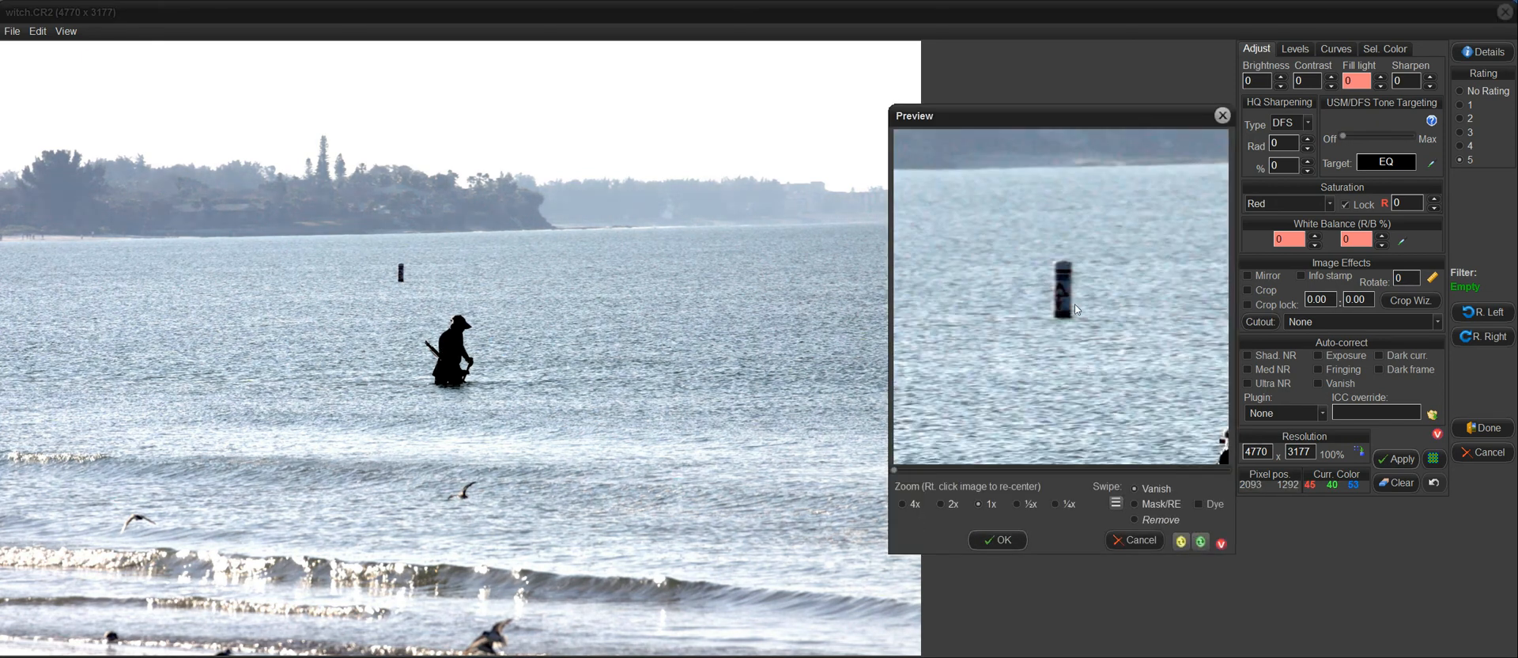
pyautogui.moveTo(1065, 281)
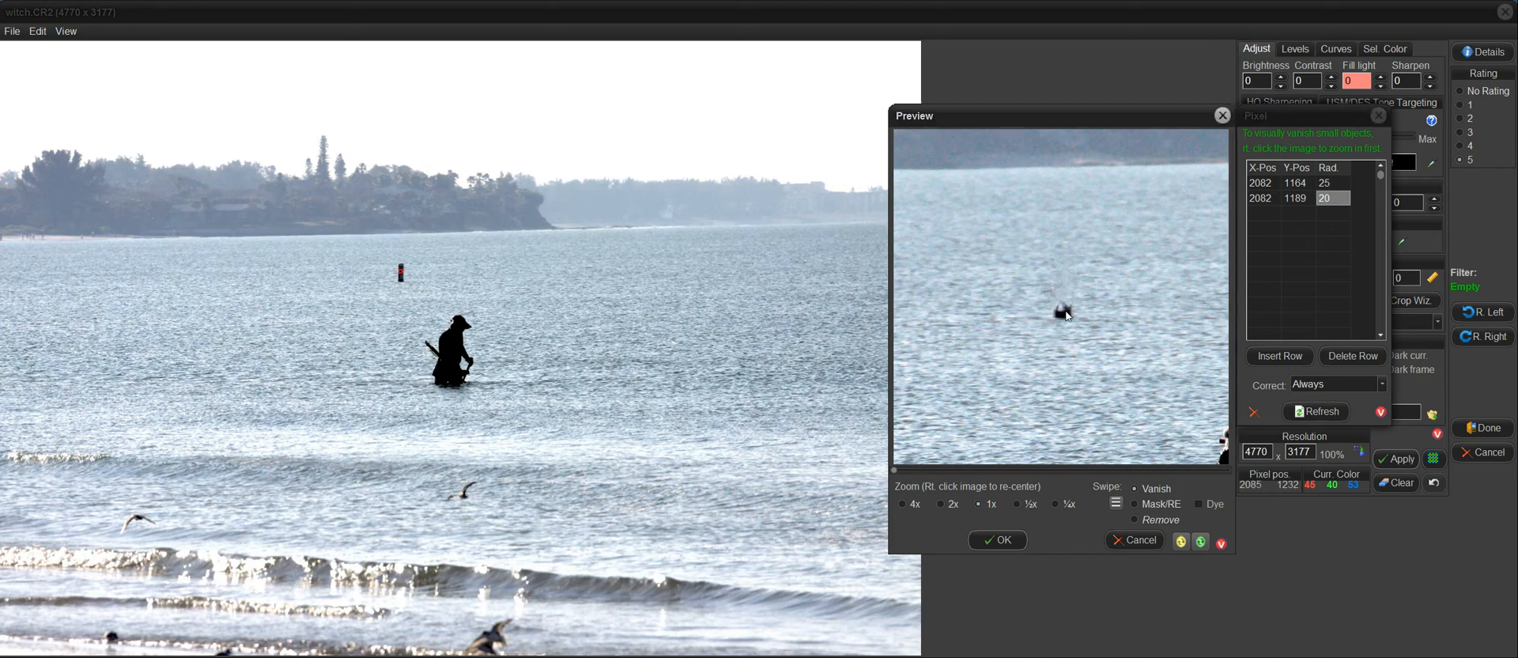
# - Add removal spots over the small post and its remnants in the witch photo
pyautogui.click(1057, 312)
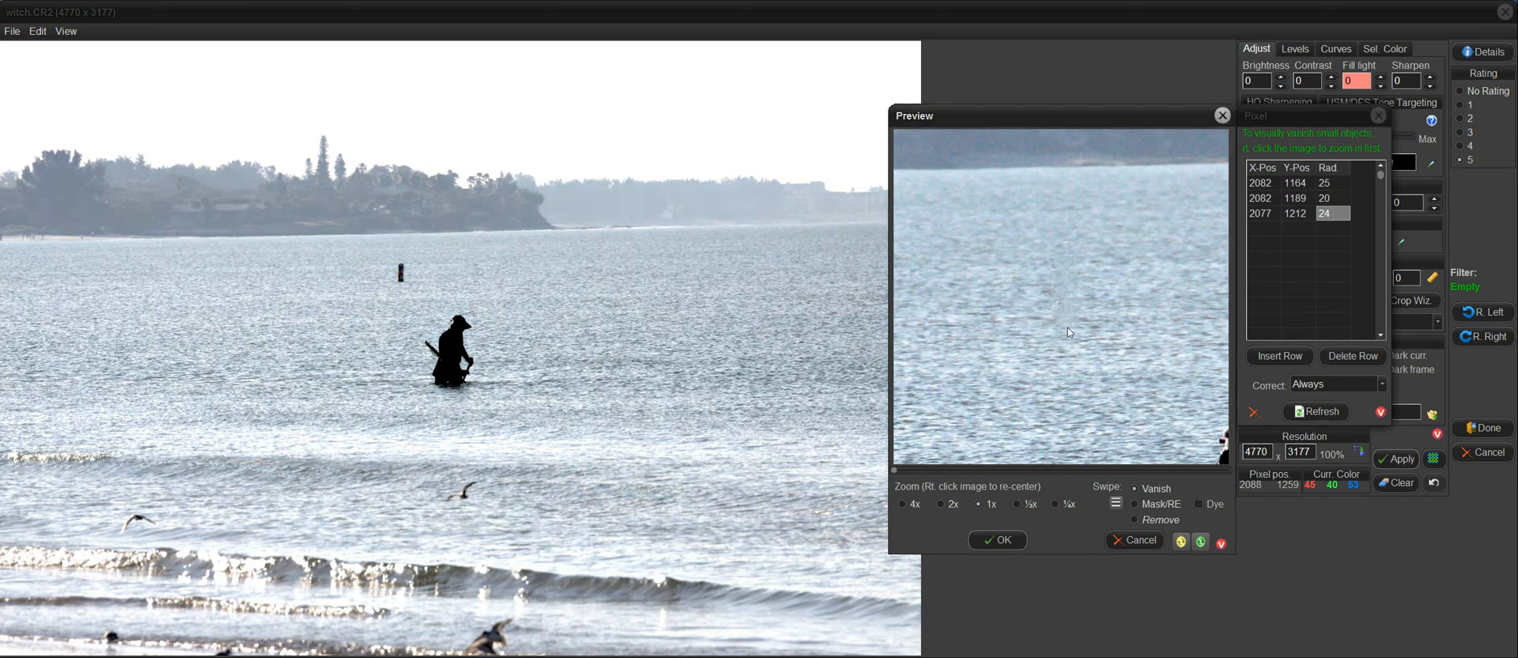
pyautogui.click(1062, 311)
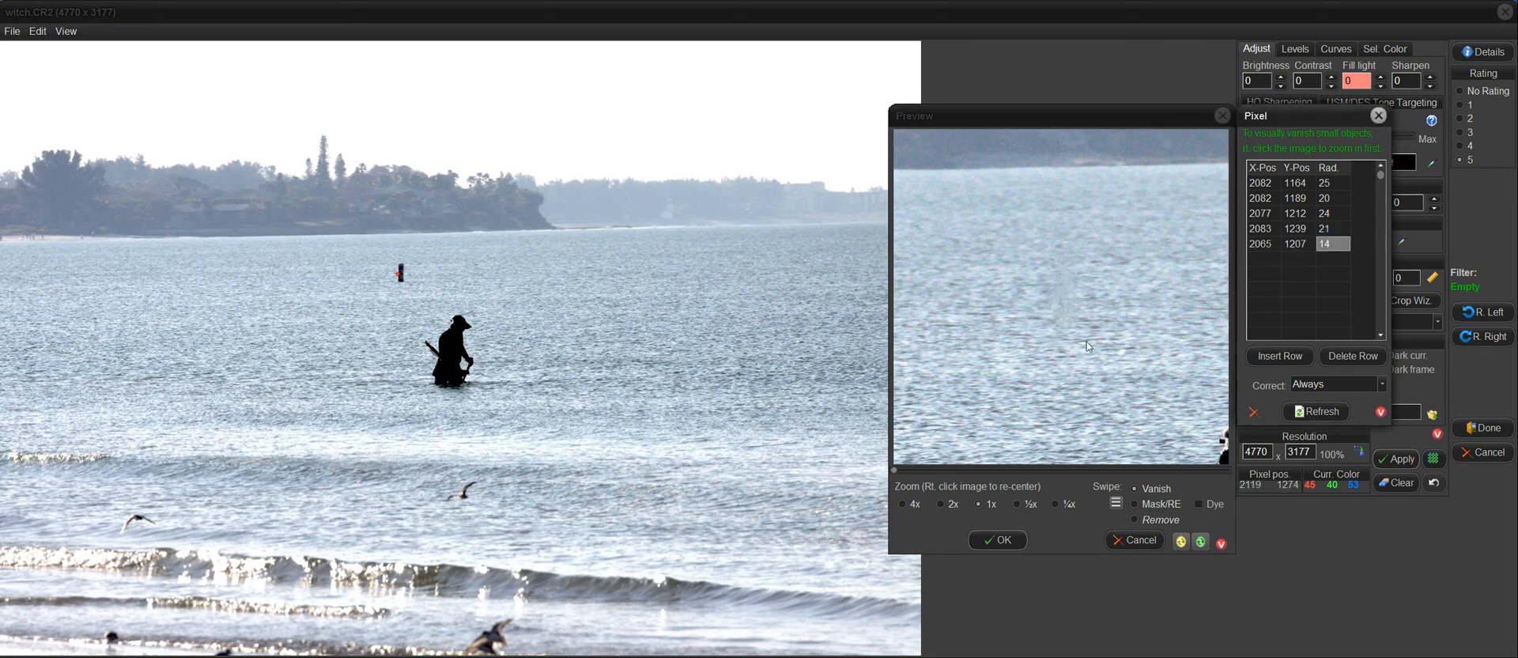
pyautogui.moveTo(1072, 296)
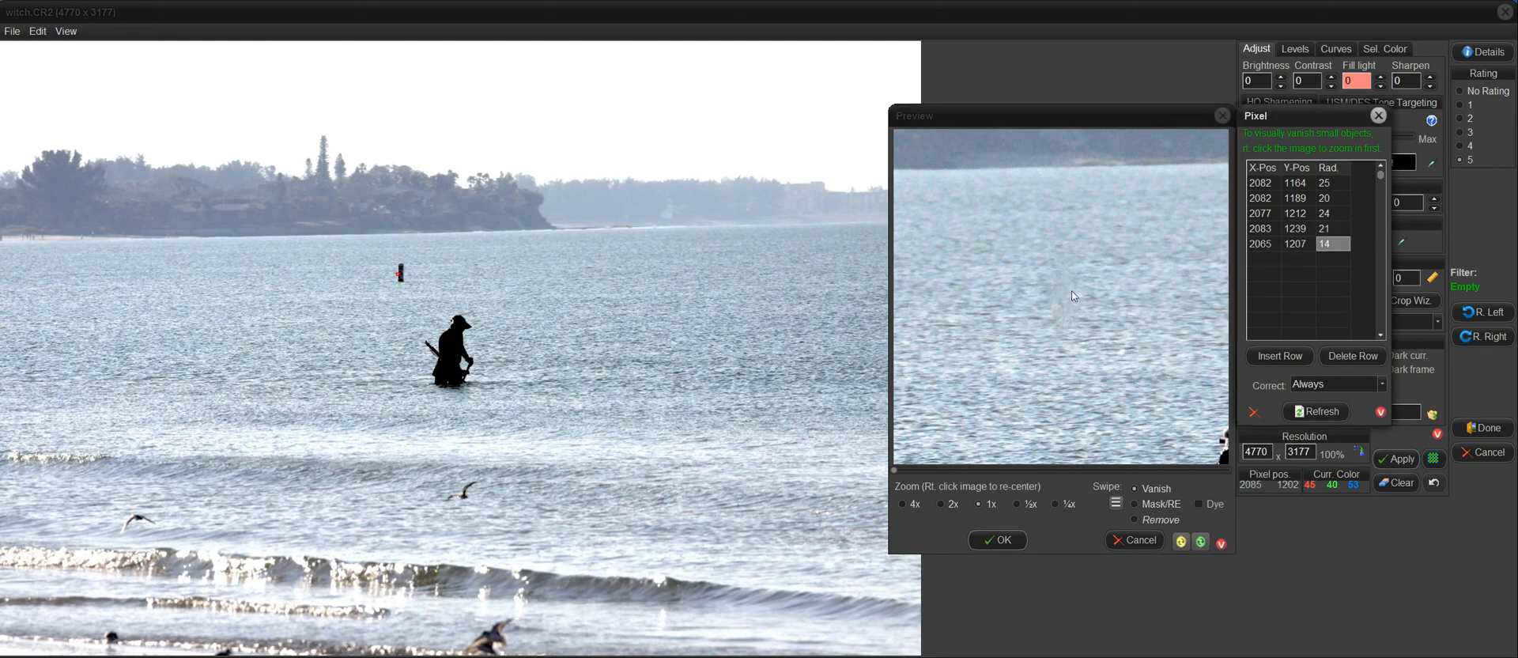
pyautogui.moveTo(1058, 263)
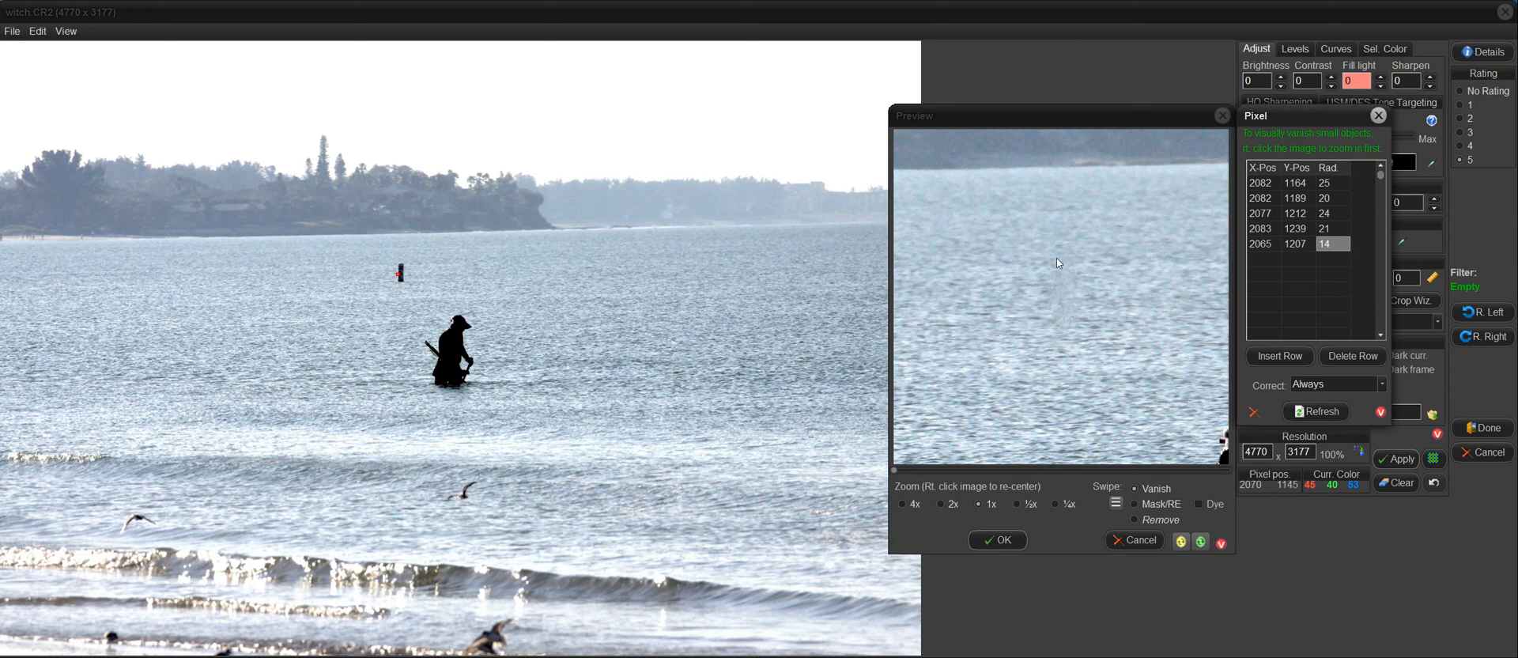
pyautogui.moveTo(1066, 320)
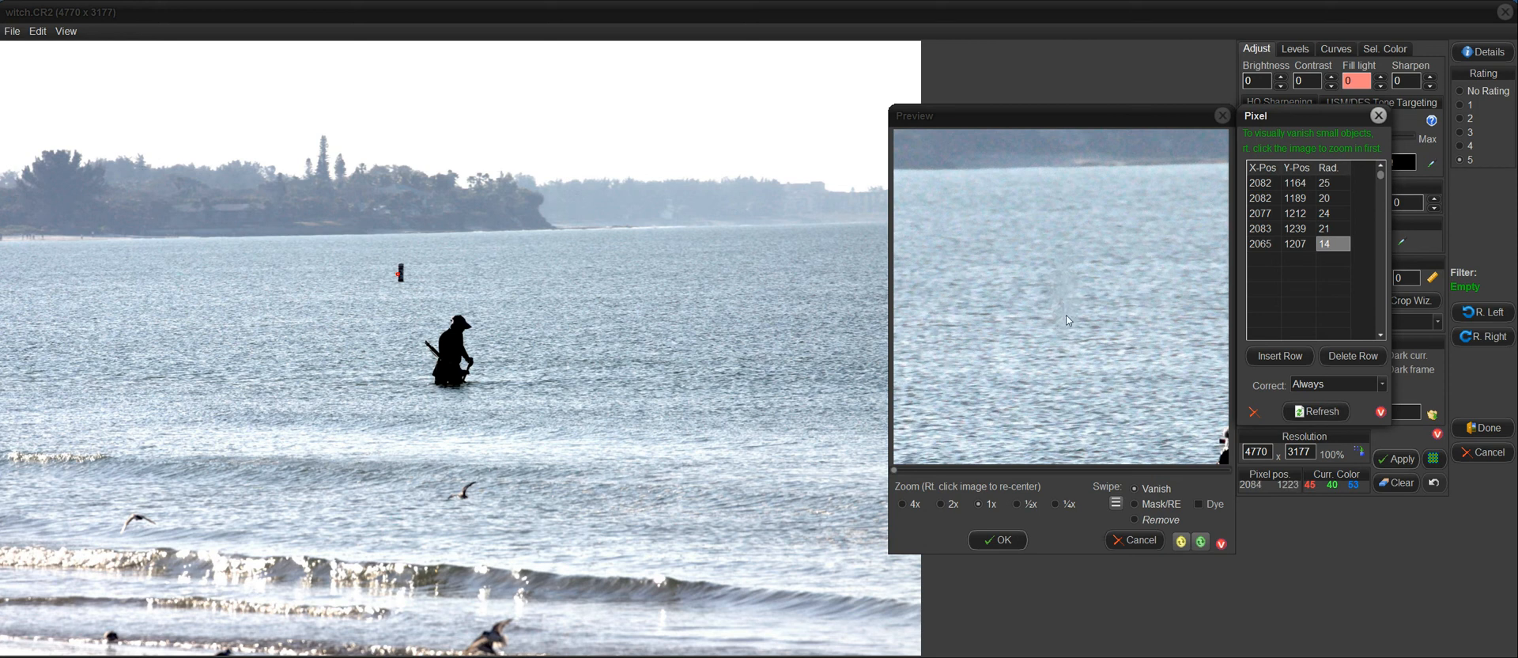
pyautogui.moveTo(1253, 412)
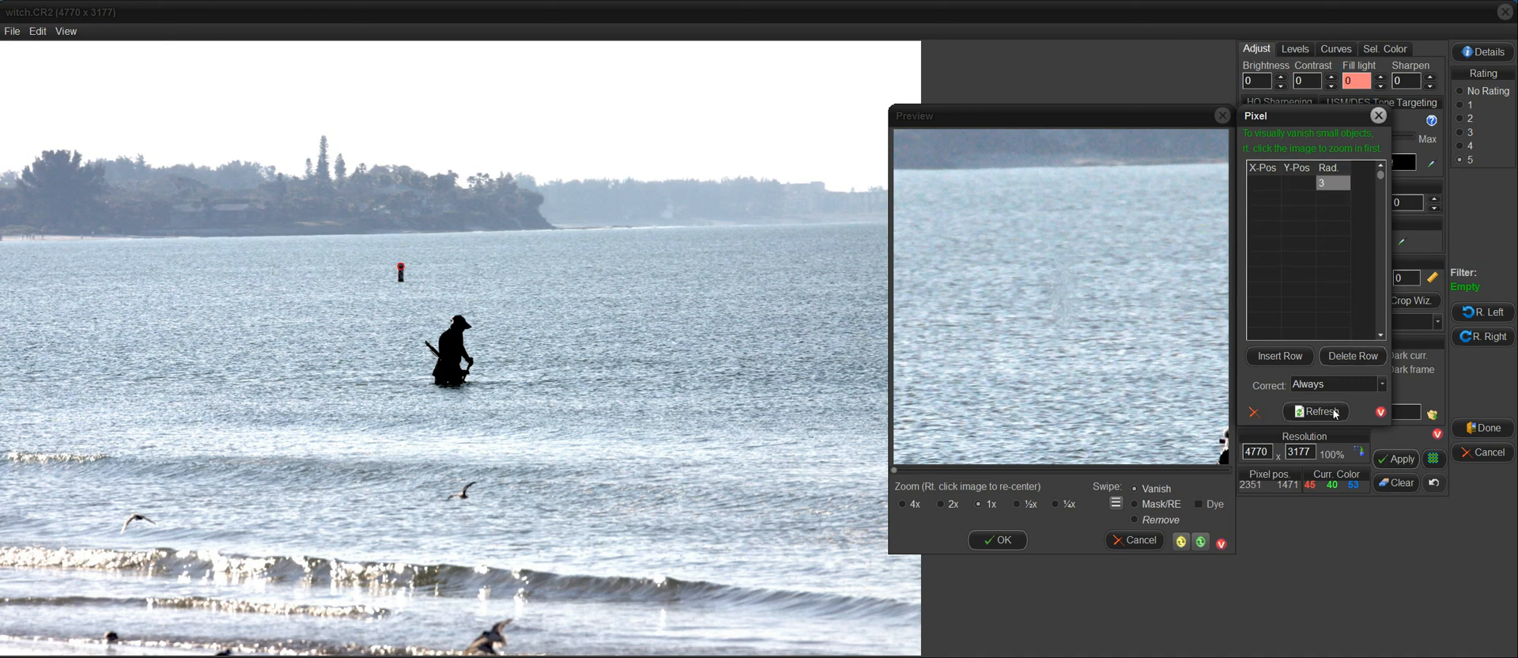
pyautogui.moveTo(1138, 344)
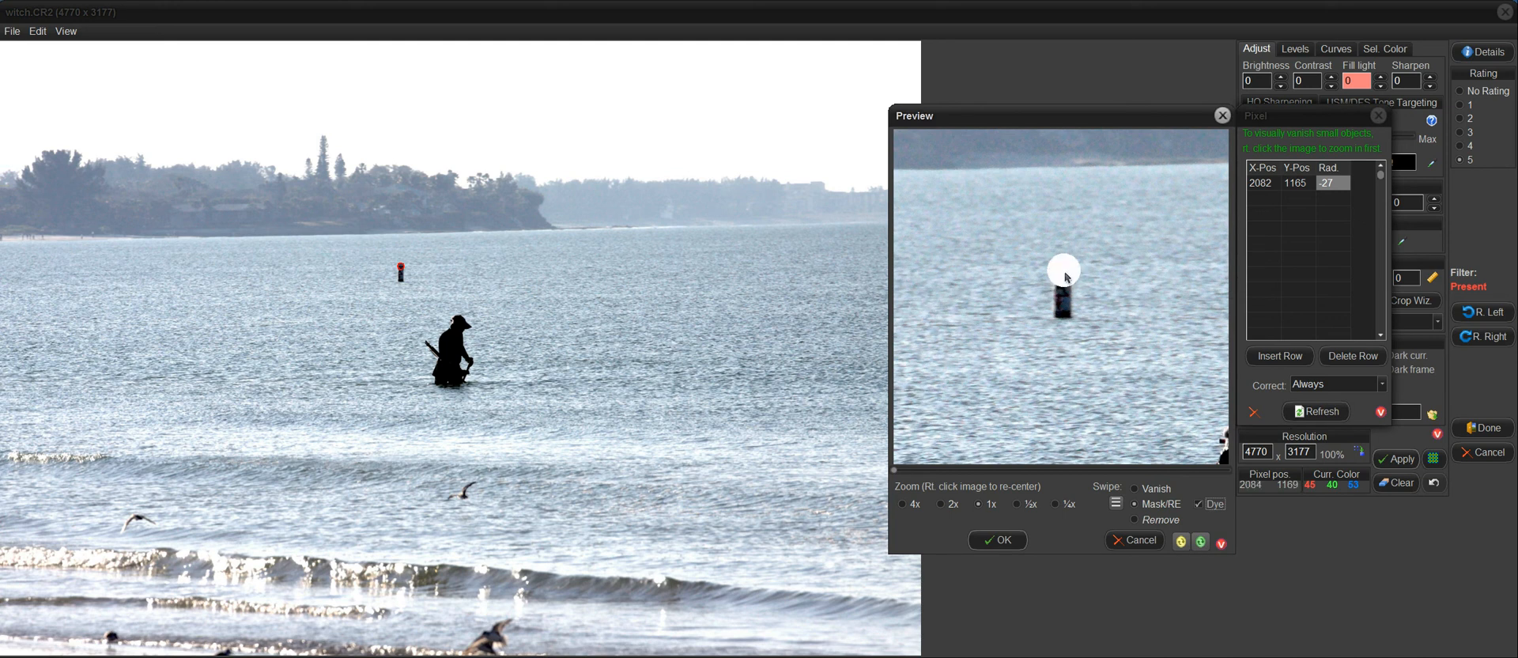
# - Place three masked spots from the post's top down to its base, then refresh the preview
pyautogui.click(1062, 296)
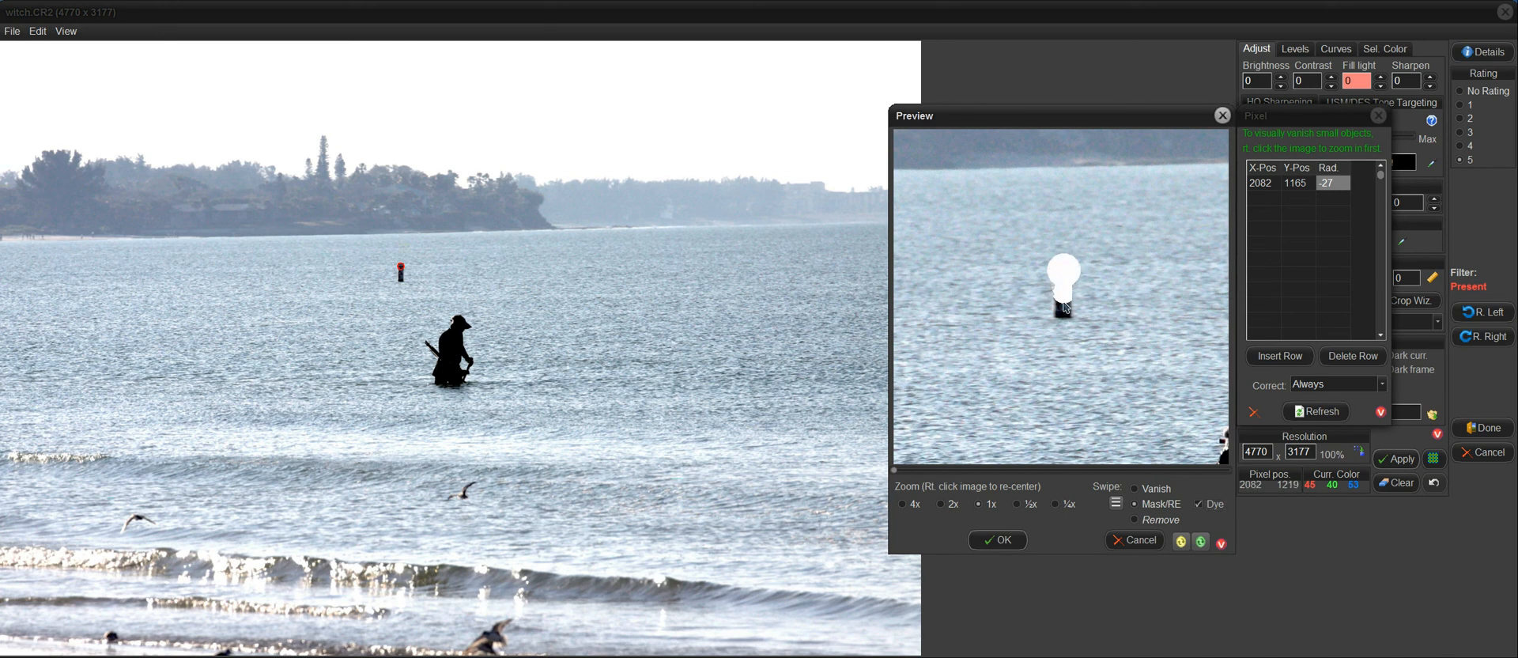
pyautogui.click(1063, 318)
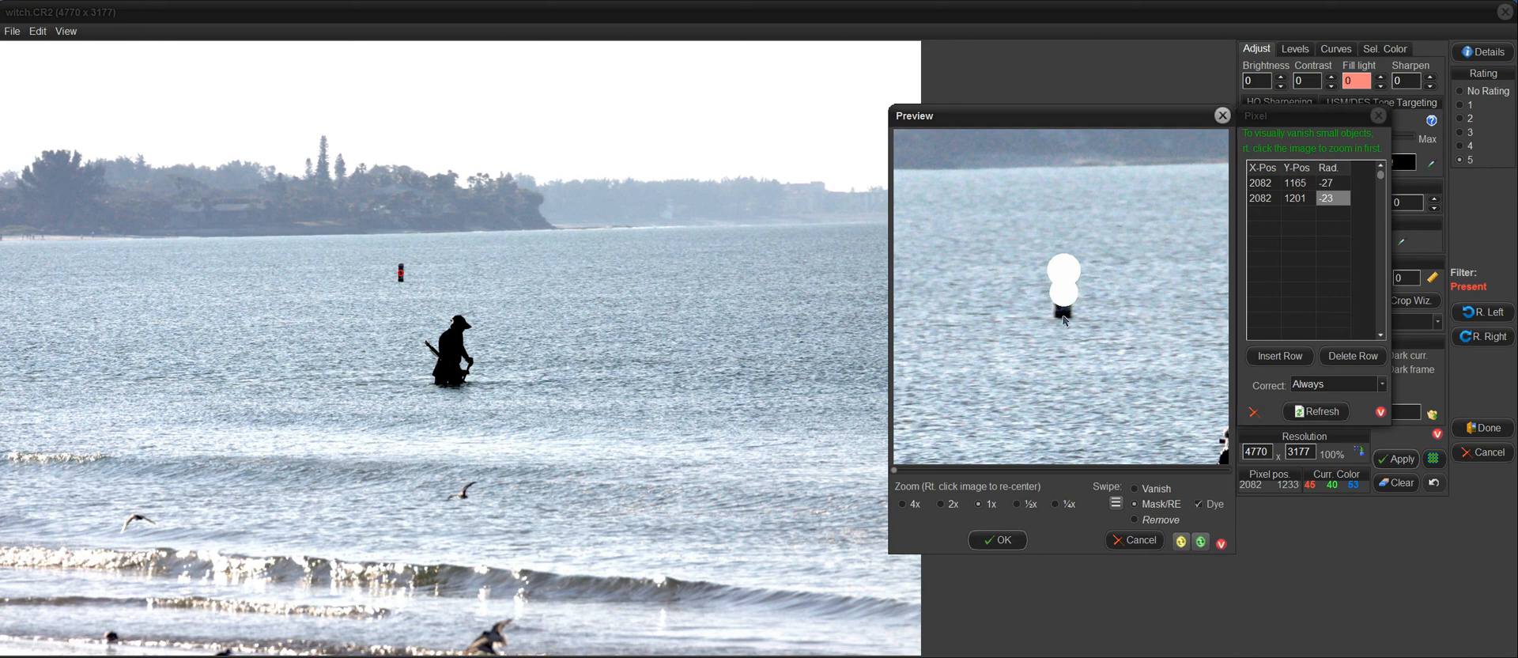
pyautogui.click(1062, 317)
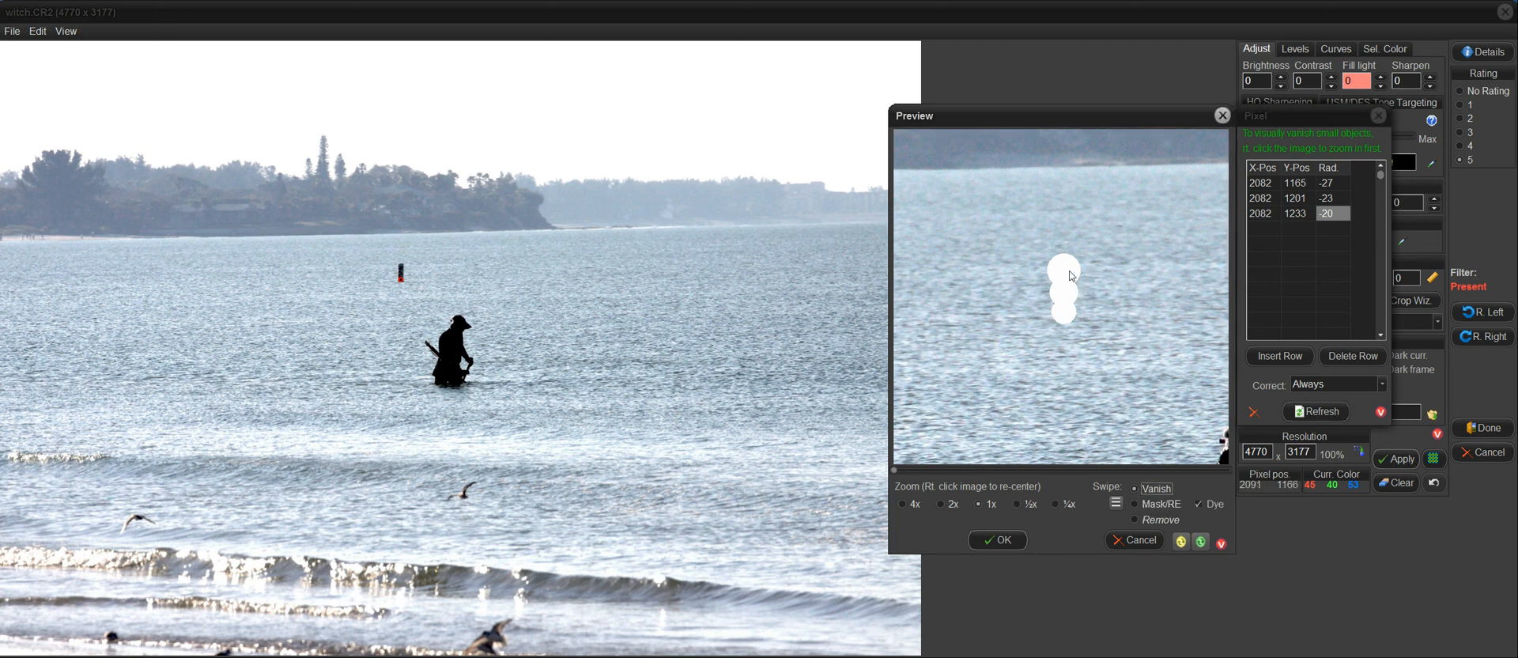
pyautogui.moveTo(1088, 275)
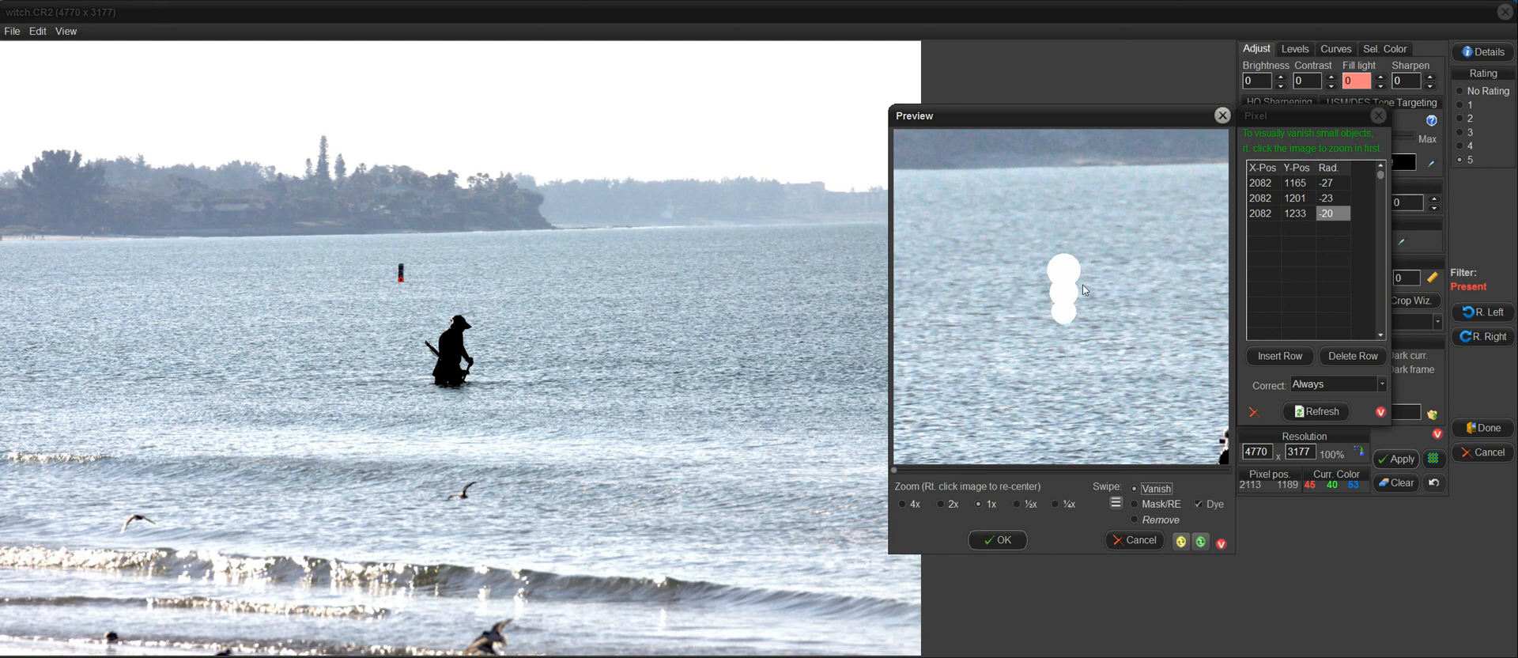
pyautogui.moveTo(1088, 272)
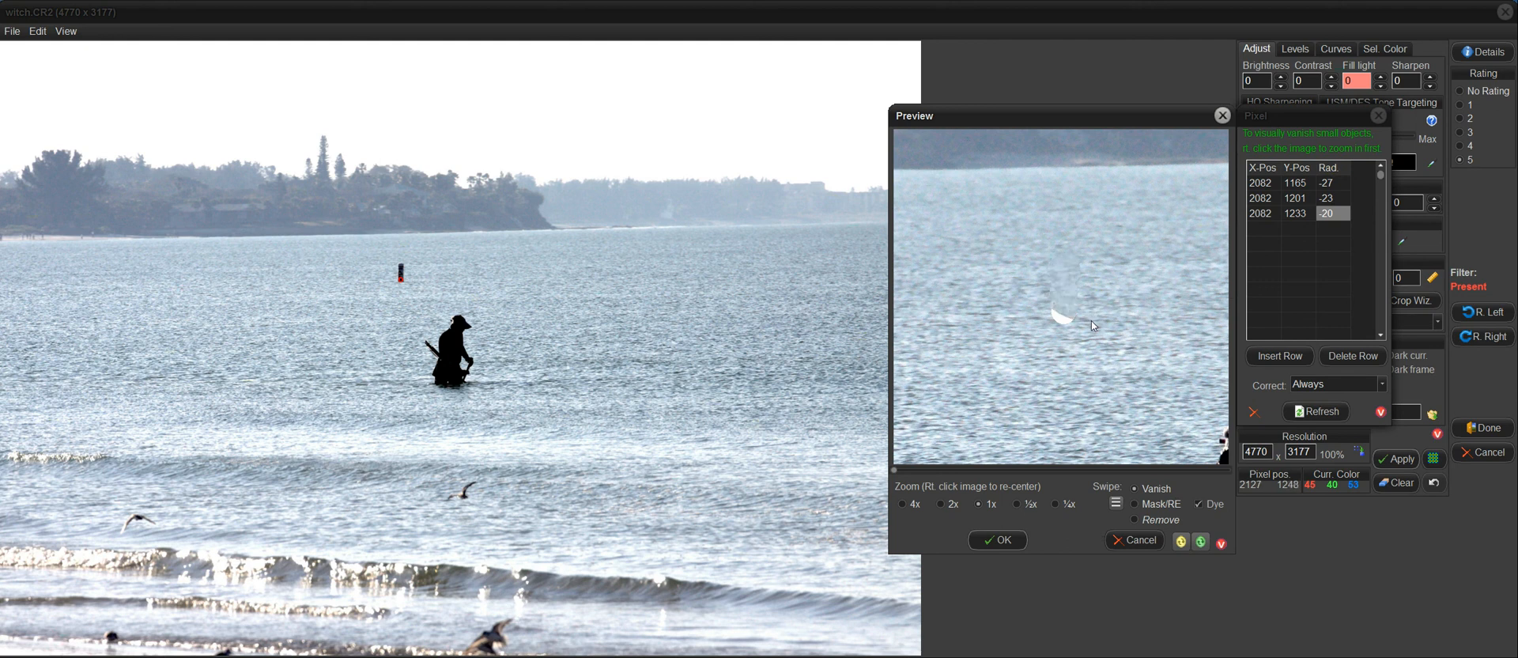
pyautogui.click(1063, 317)
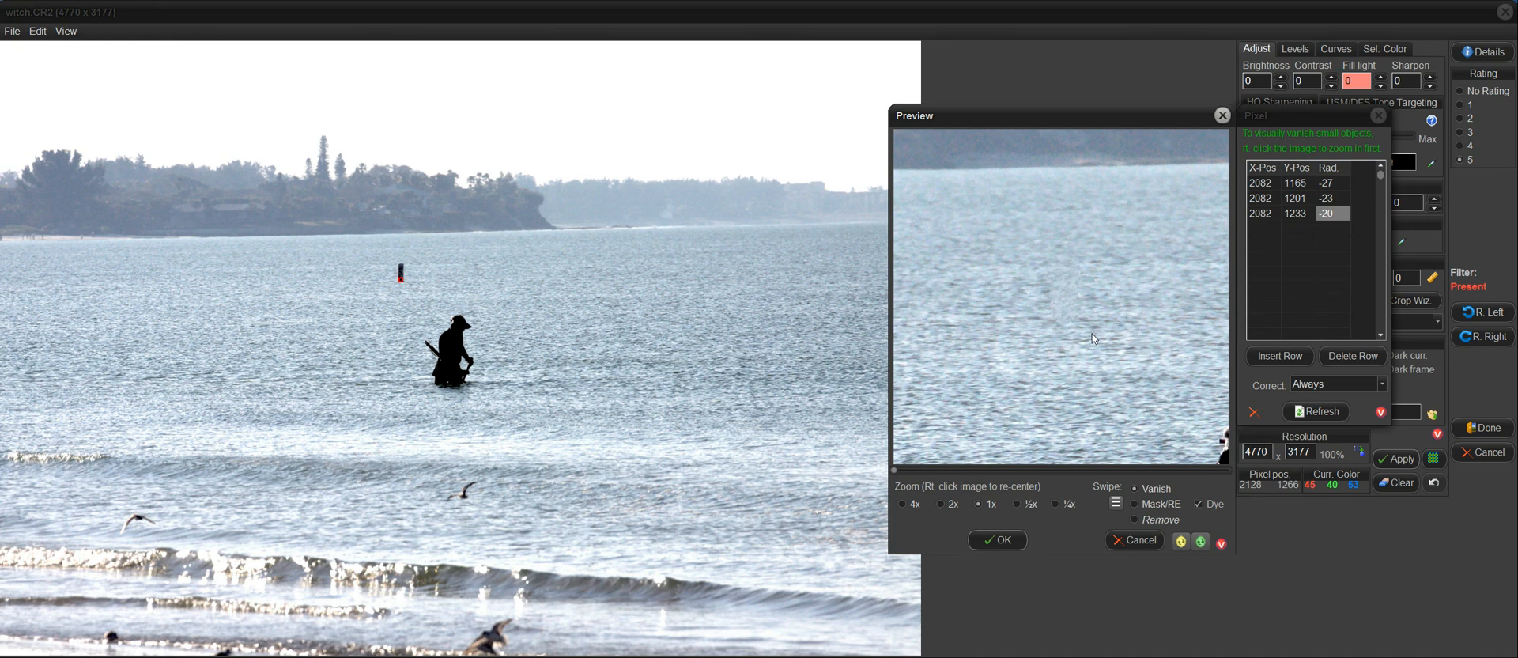
pyautogui.moveTo(1092, 337)
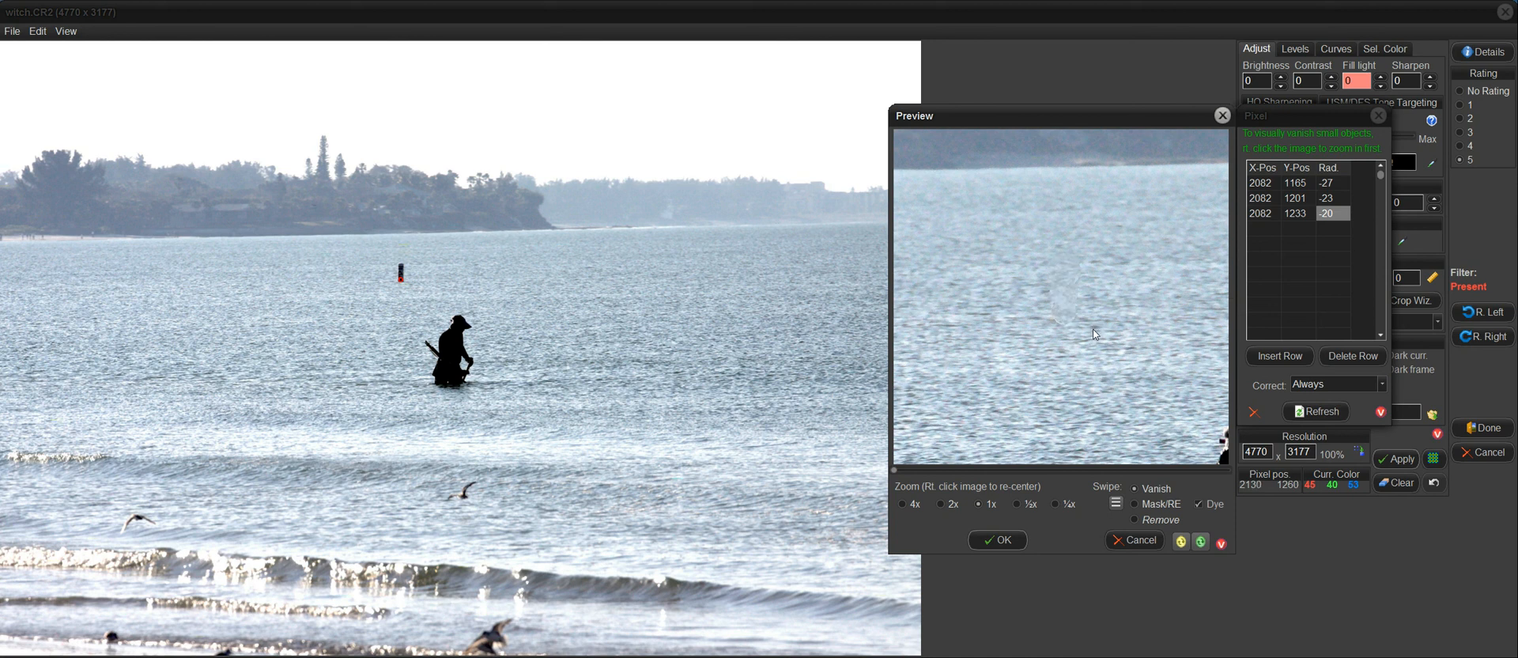
# - Add a large mask spot around the post and small vanish spots on remnants, then confirm with OK
pyautogui.click(404, 265)
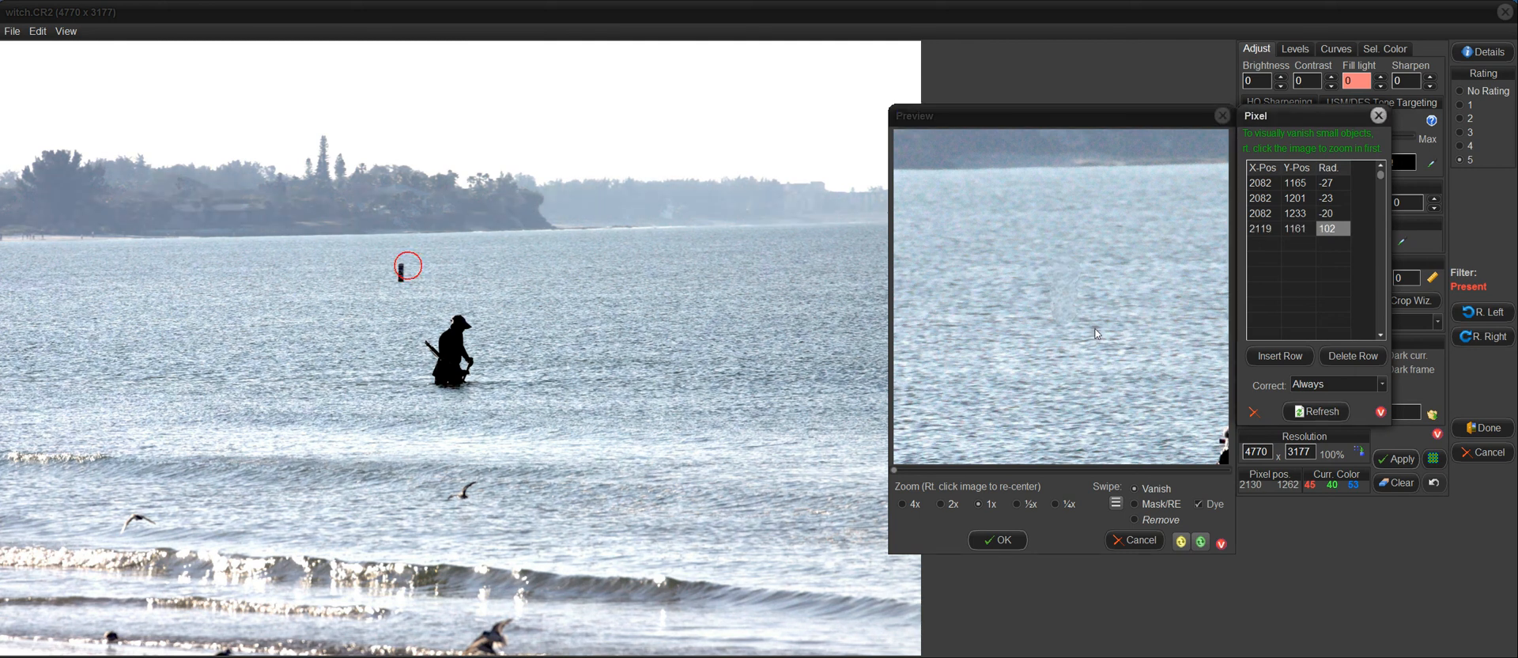
pyautogui.moveTo(1051, 317)
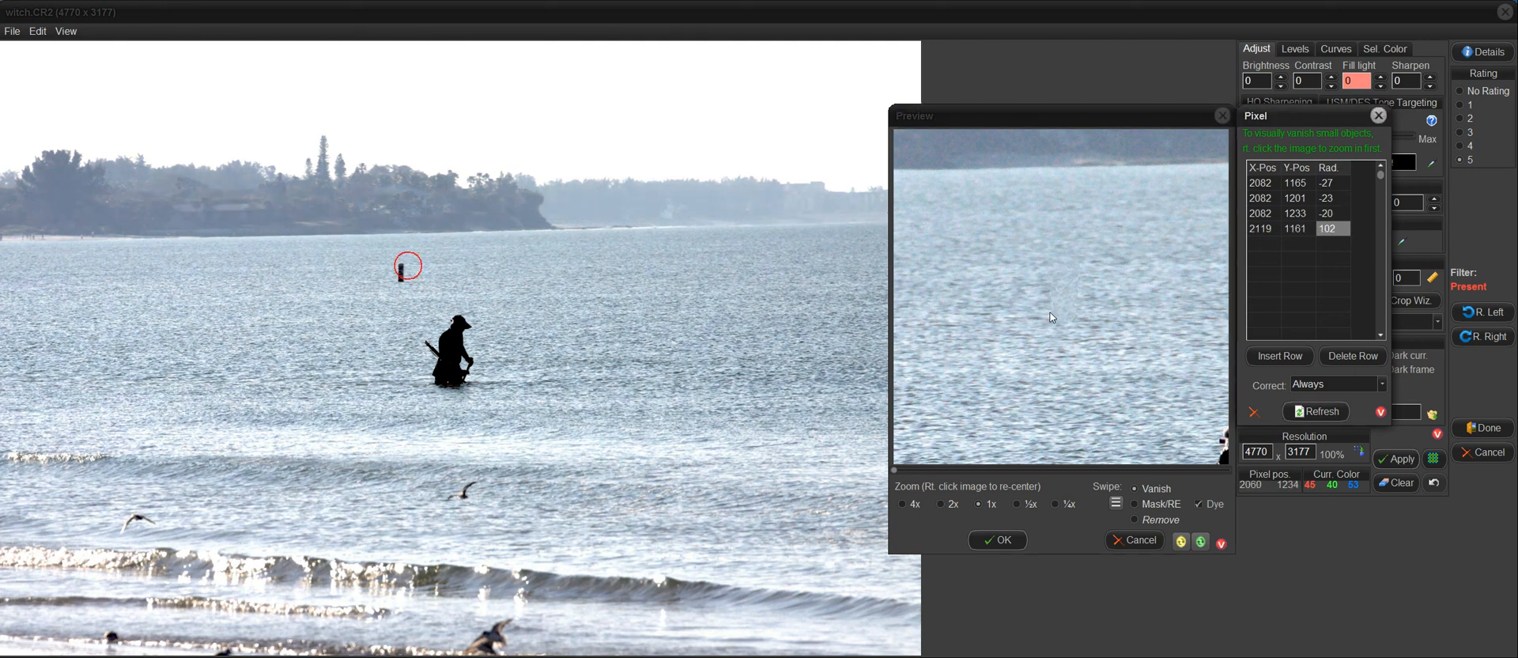
pyautogui.moveTo(1058, 300)
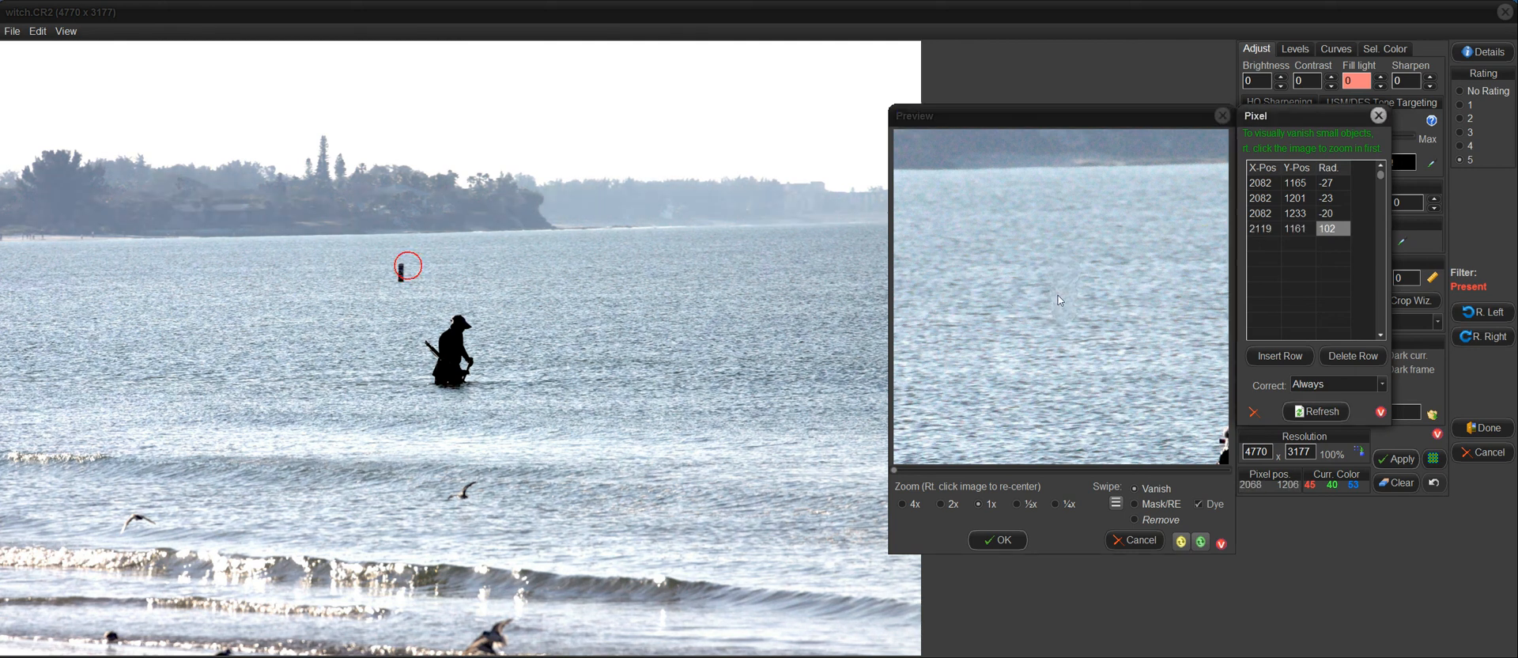
pyautogui.moveTo(1049, 295)
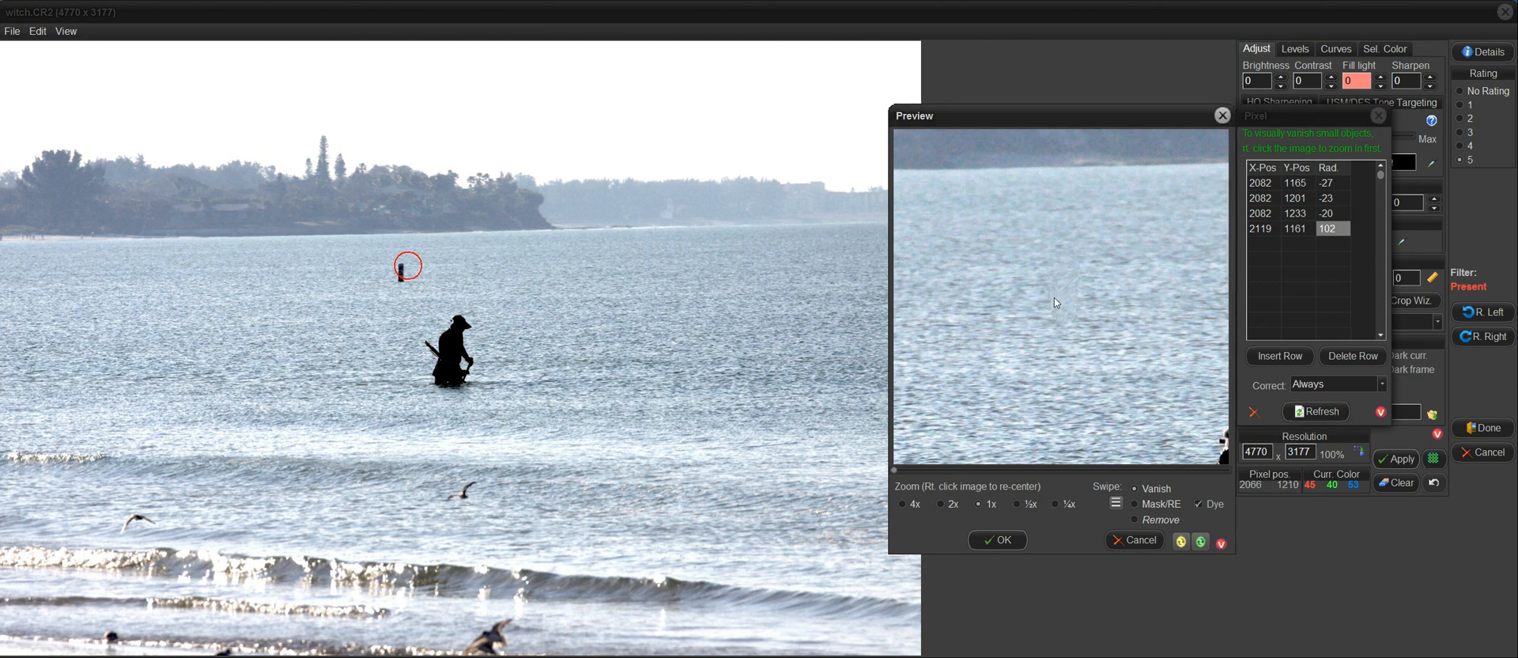
pyautogui.click(404, 265)
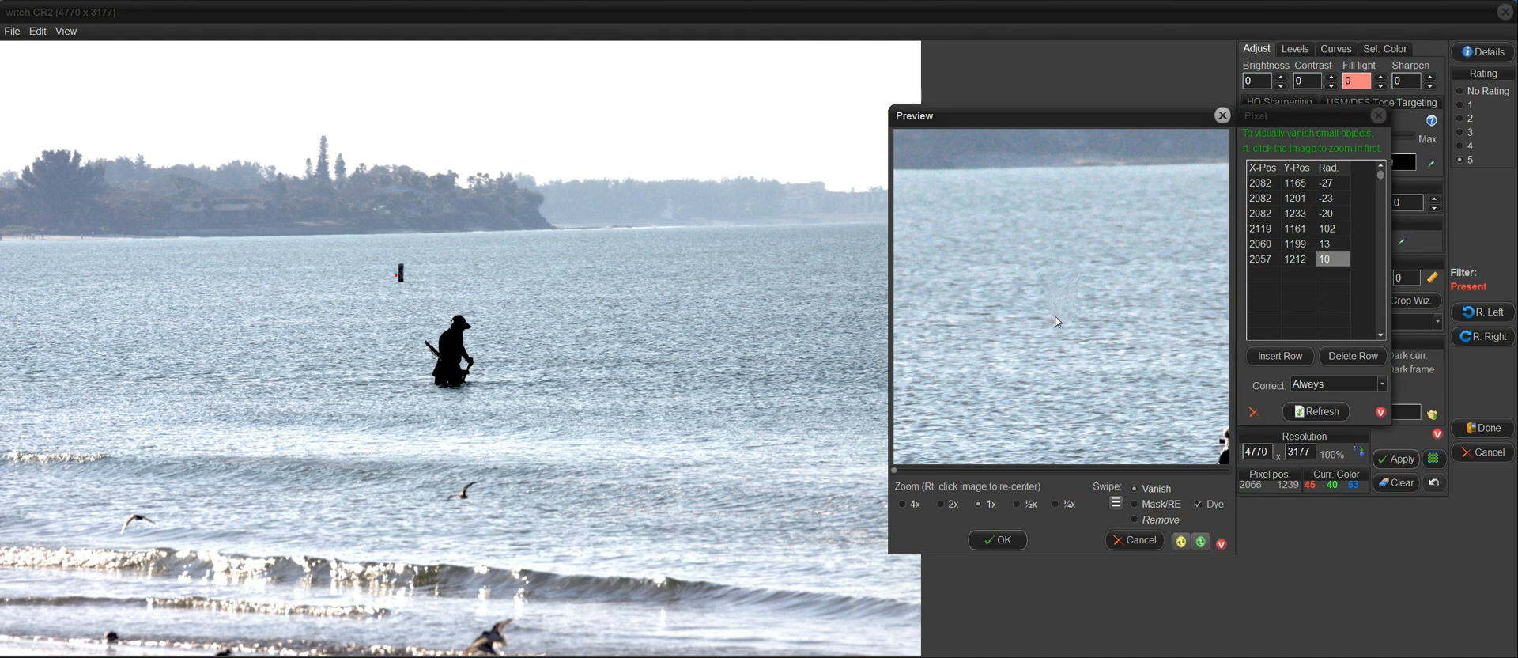
pyautogui.click(1080, 295)
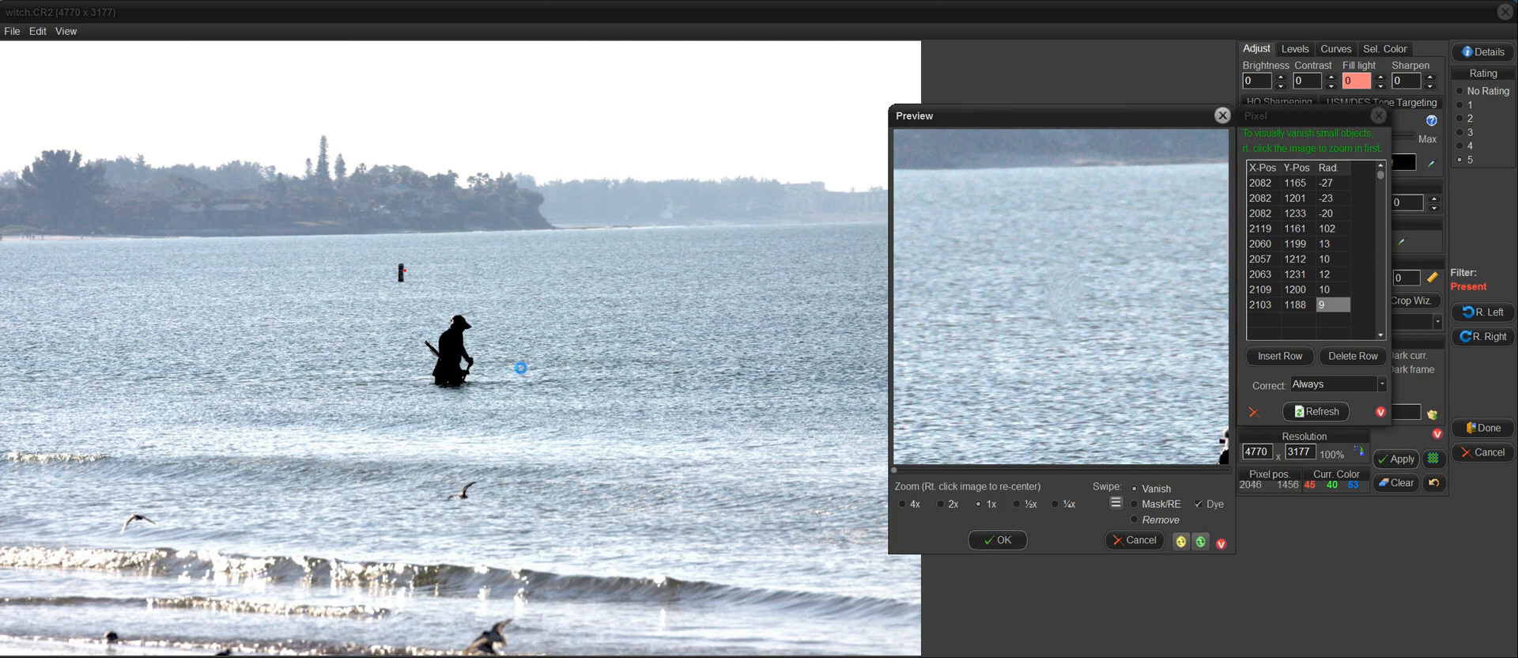
pyautogui.click(997, 540)
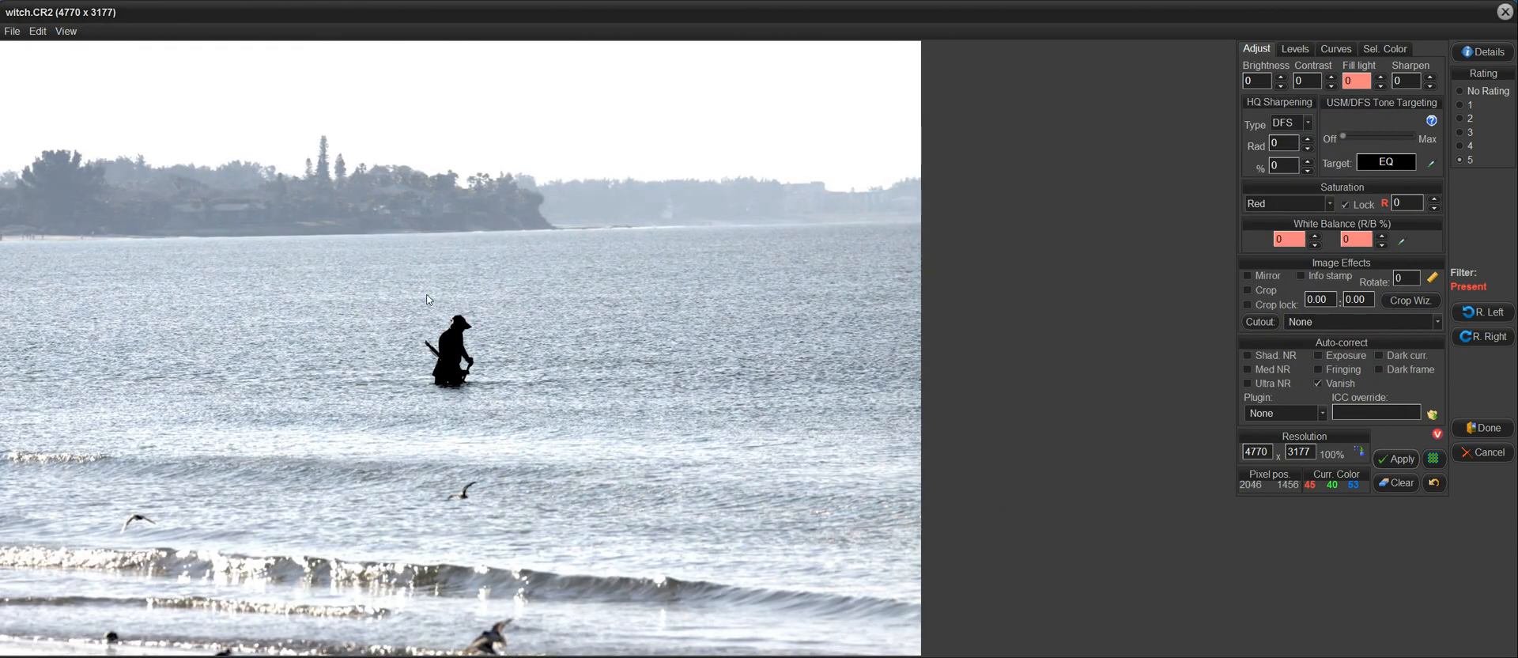